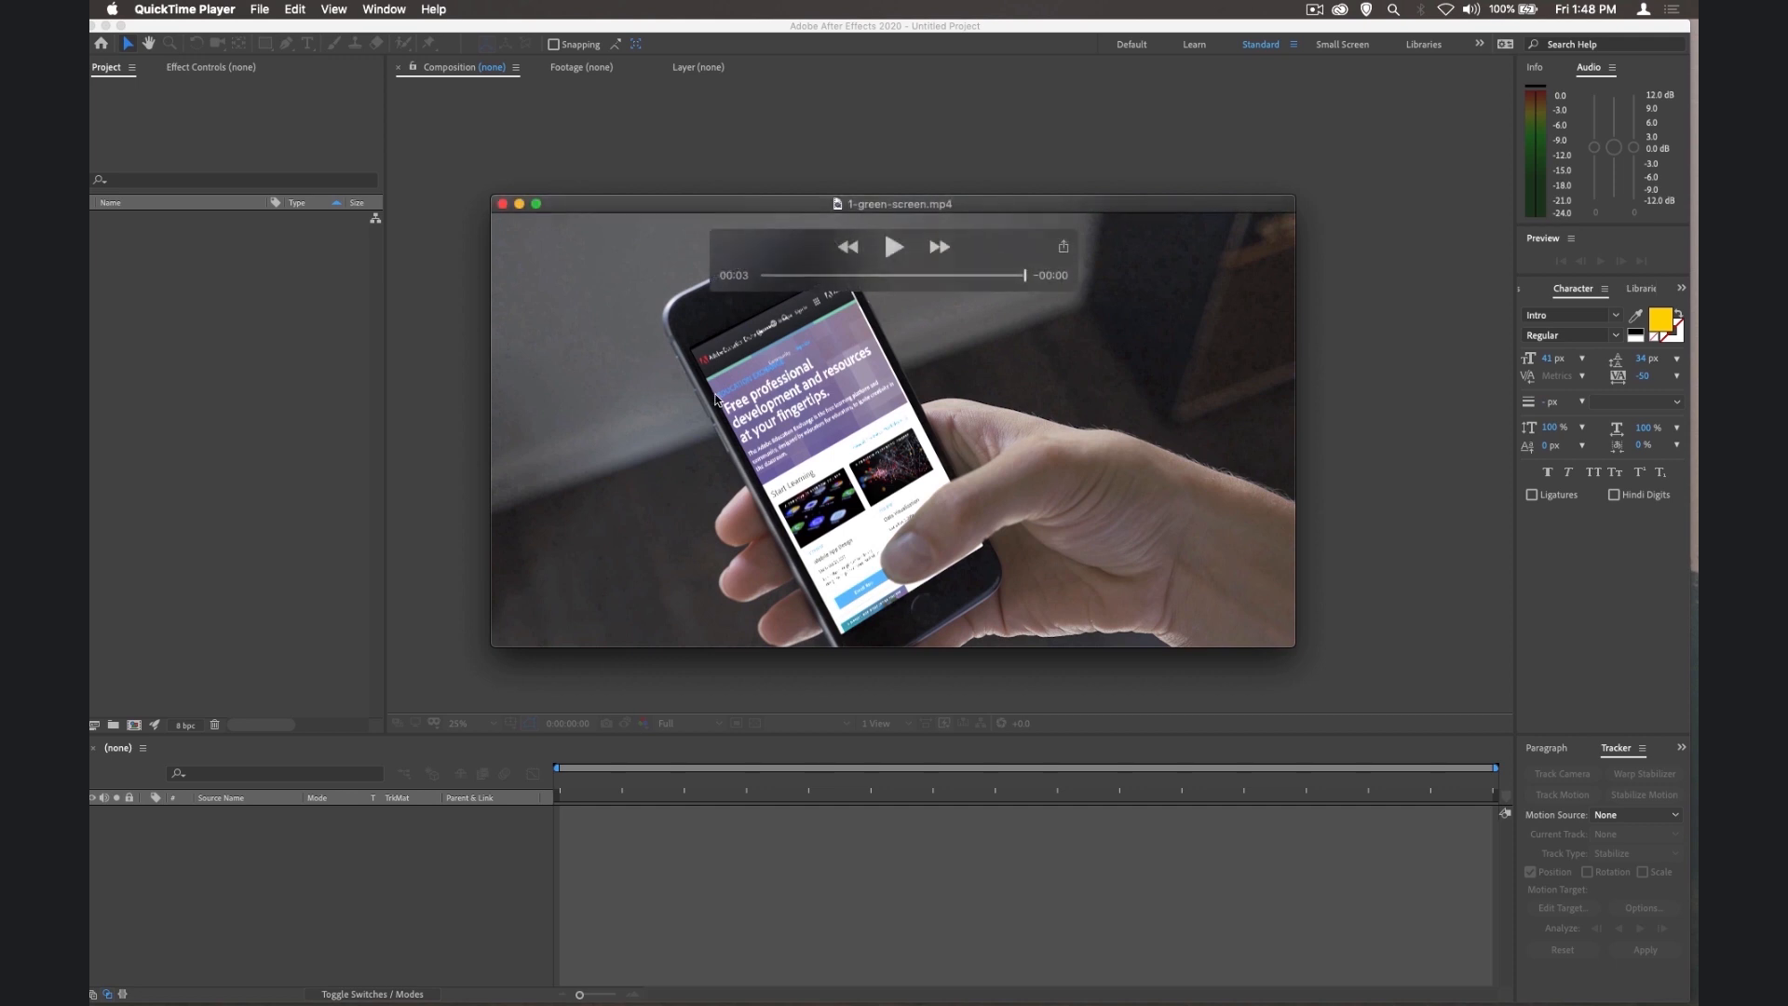
# Step: Watch the finished 1-green-screen.mp4 composite in QuickTime Player and close its window
pyautogui.click(894, 246)
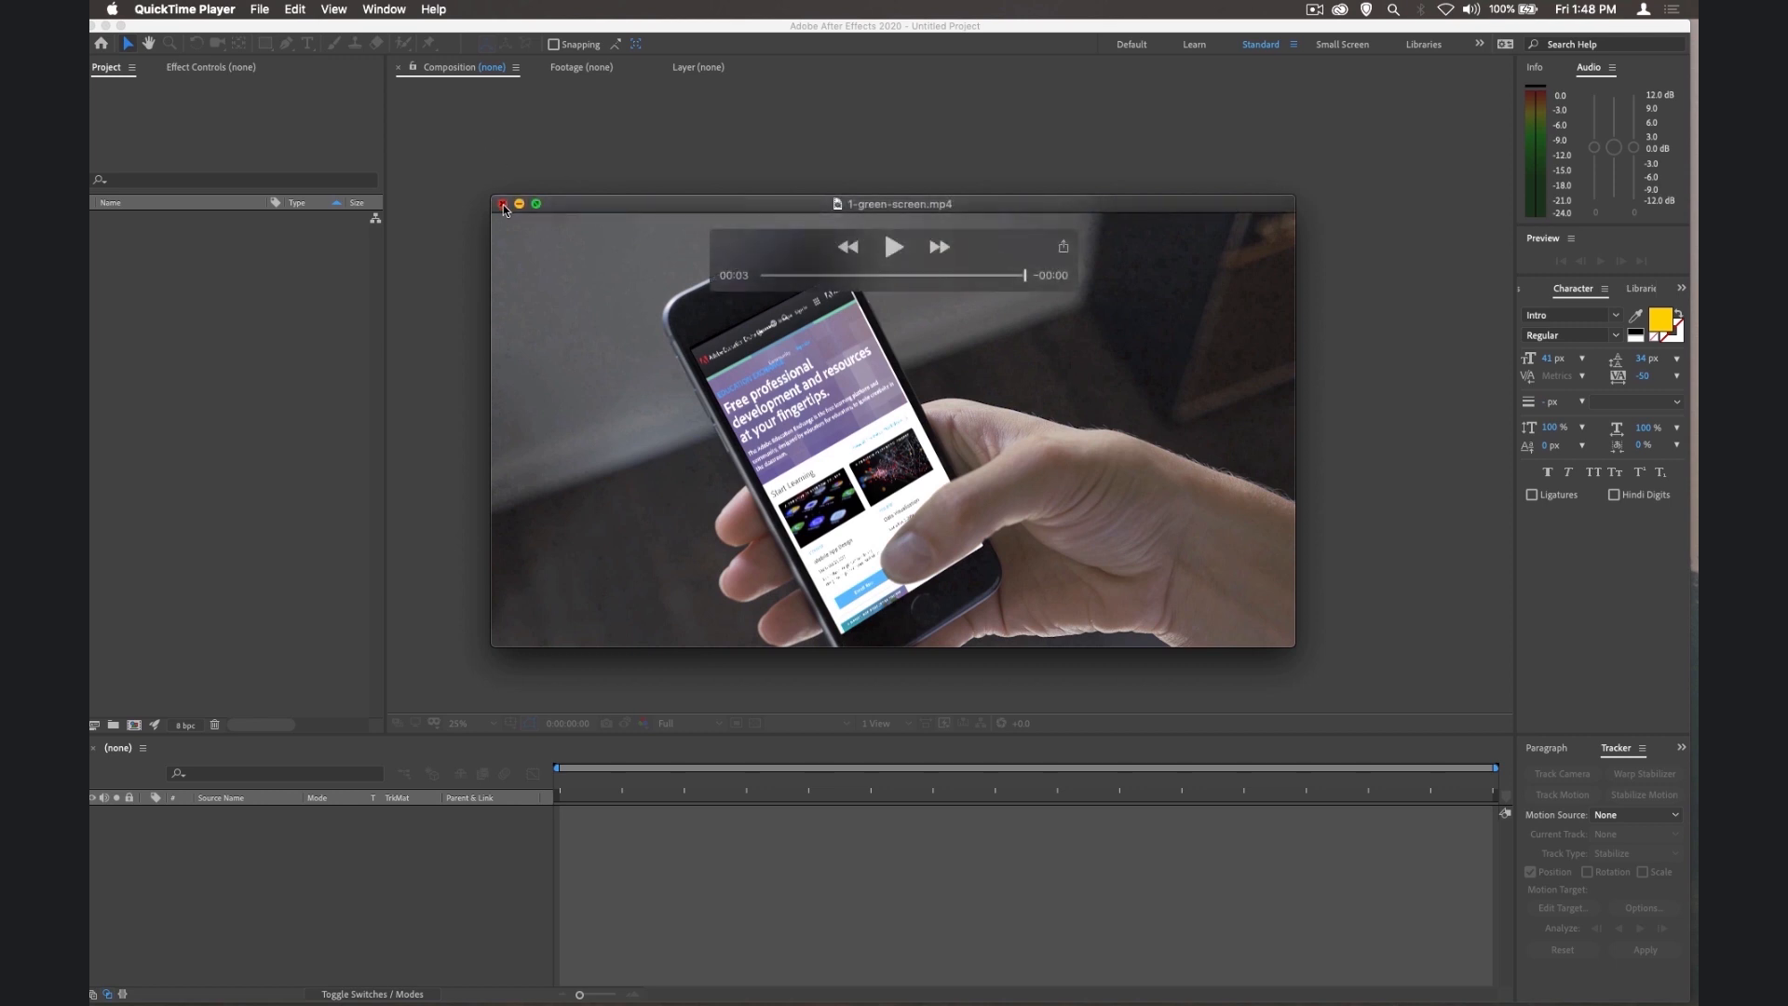
pyautogui.click(503, 205)
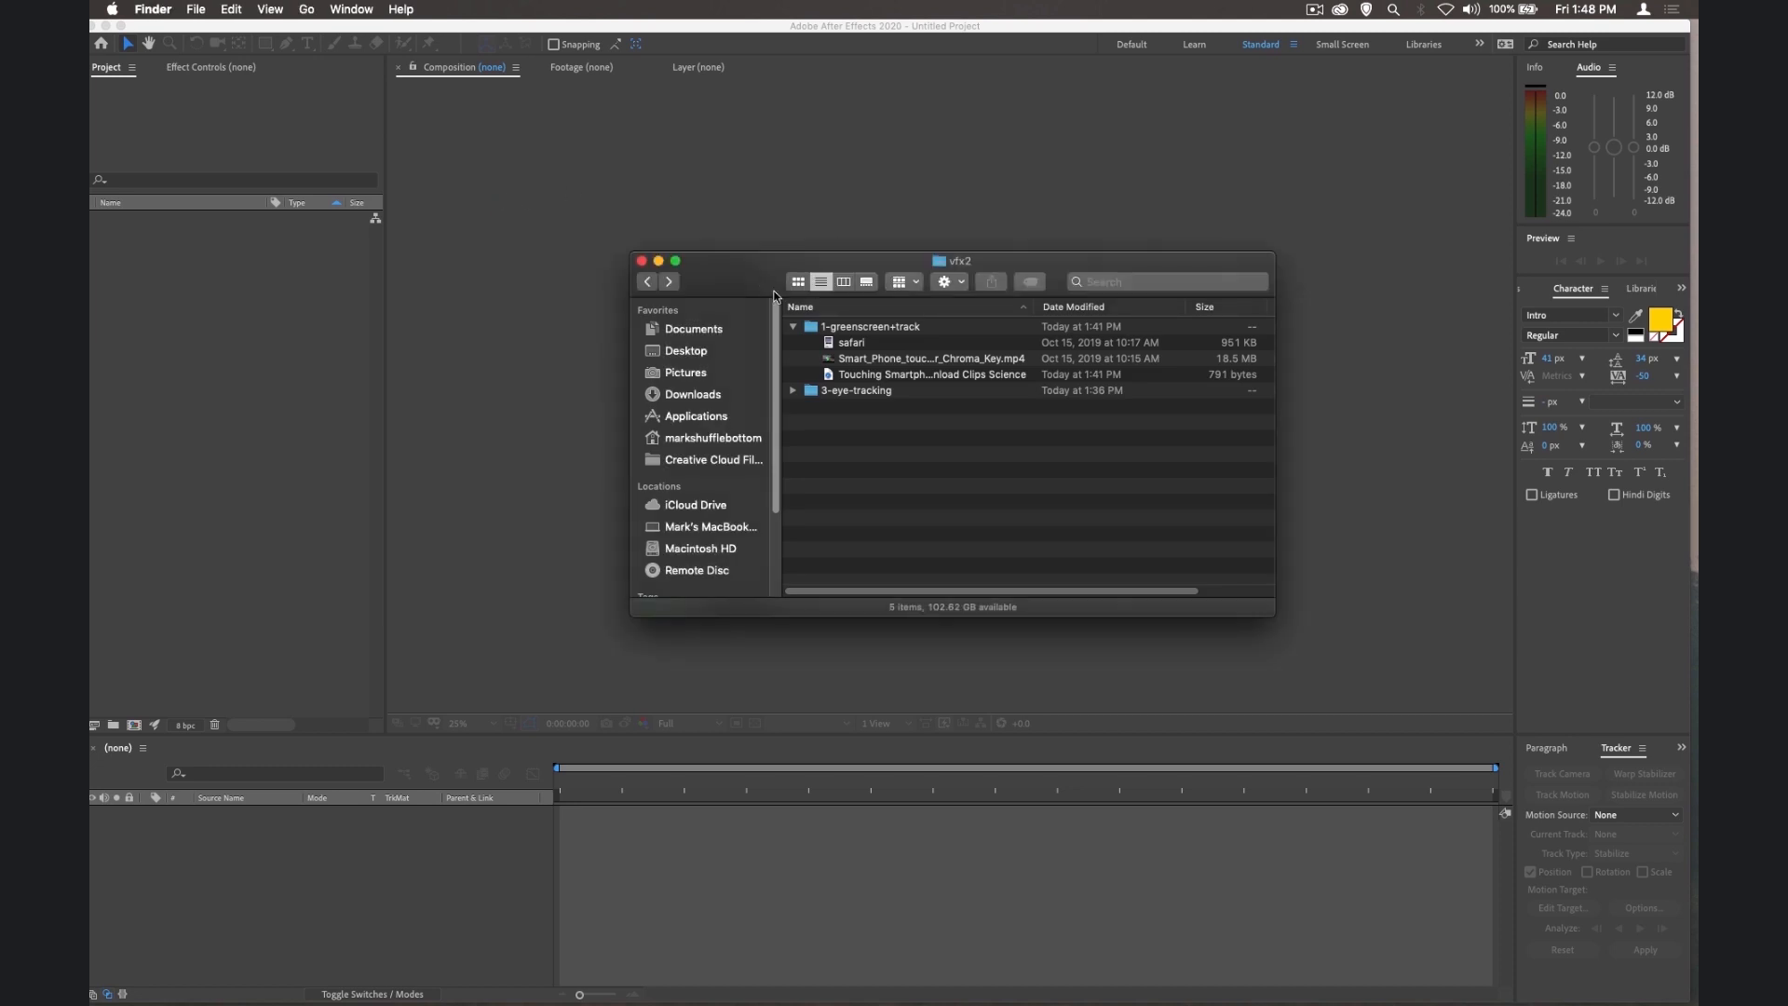
# Step: Import safari.png and the Smart_Phone green-screen clip into the After Effects Project panel
pyautogui.click(924, 358)
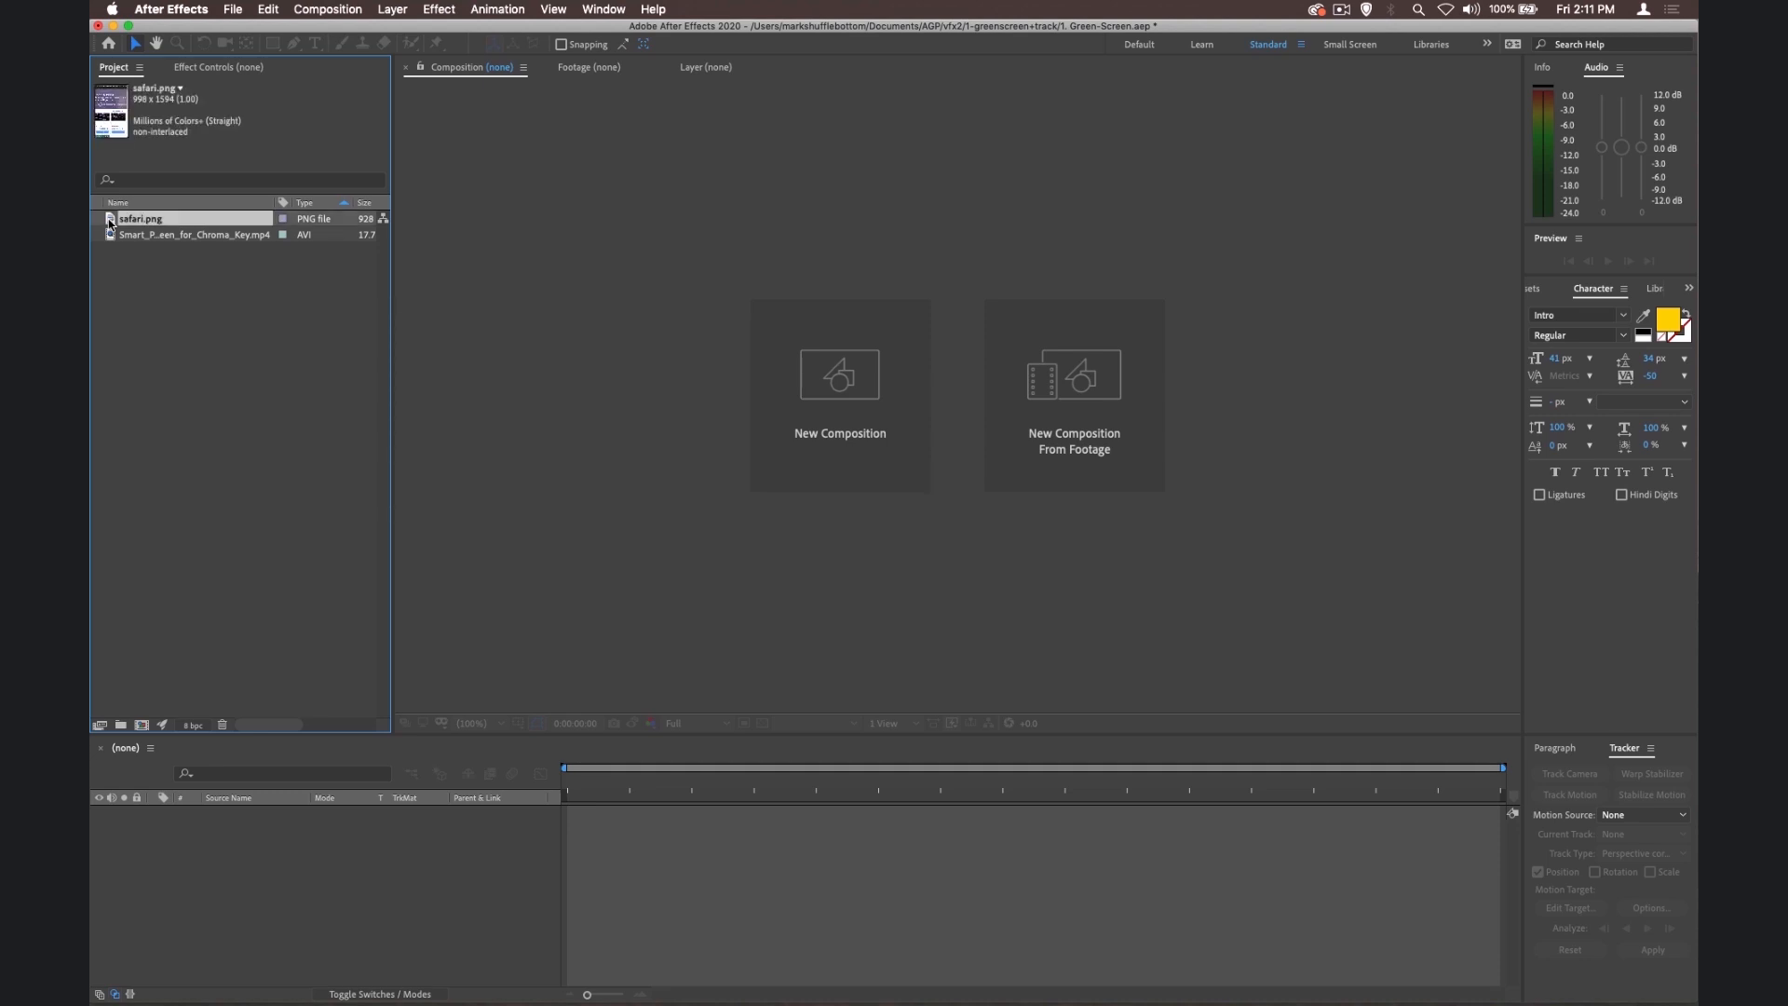
# Step: Create a composition from the Smart Phone green-screen clip and scrub to around 2:58
pyautogui.click(194, 235)
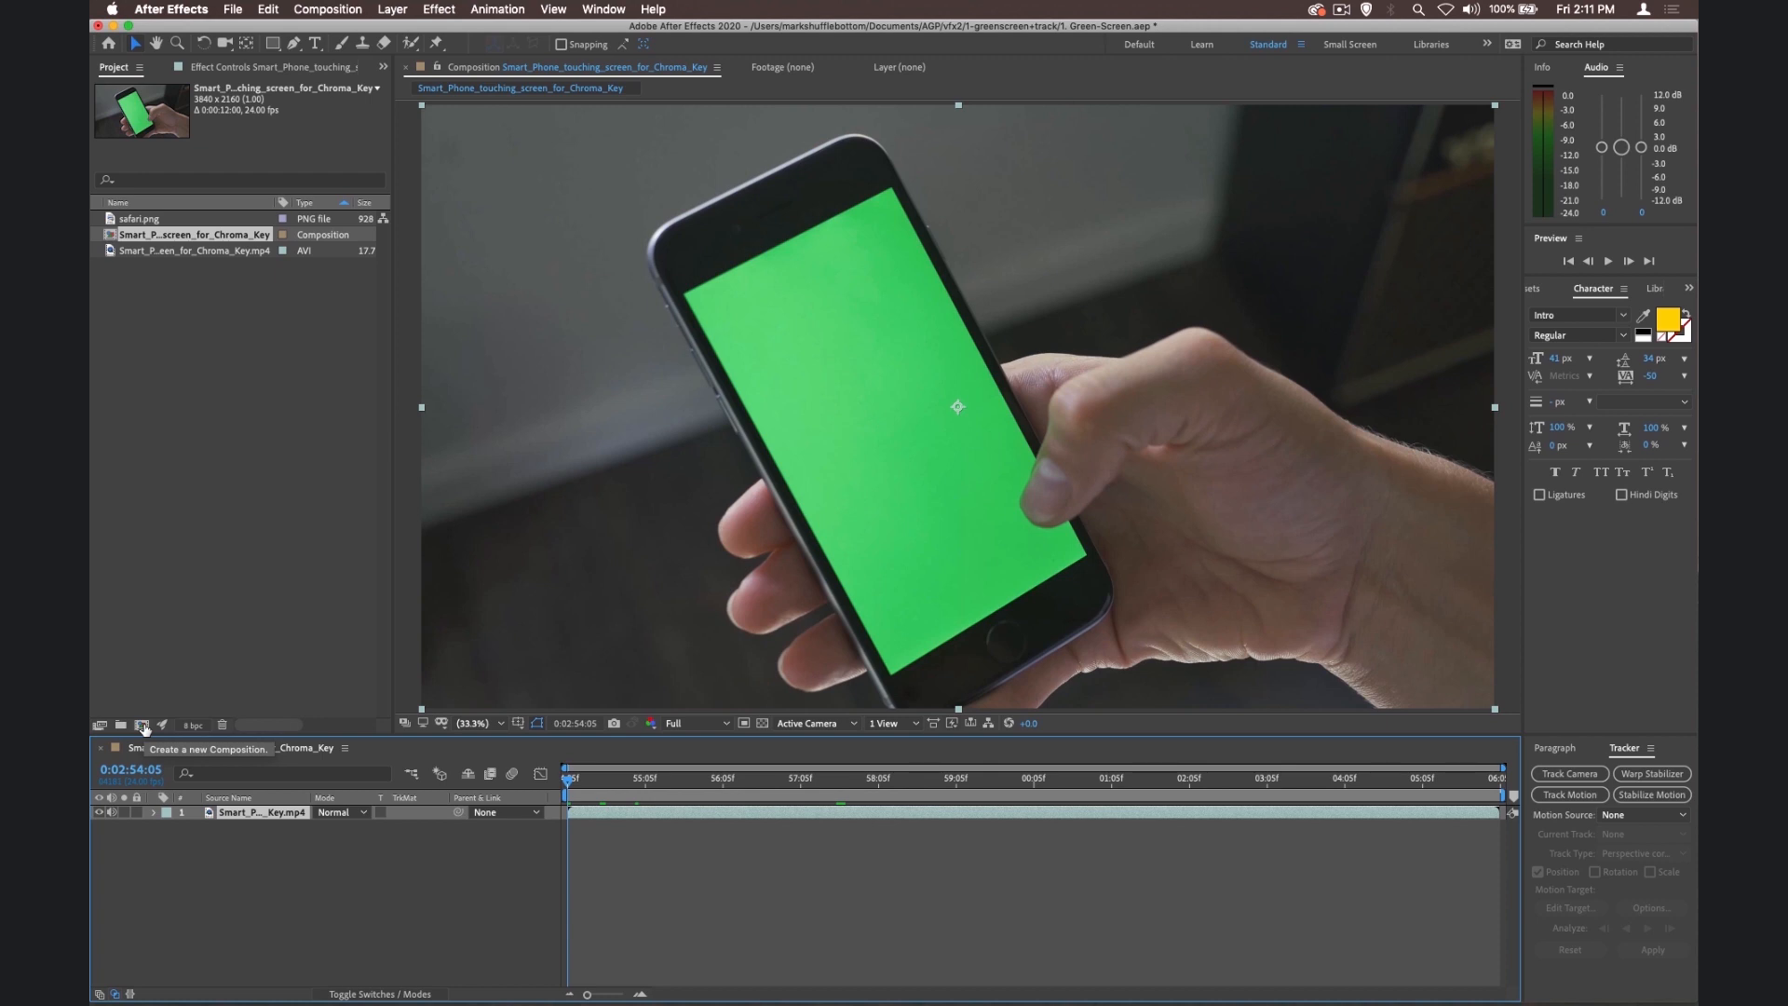
pyautogui.moveTo(144, 729)
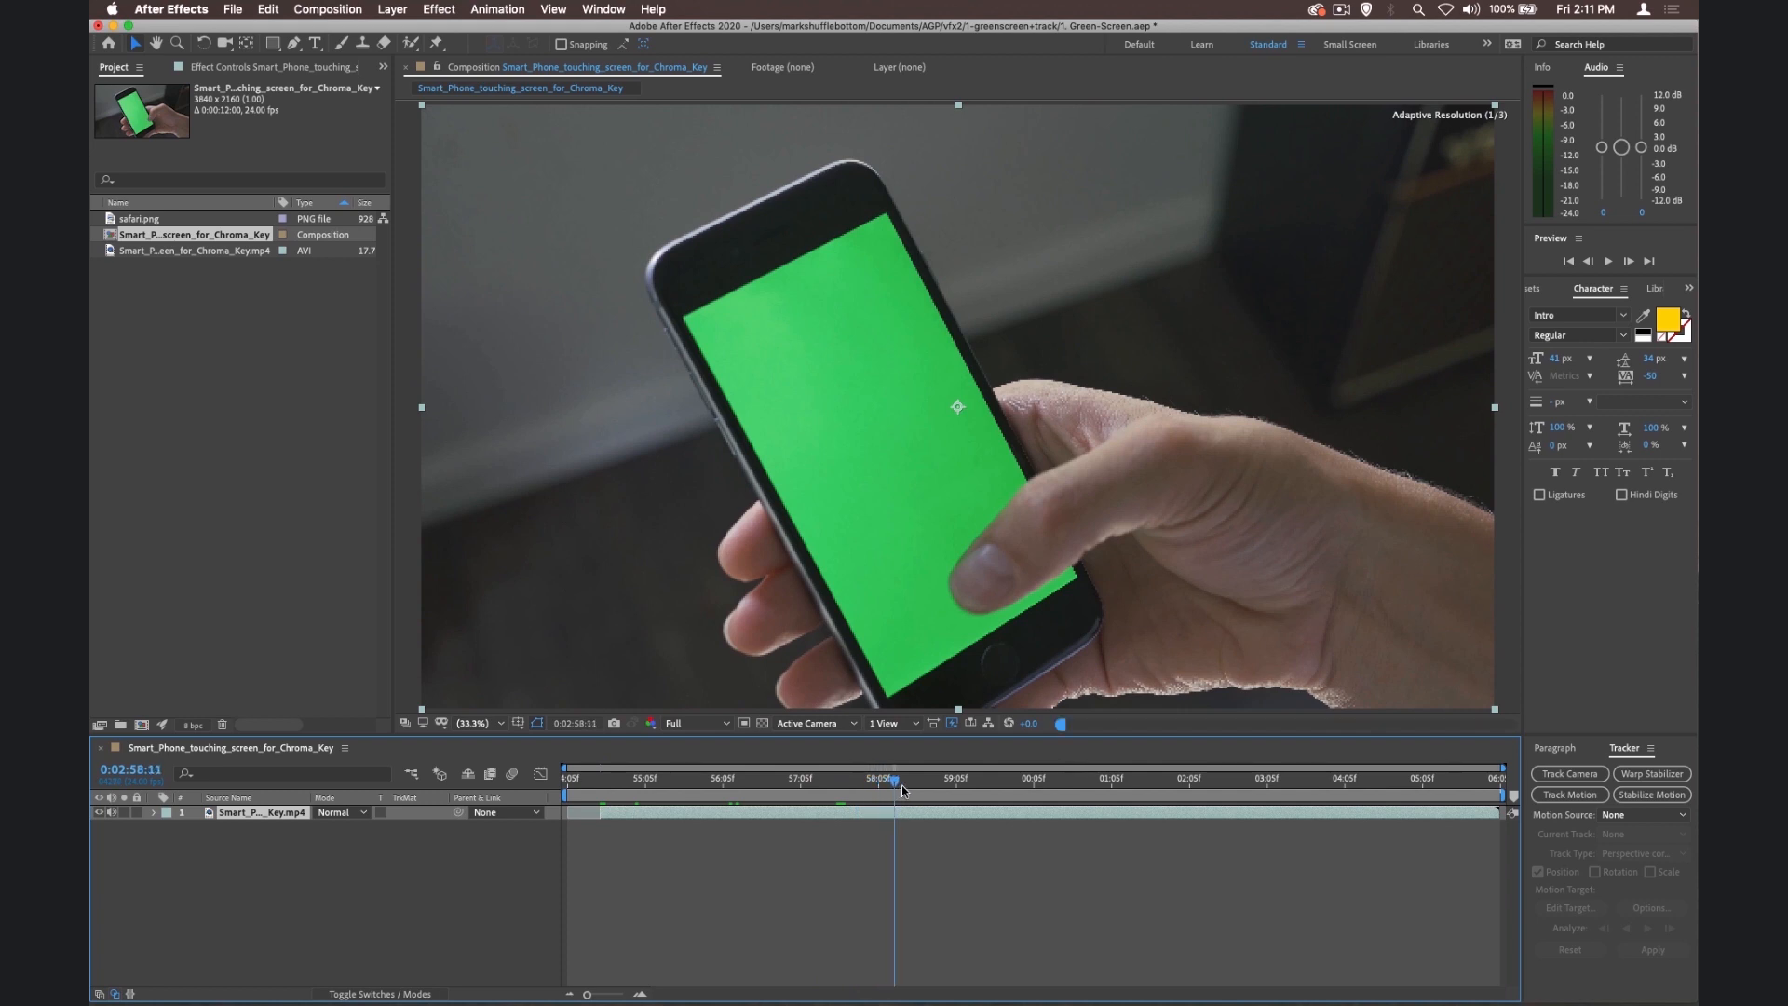
pyautogui.click(862, 778)
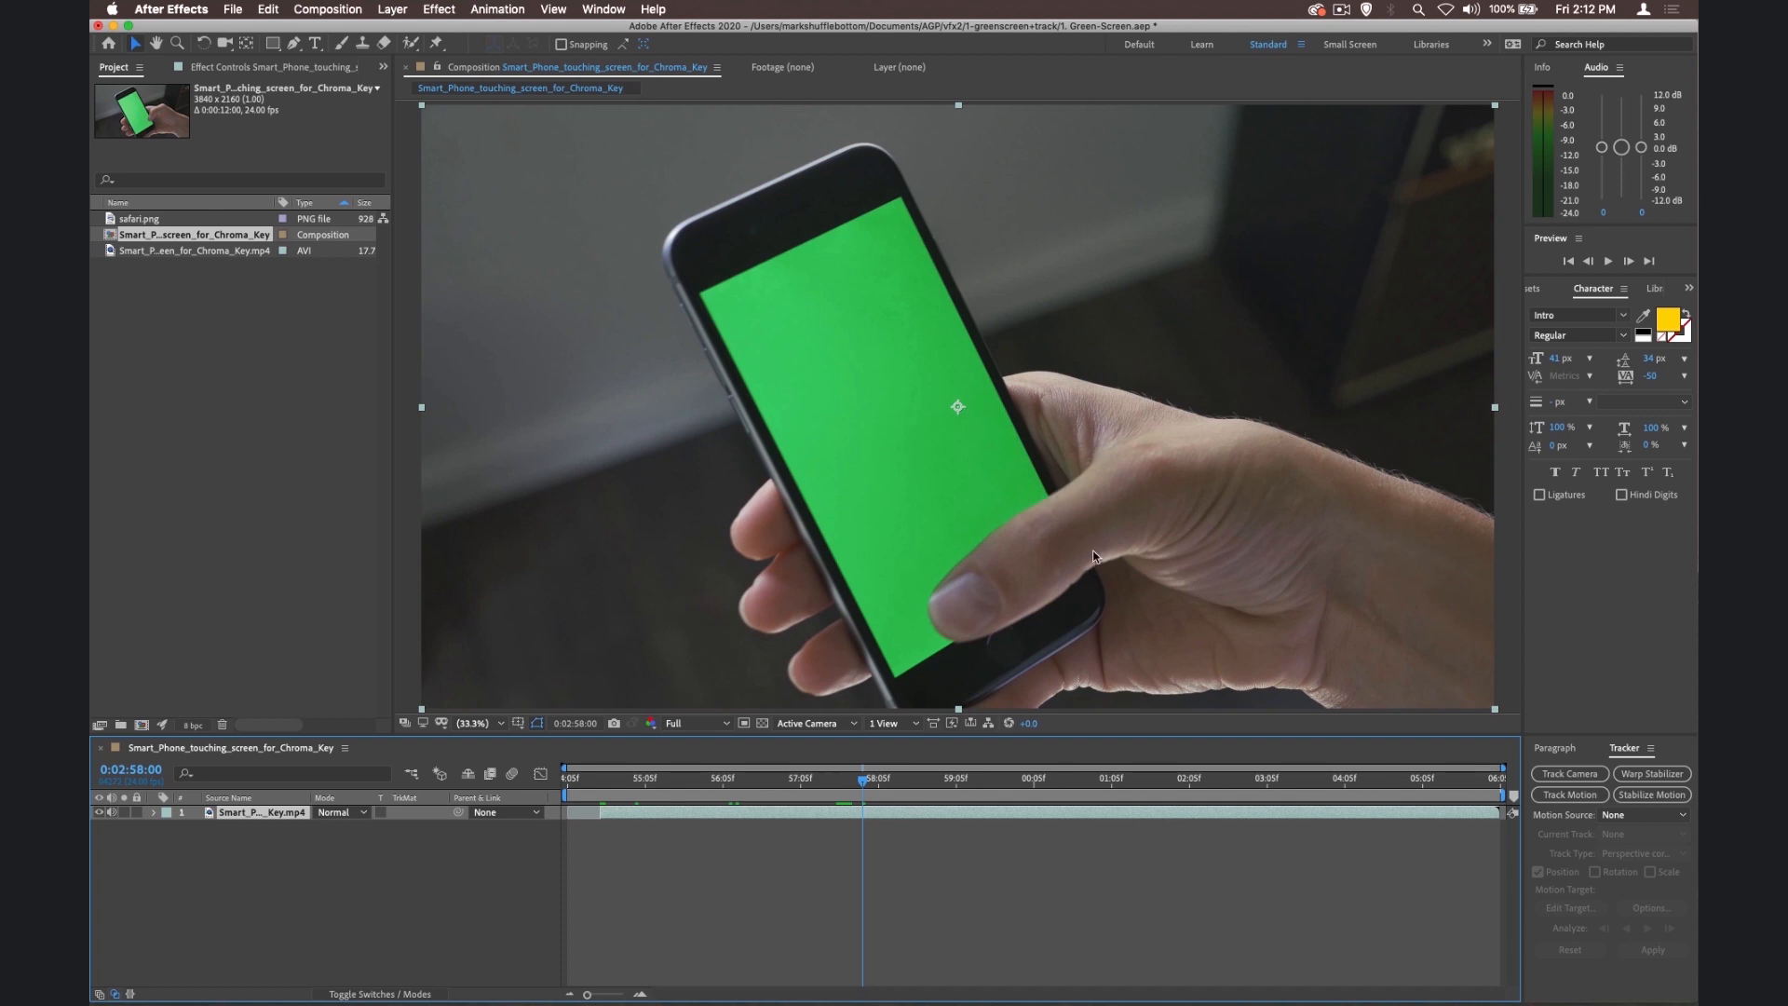
pyautogui.moveTo(1077, 572)
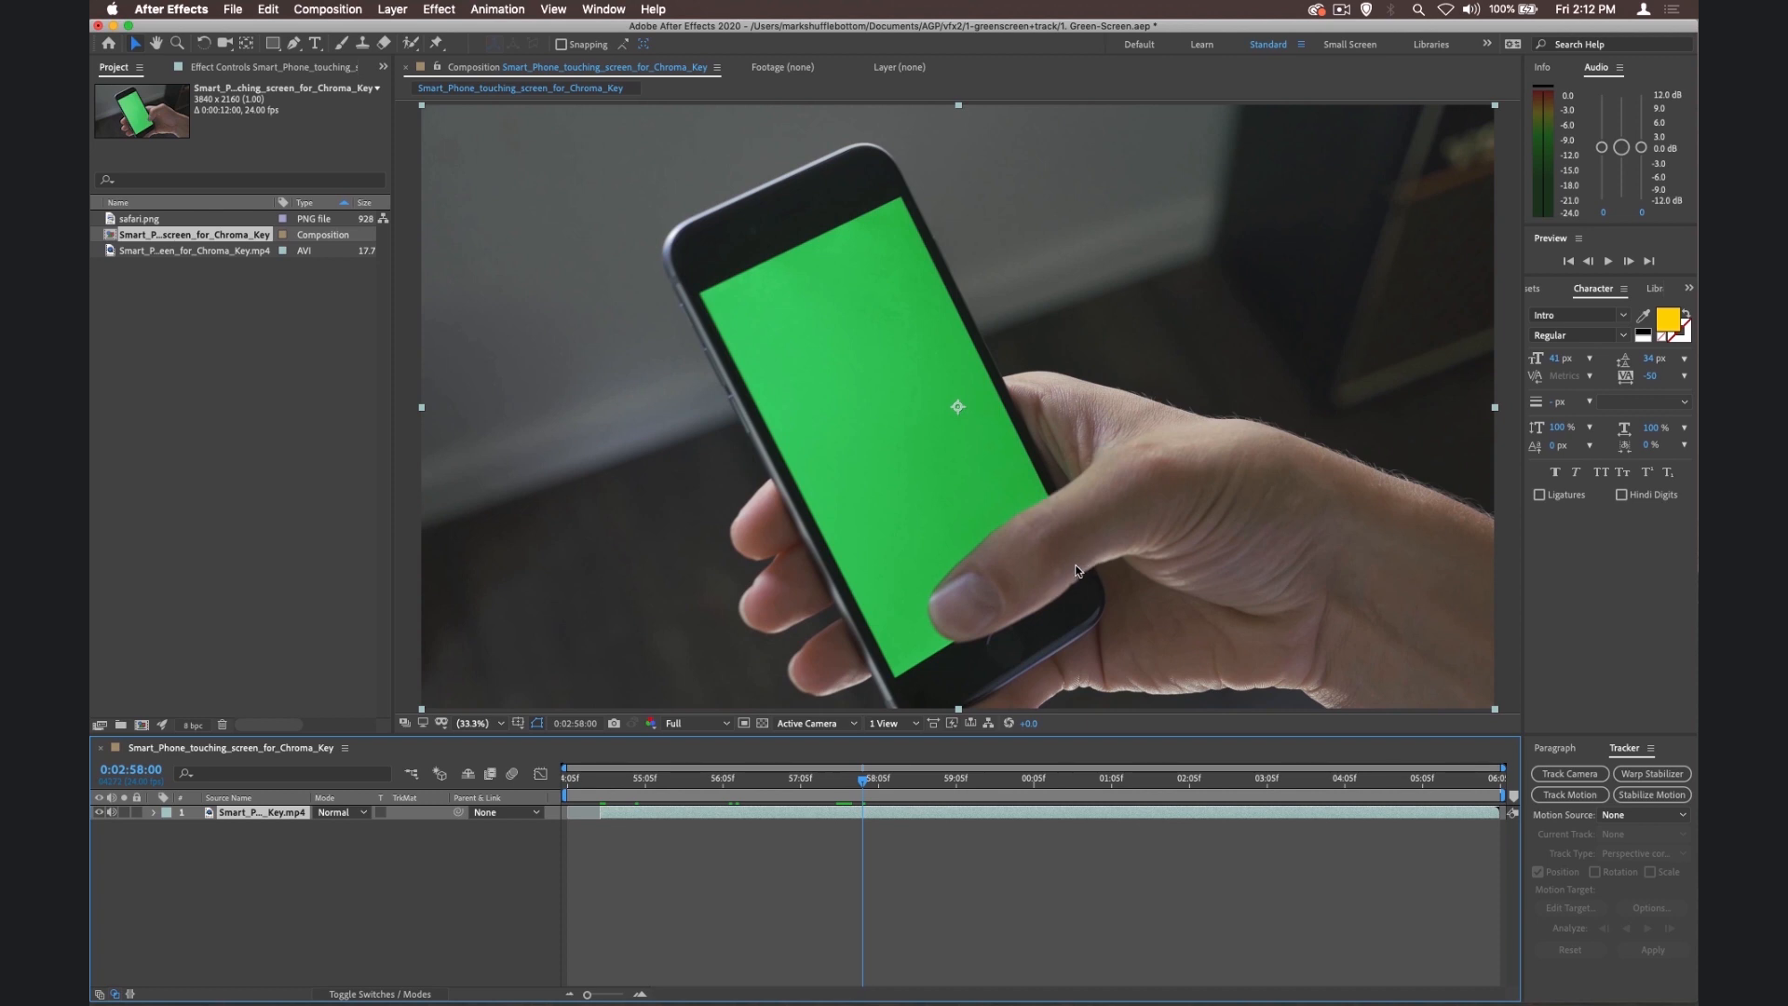
pyautogui.moveTo(956, 669)
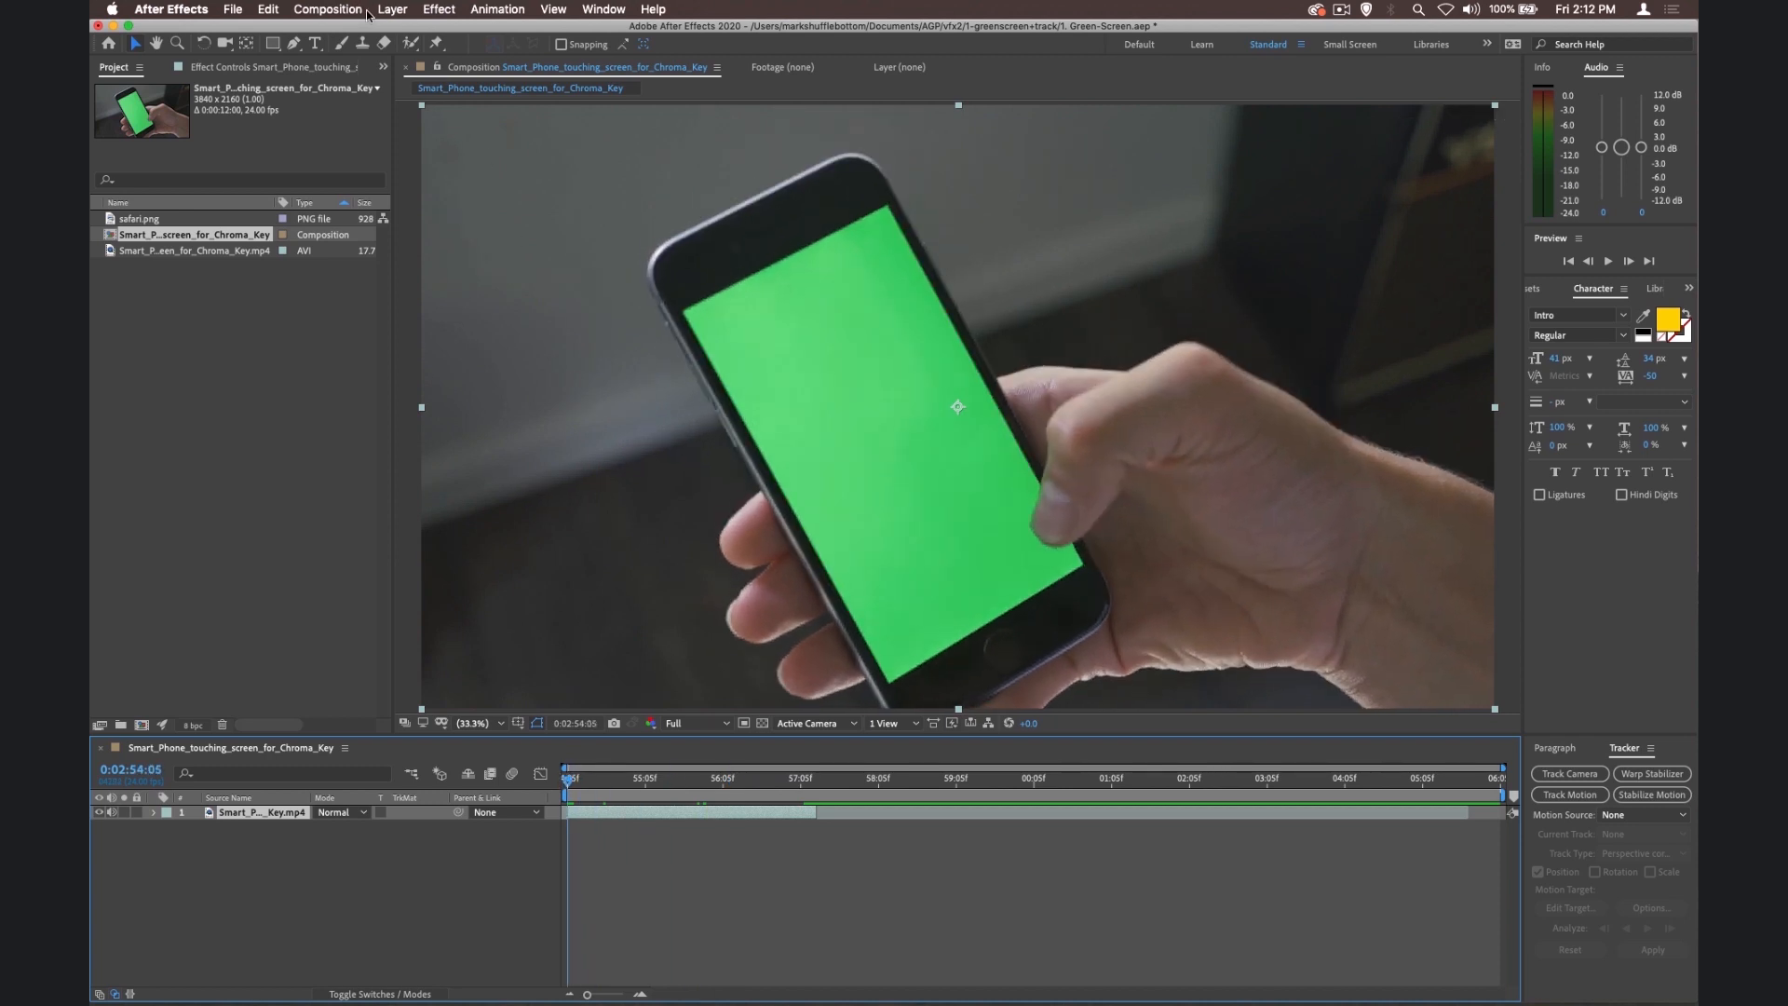
# Step: Set the composition duration to 0:00:03:00 in Composition Settings
pyautogui.click(328, 9)
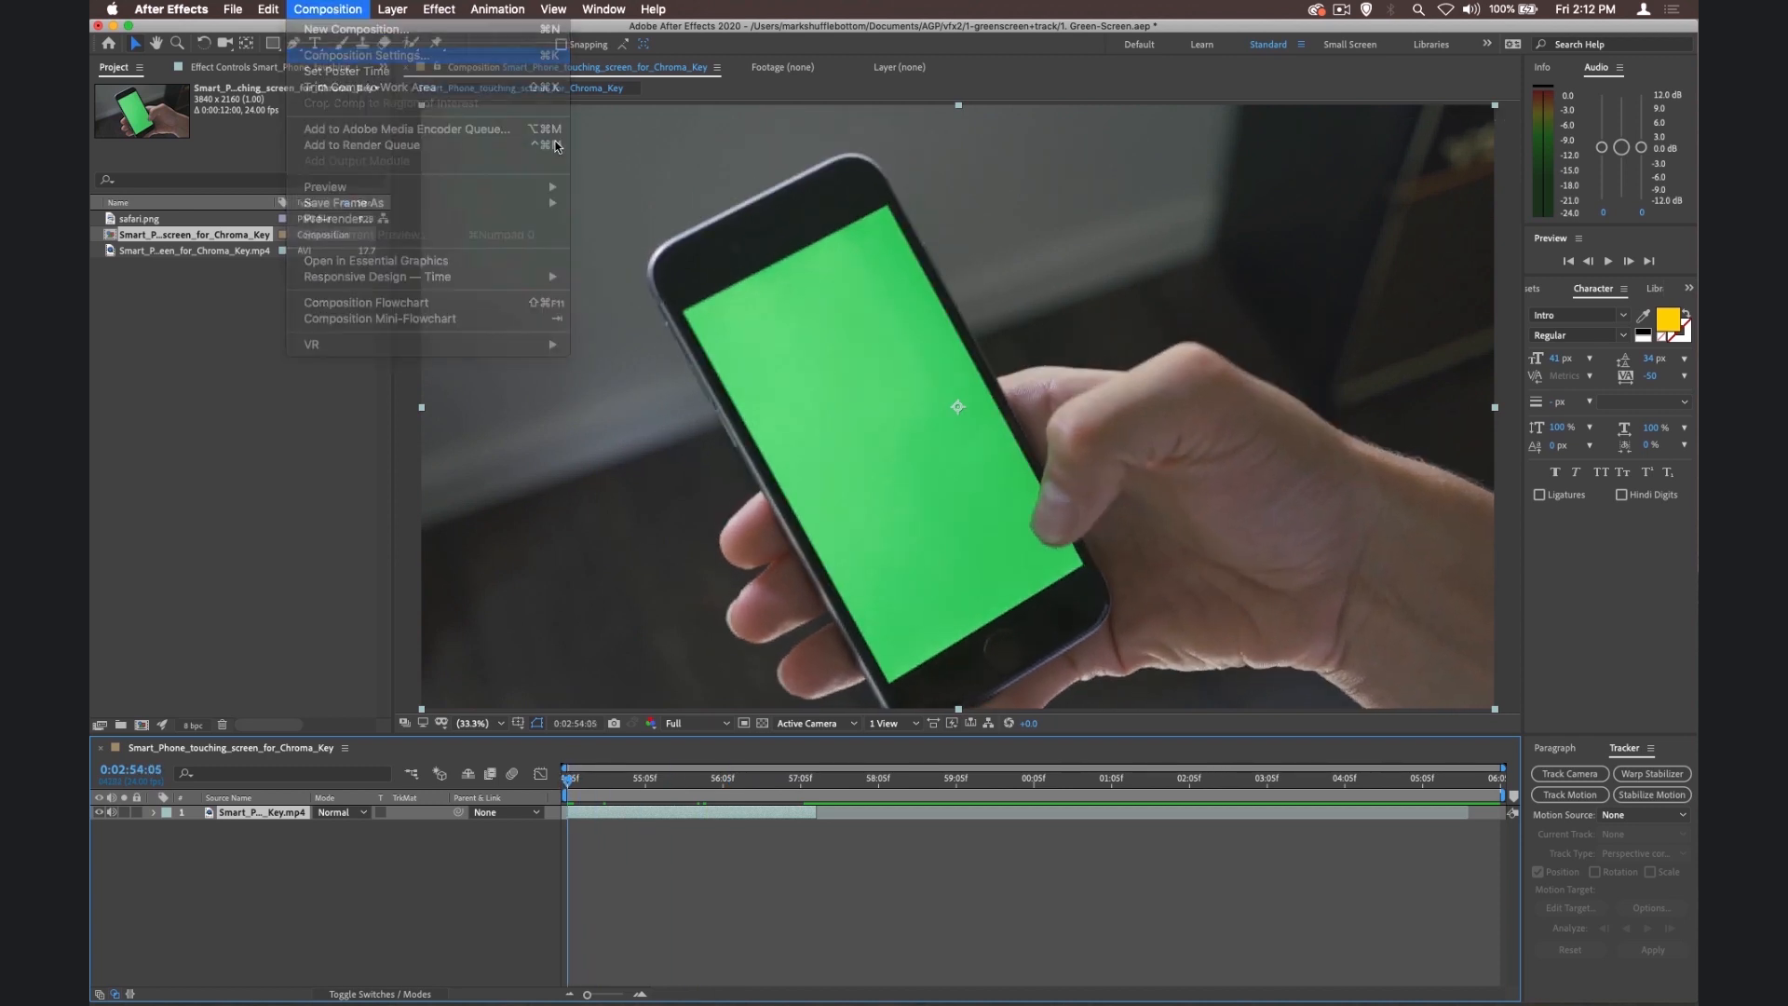
pyautogui.click(365, 54)
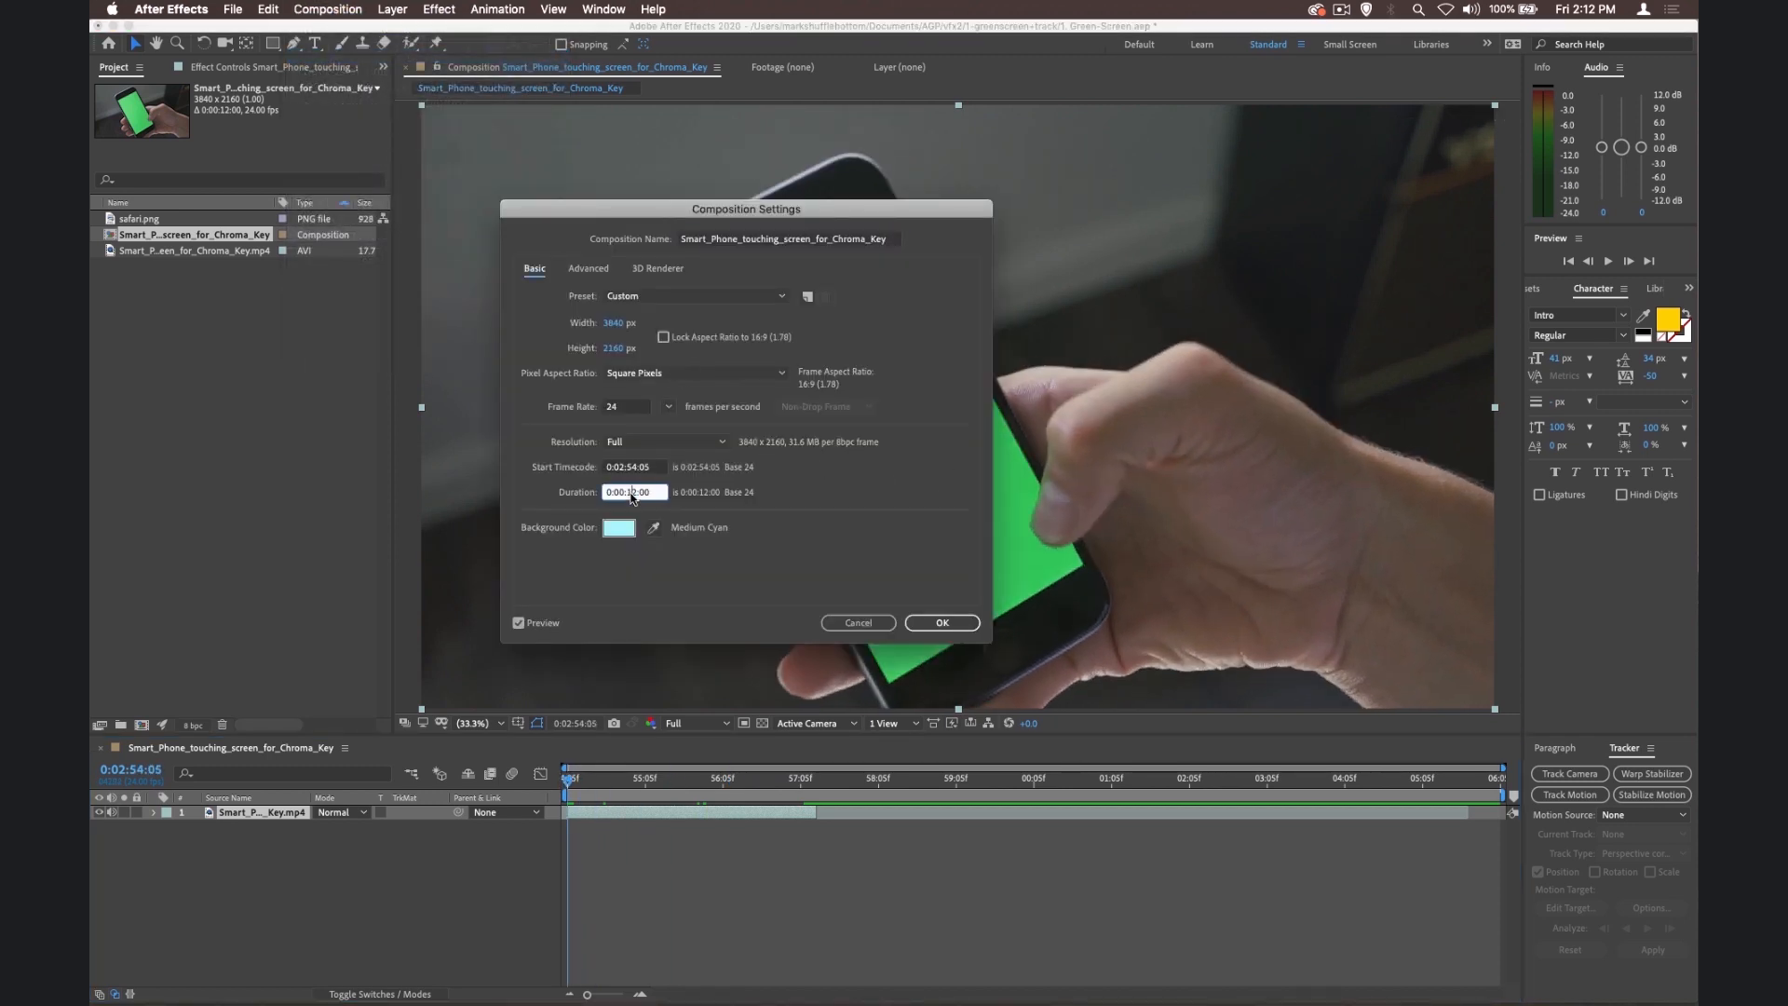
pyautogui.write('0:00:03:00')
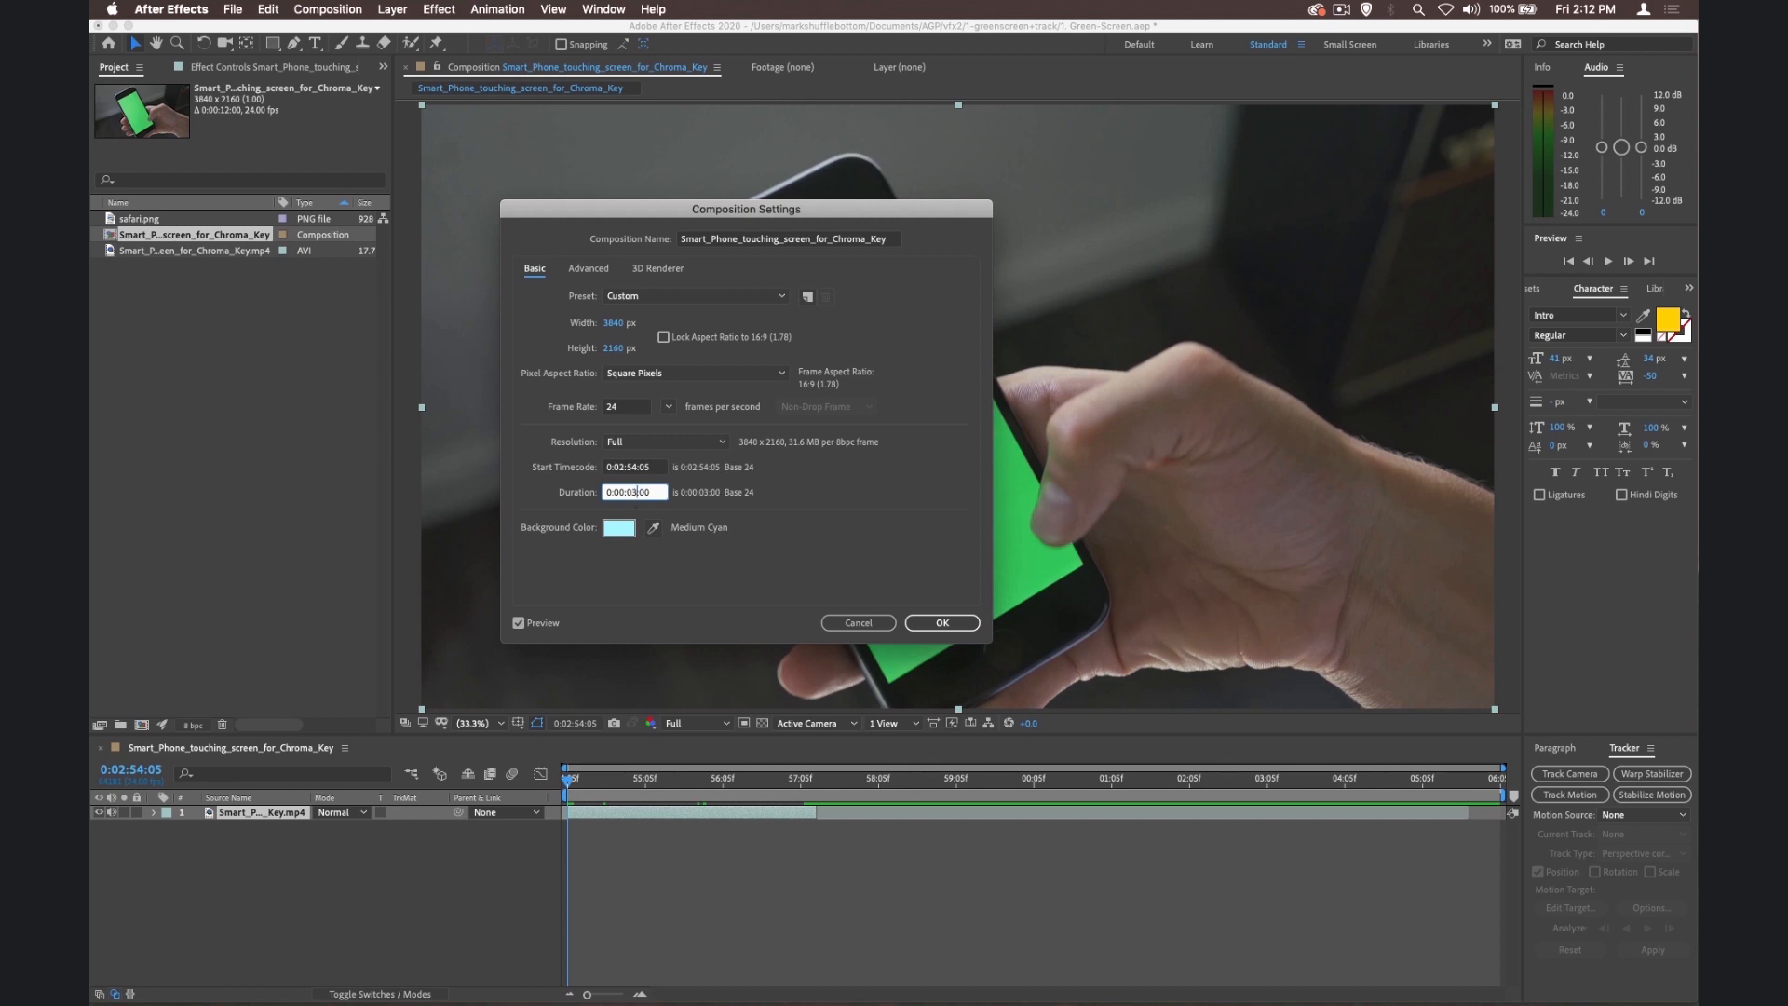
pyautogui.click(940, 622)
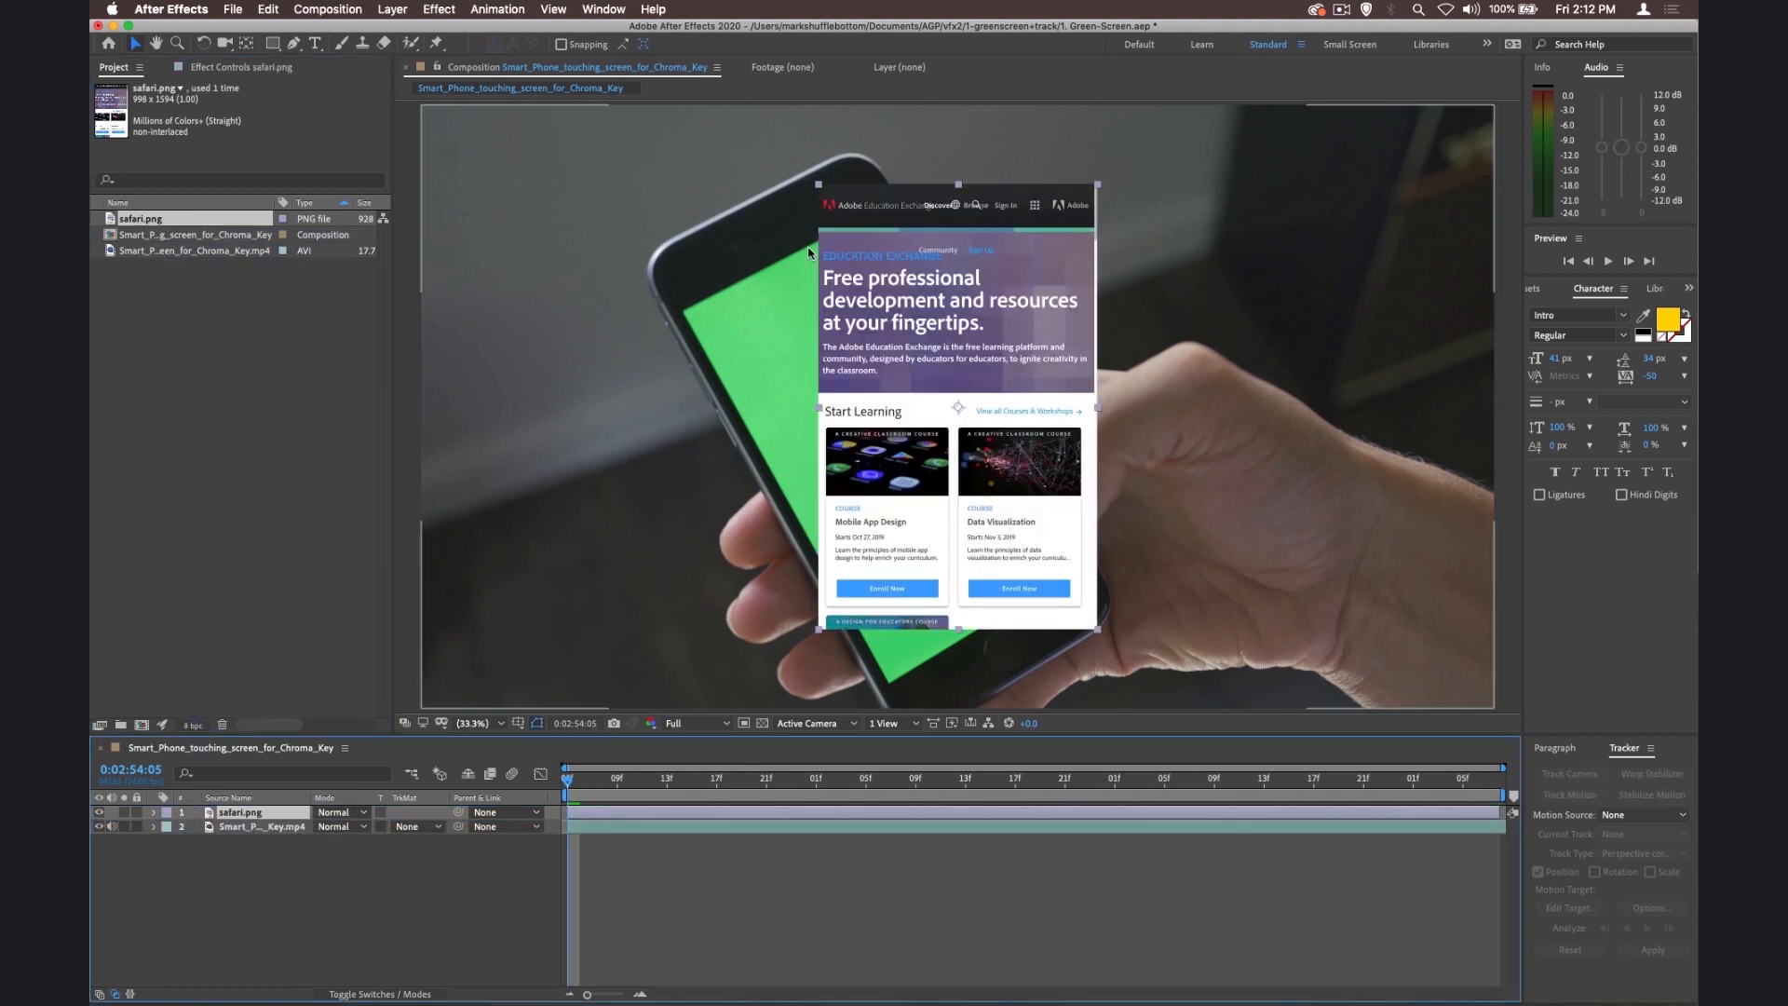
# Step: Start Track Motion on the phone footage with Perspective corner pin as the track type
pyautogui.click(261, 825)
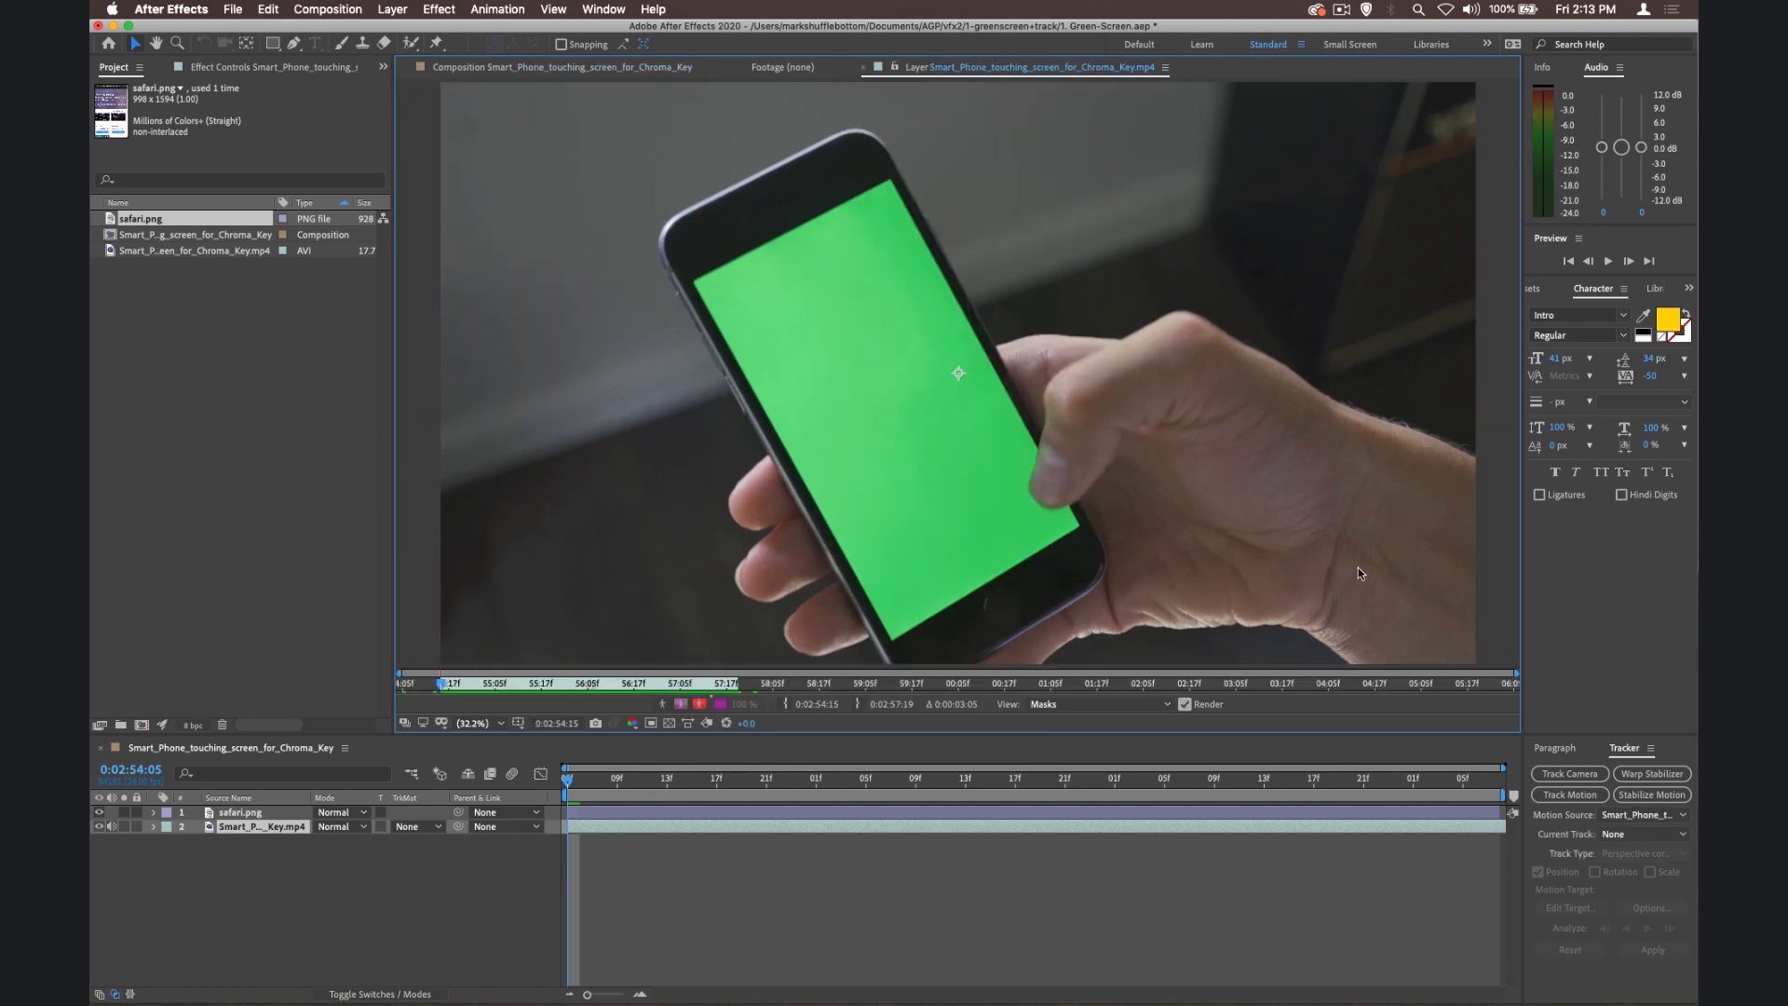
pyautogui.click(602, 10)
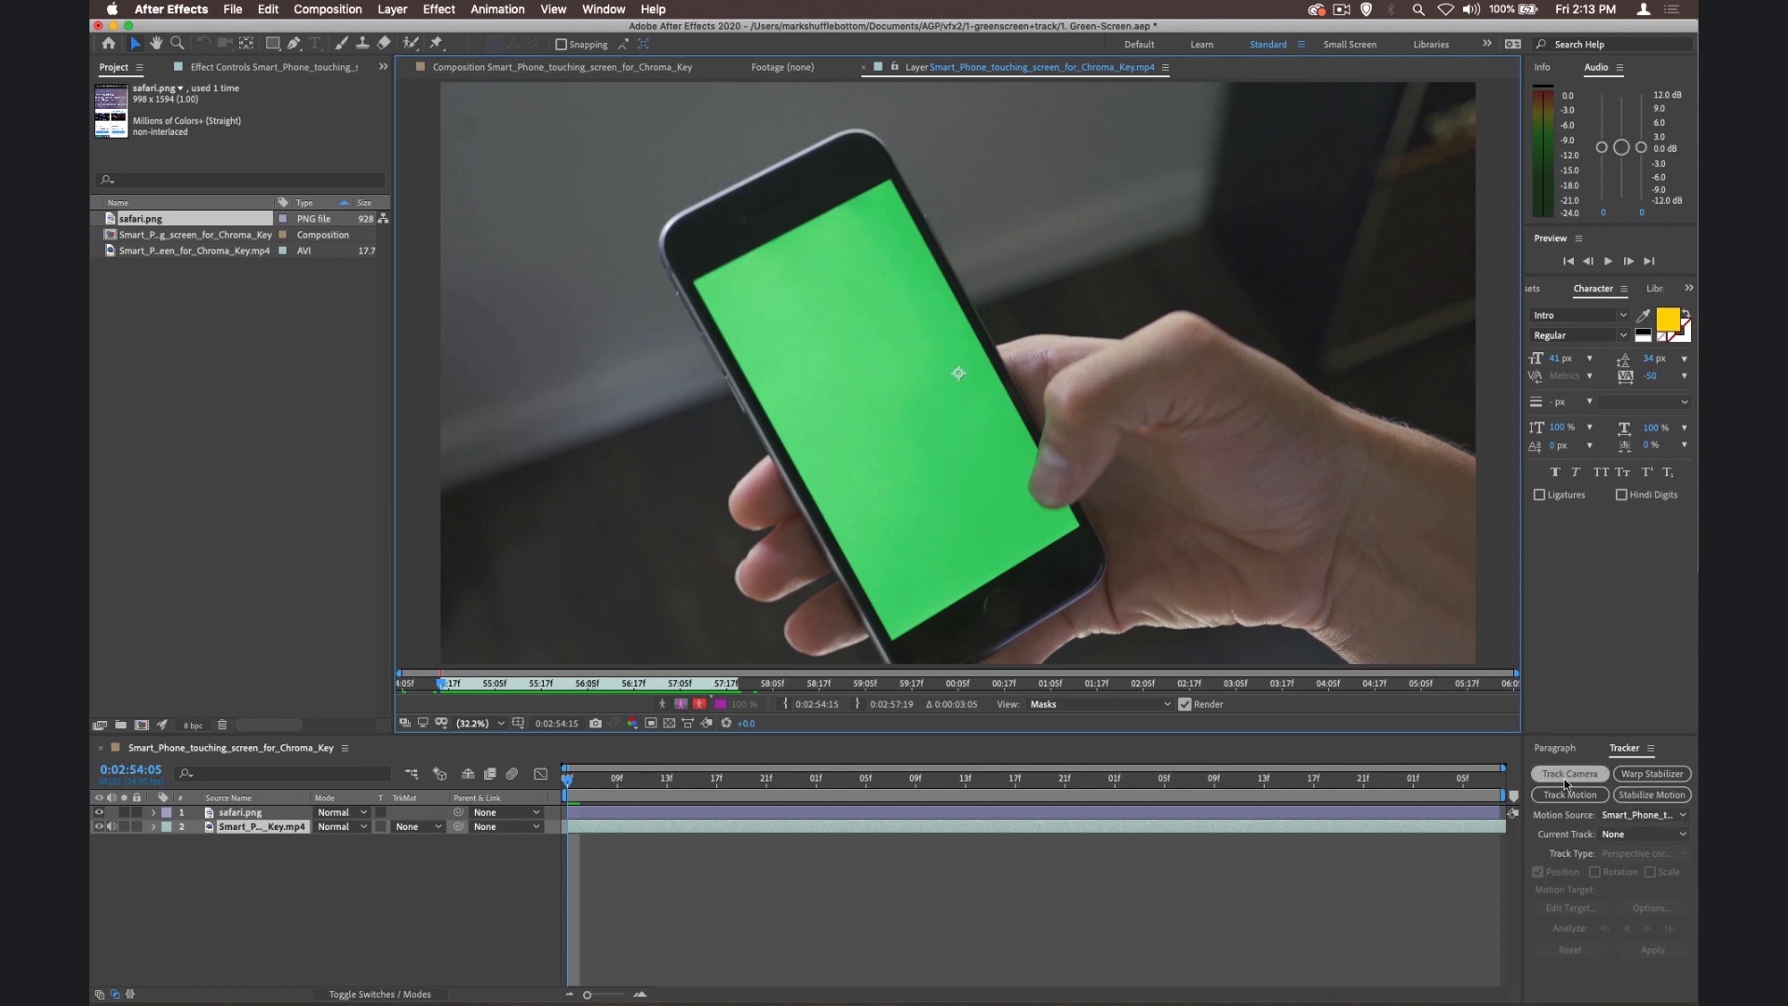
pyautogui.click(1568, 796)
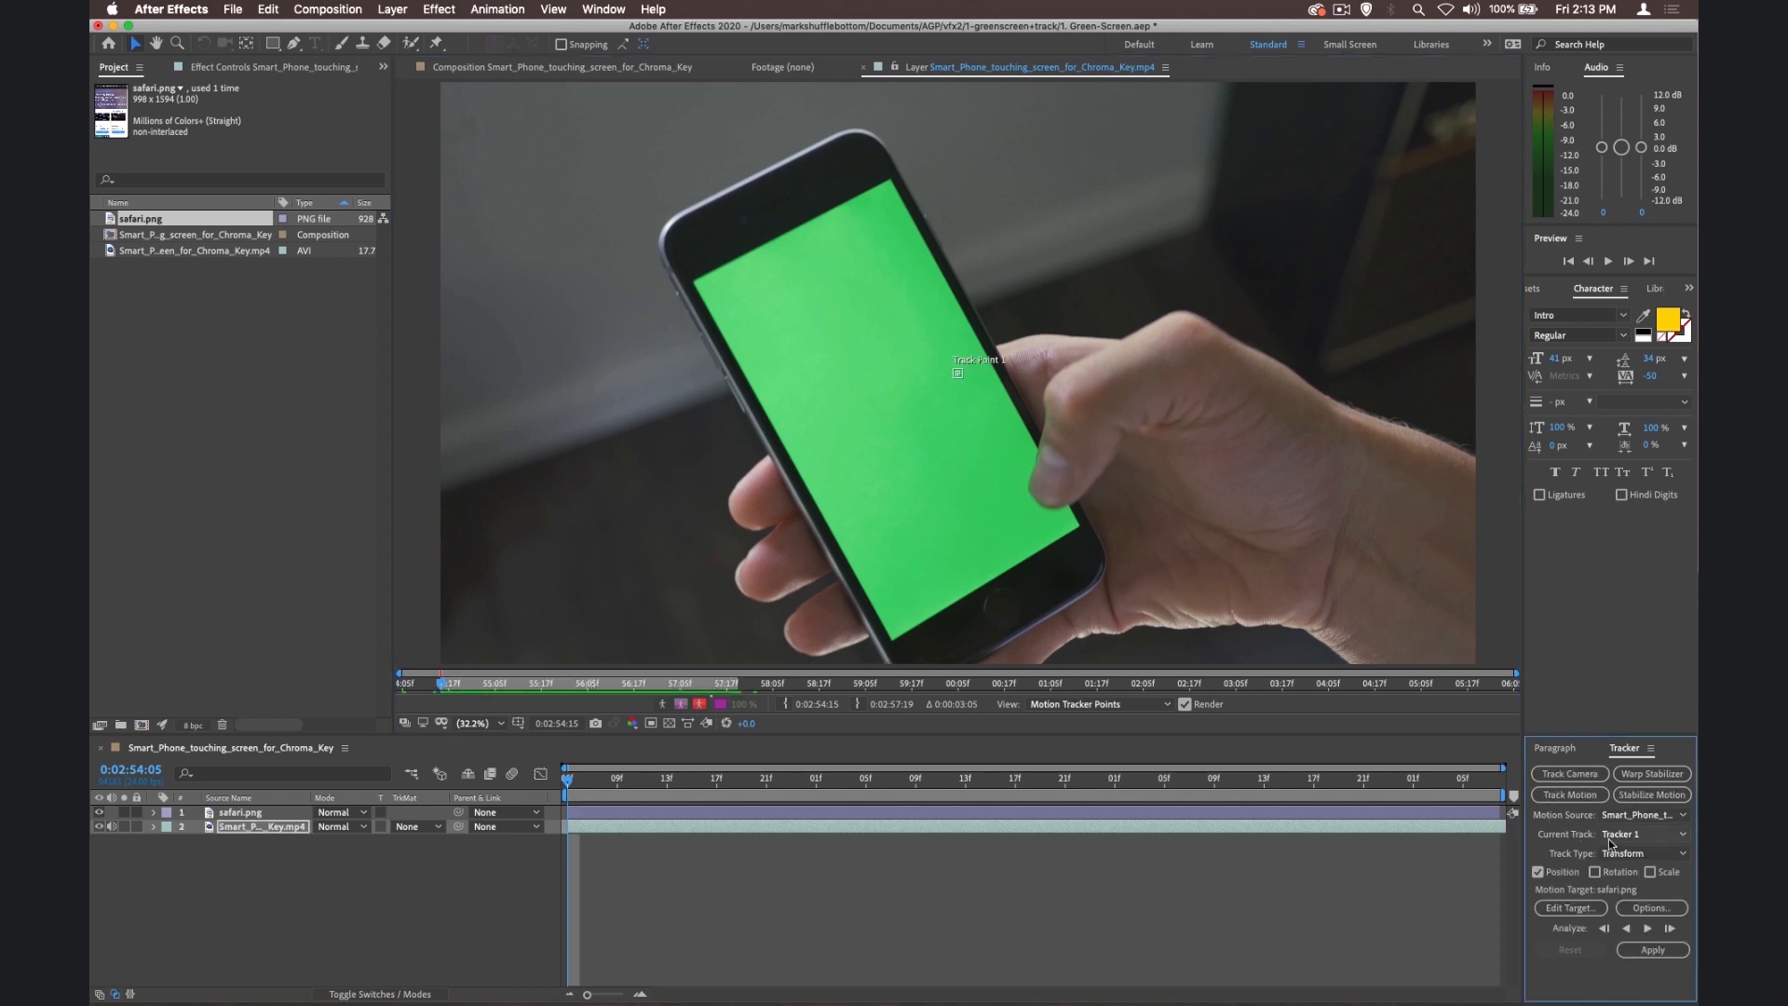
pyautogui.click(1643, 854)
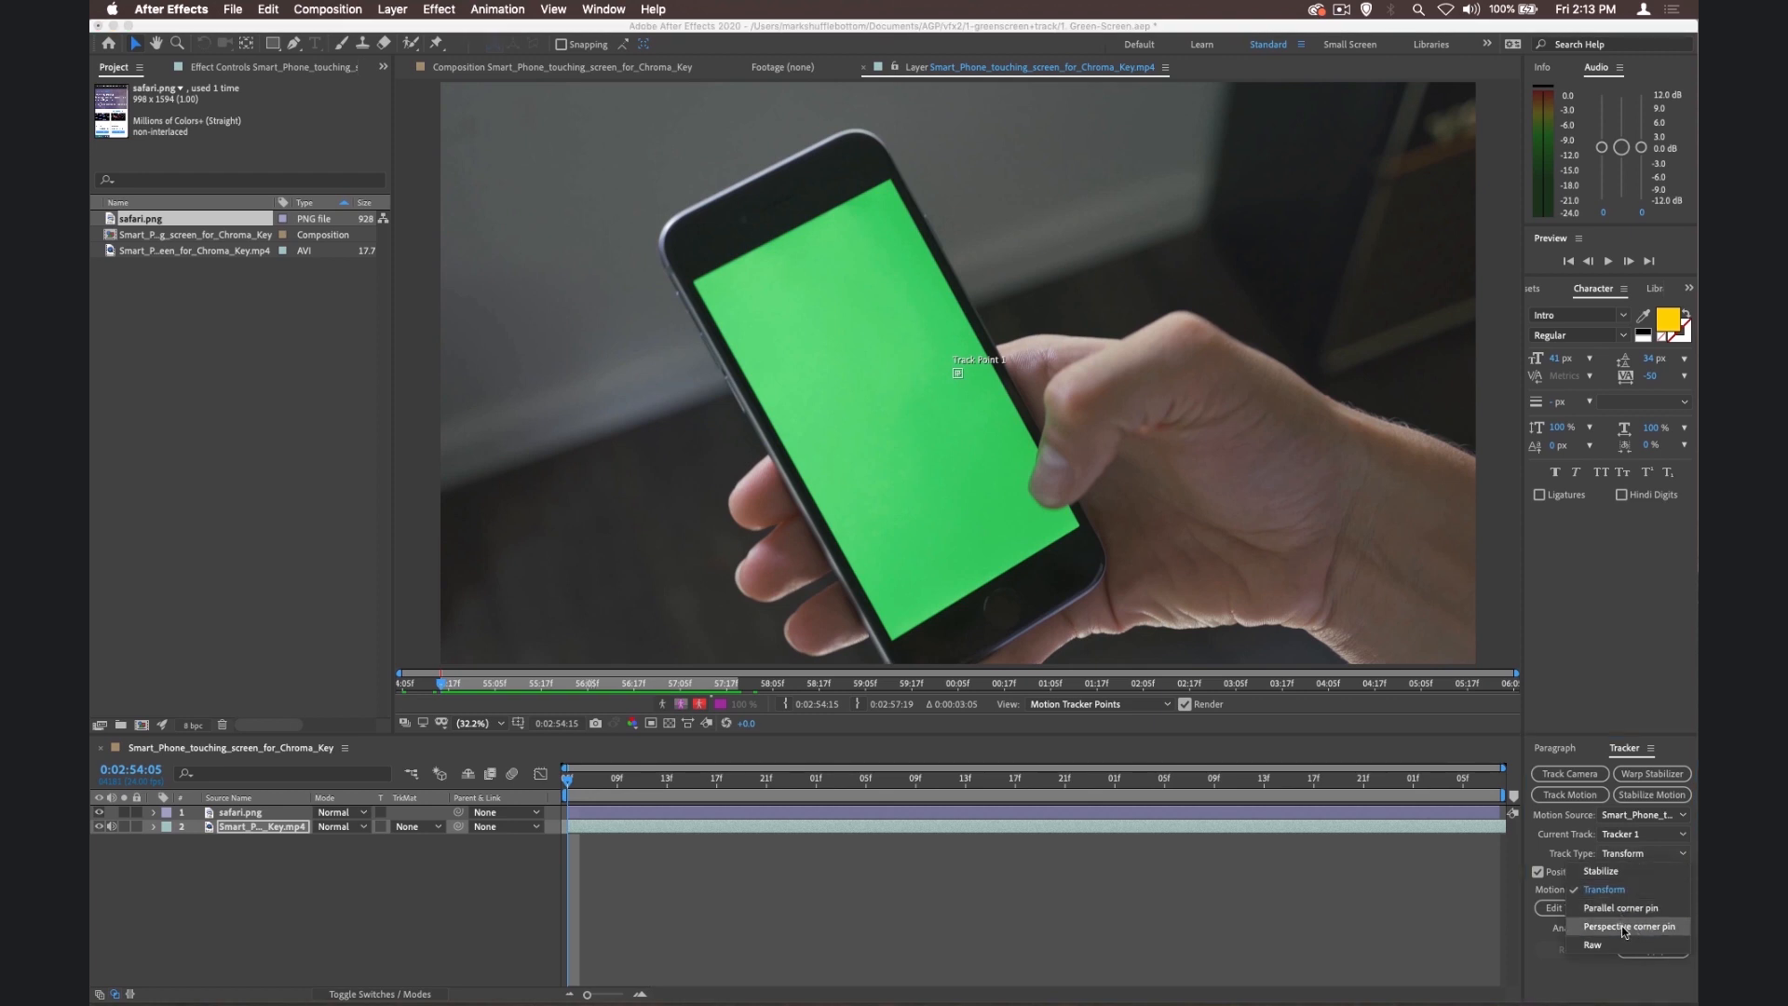
pyautogui.click(1628, 925)
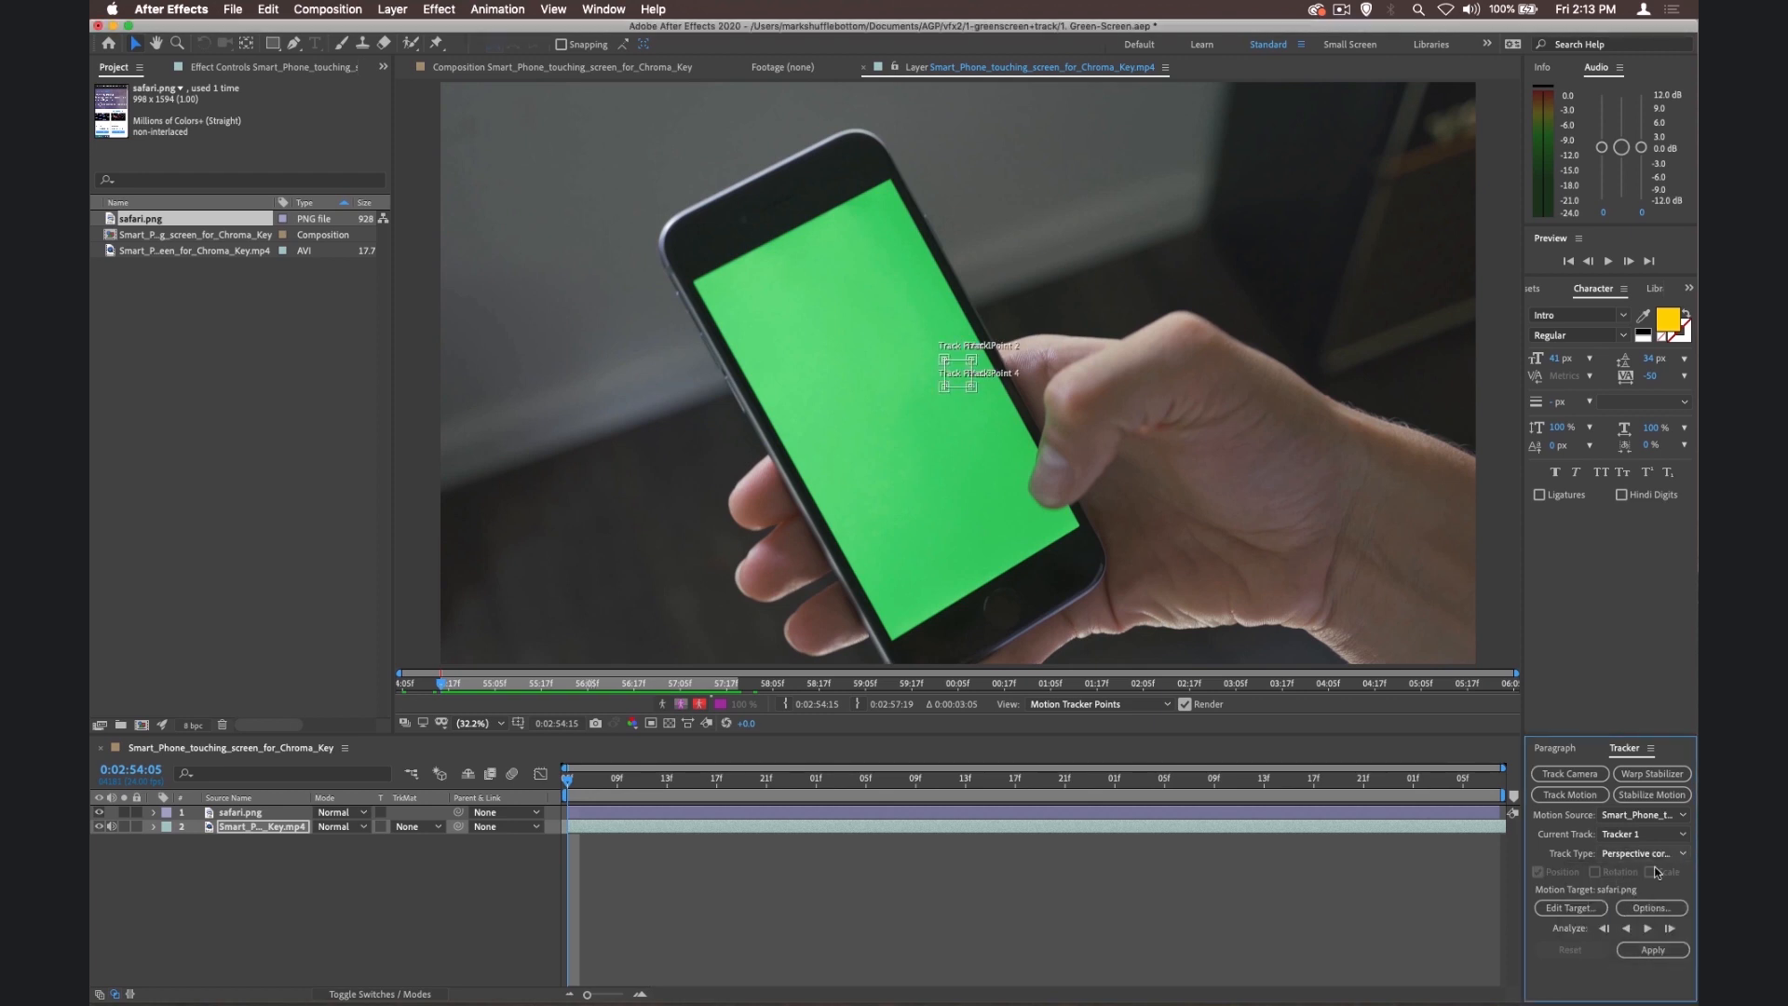
pyautogui.click(1568, 907)
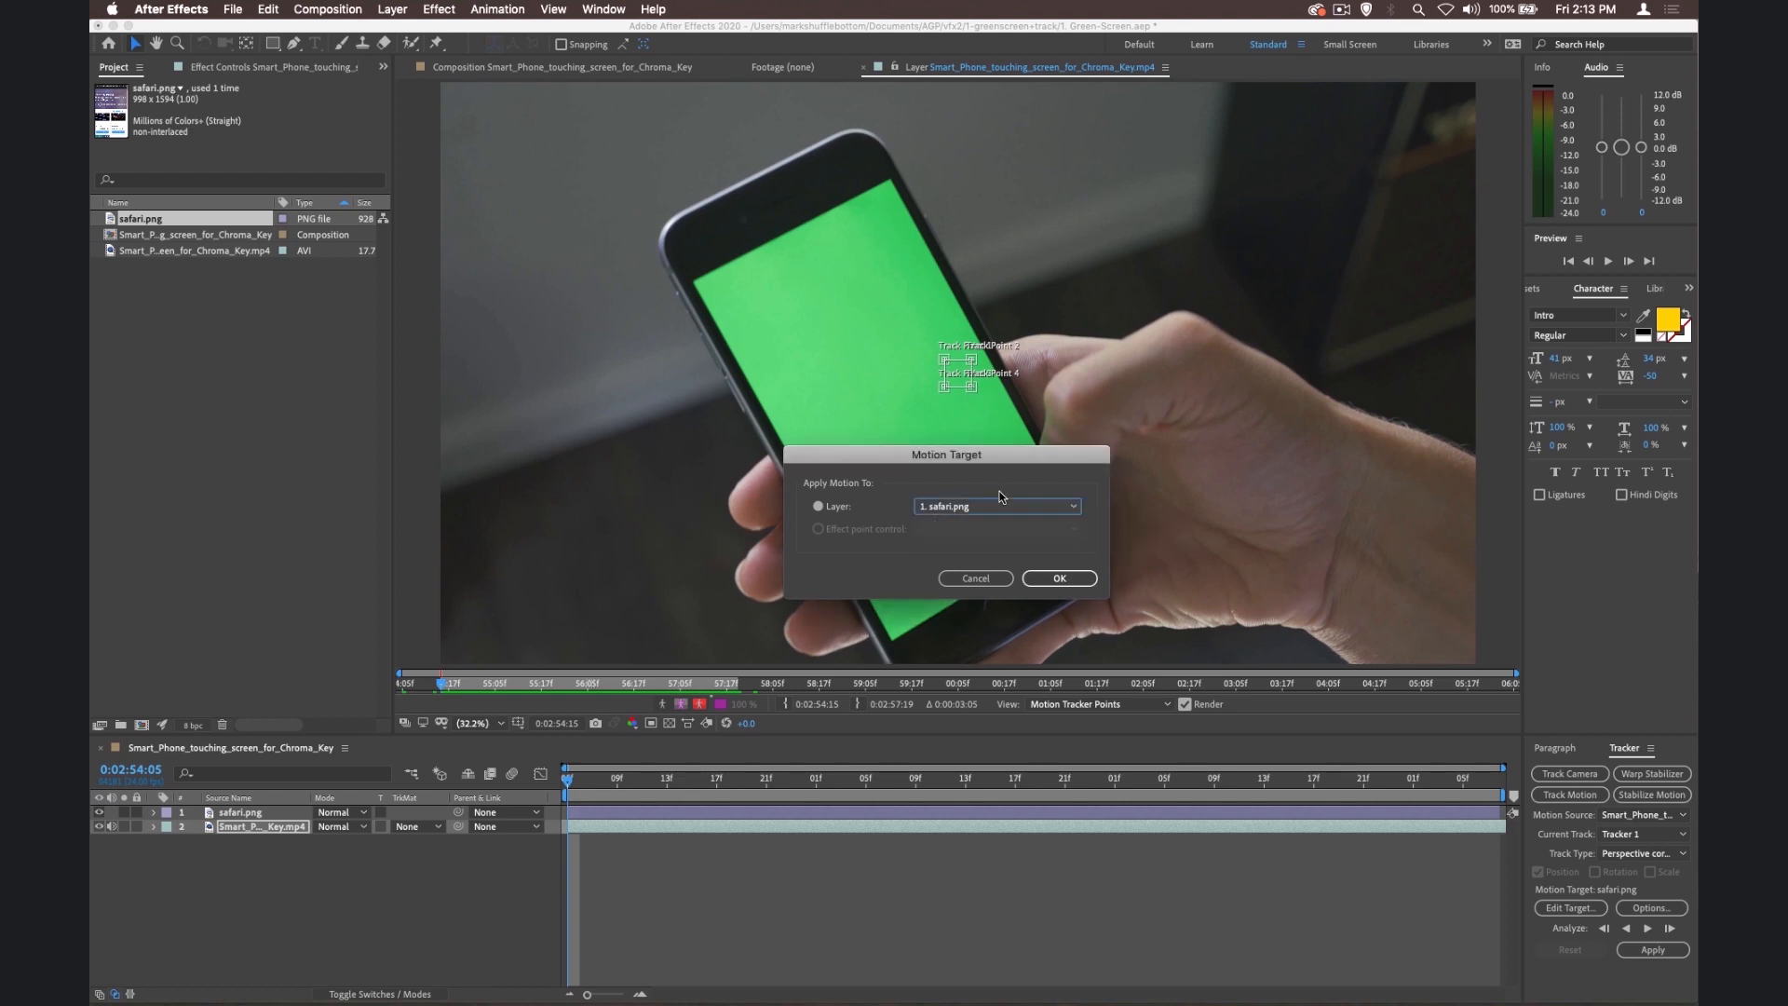
# Step: Confirm safari.png as the target and place the first two track points on the screen's top corners
pyautogui.click(1058, 577)
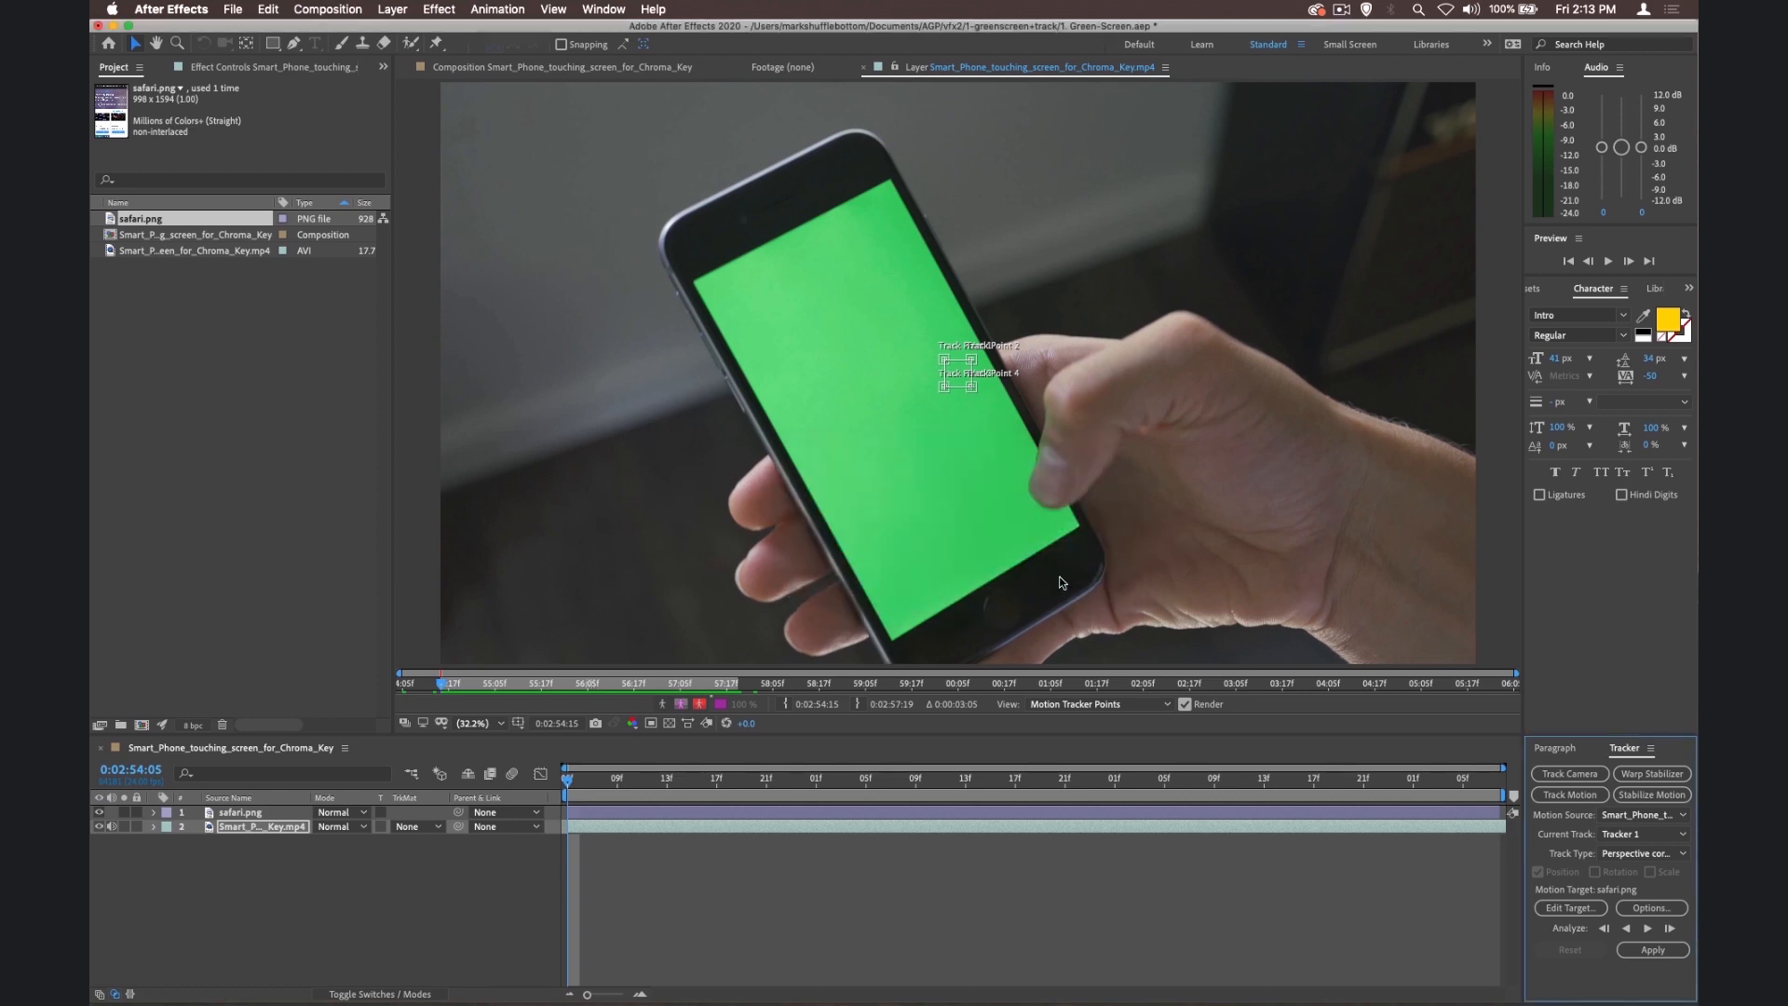
pyautogui.moveTo(1060, 492)
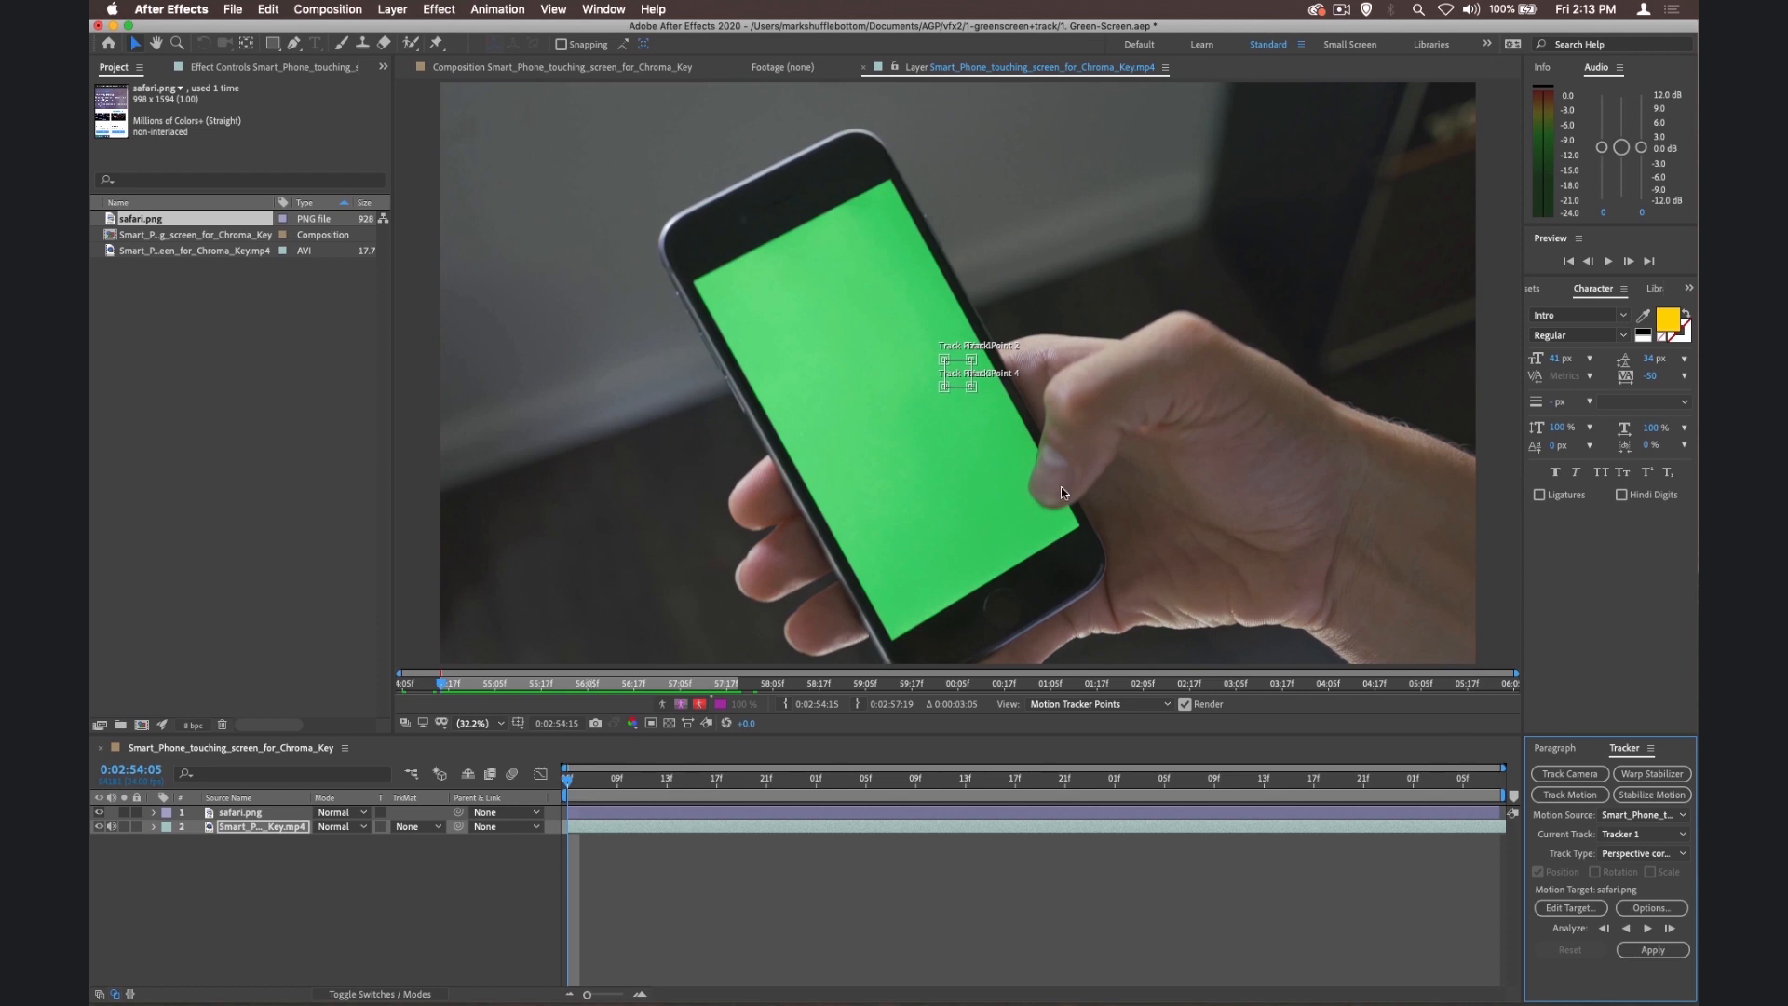
pyautogui.moveTo(920, 257)
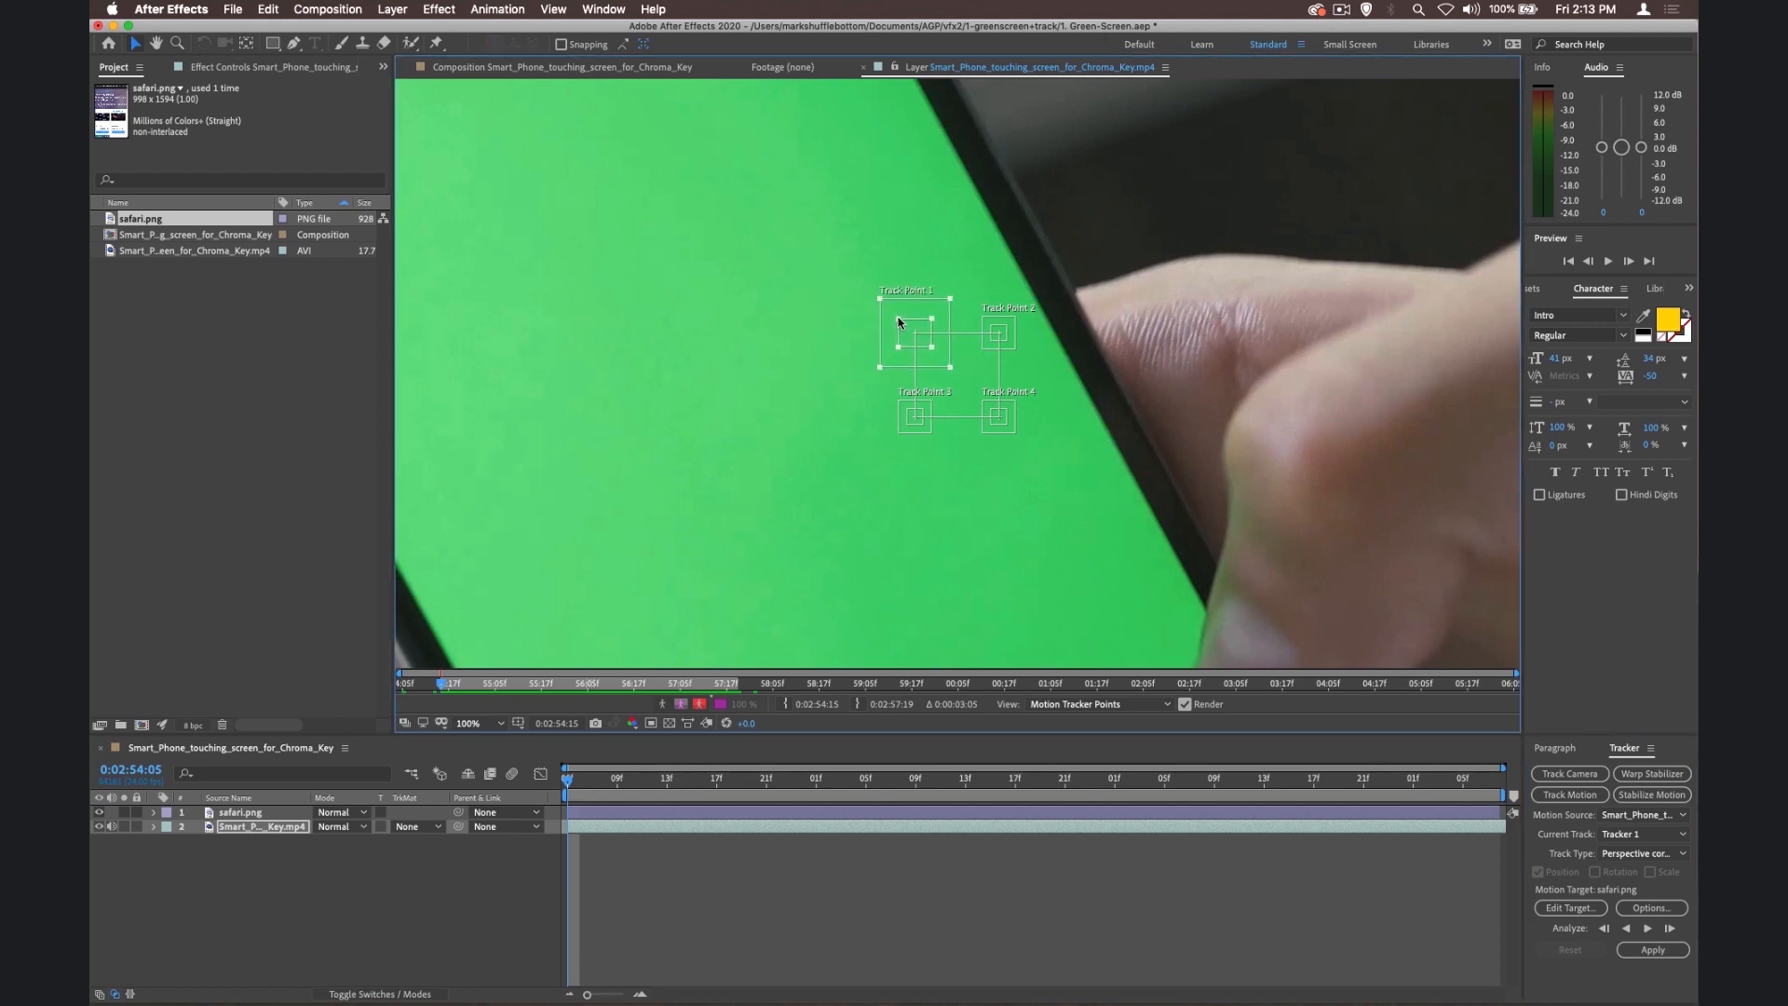
pyautogui.moveTo(914, 333); pyautogui.dragTo(544, 225)
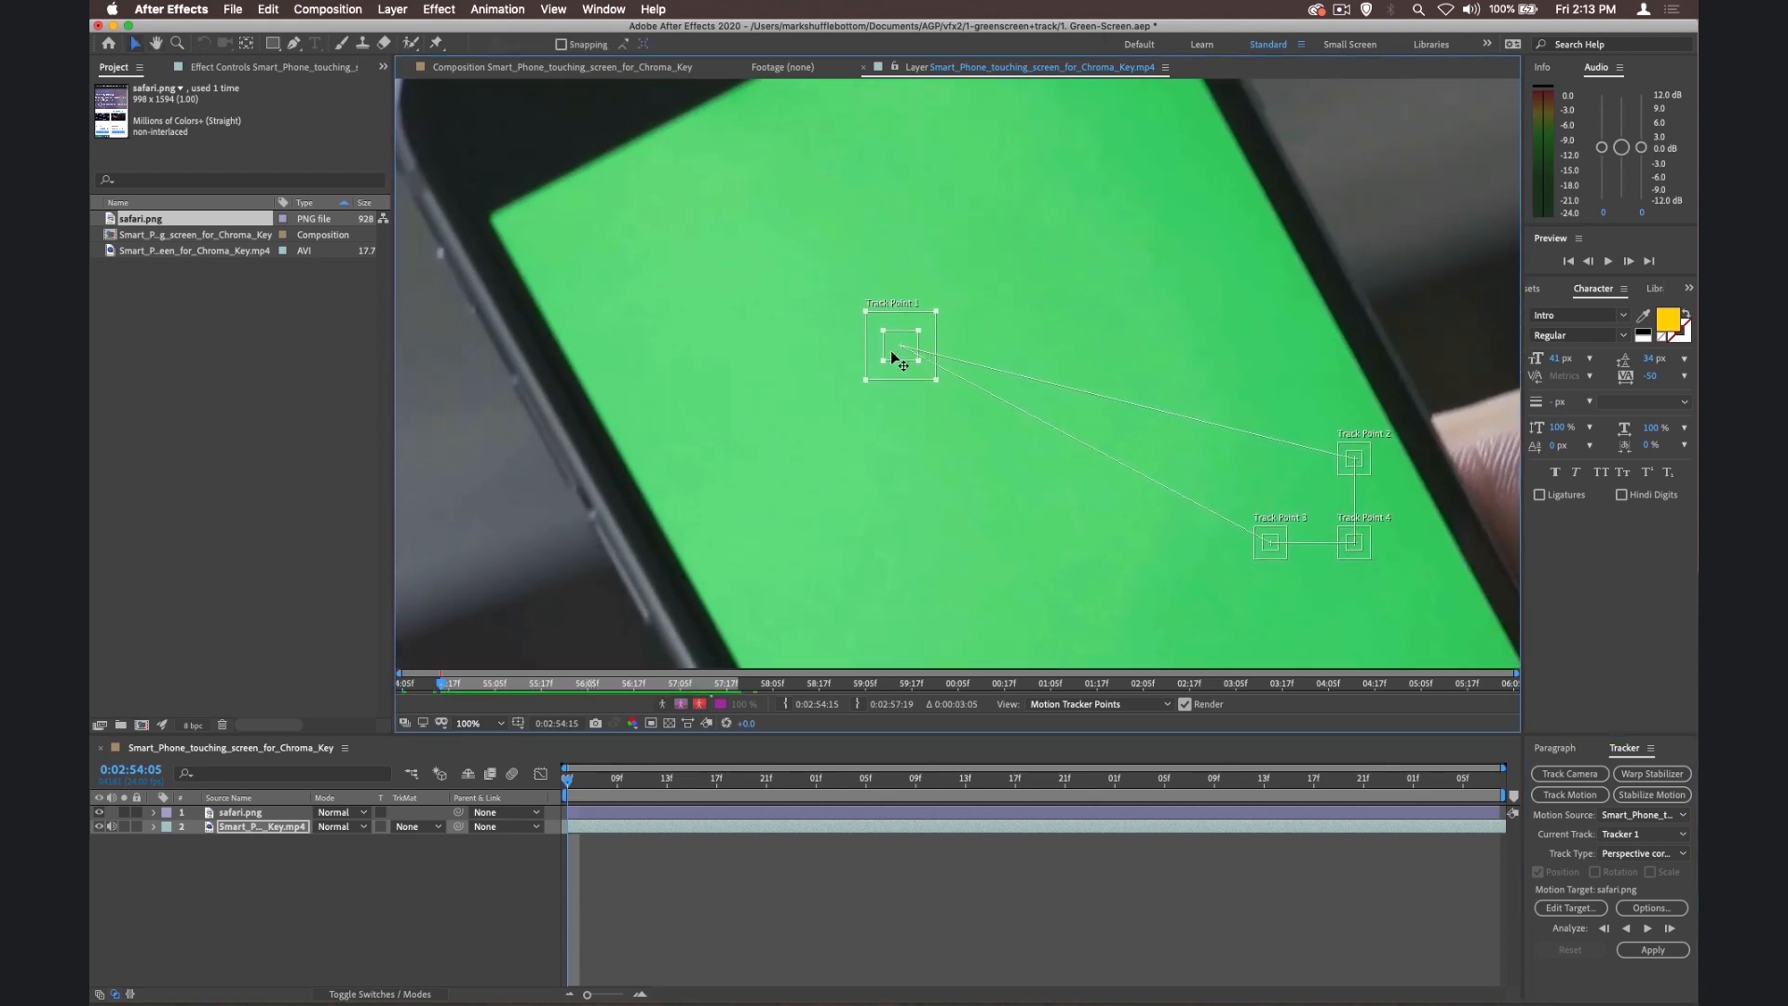
pyautogui.moveTo(902, 348); pyautogui.dragTo(564, 235)
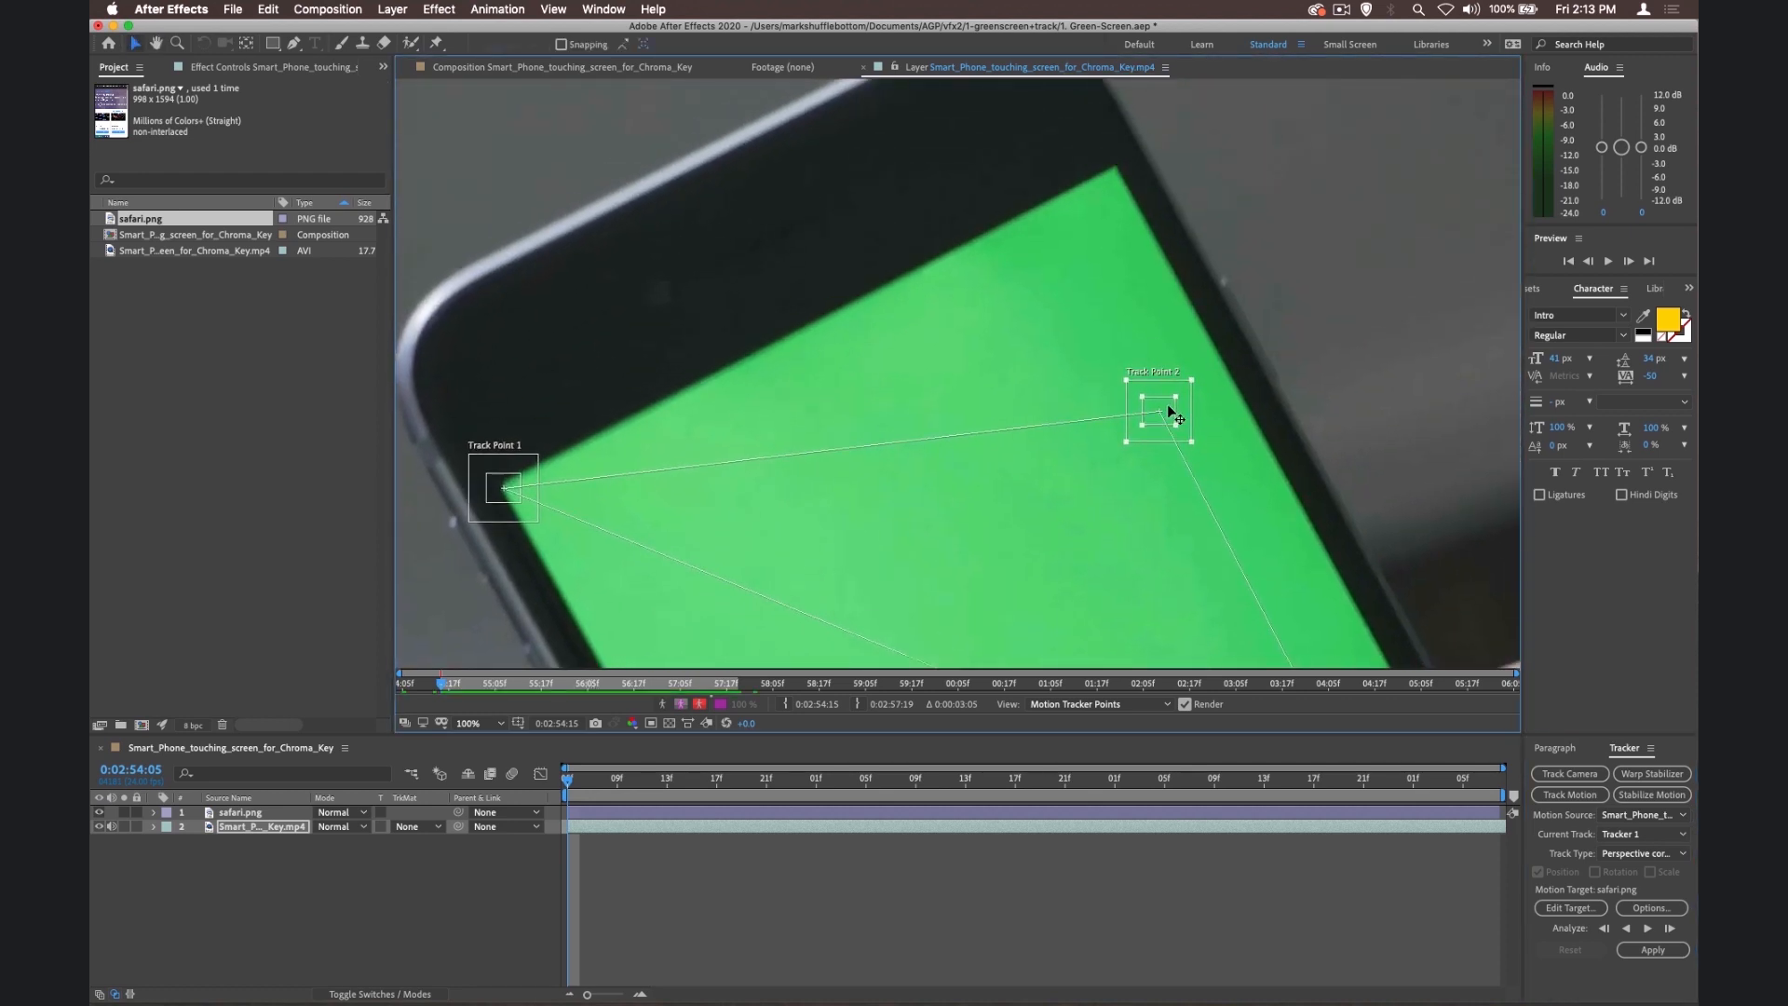
pyautogui.moveTo(1163, 414); pyautogui.dragTo(1114, 167)
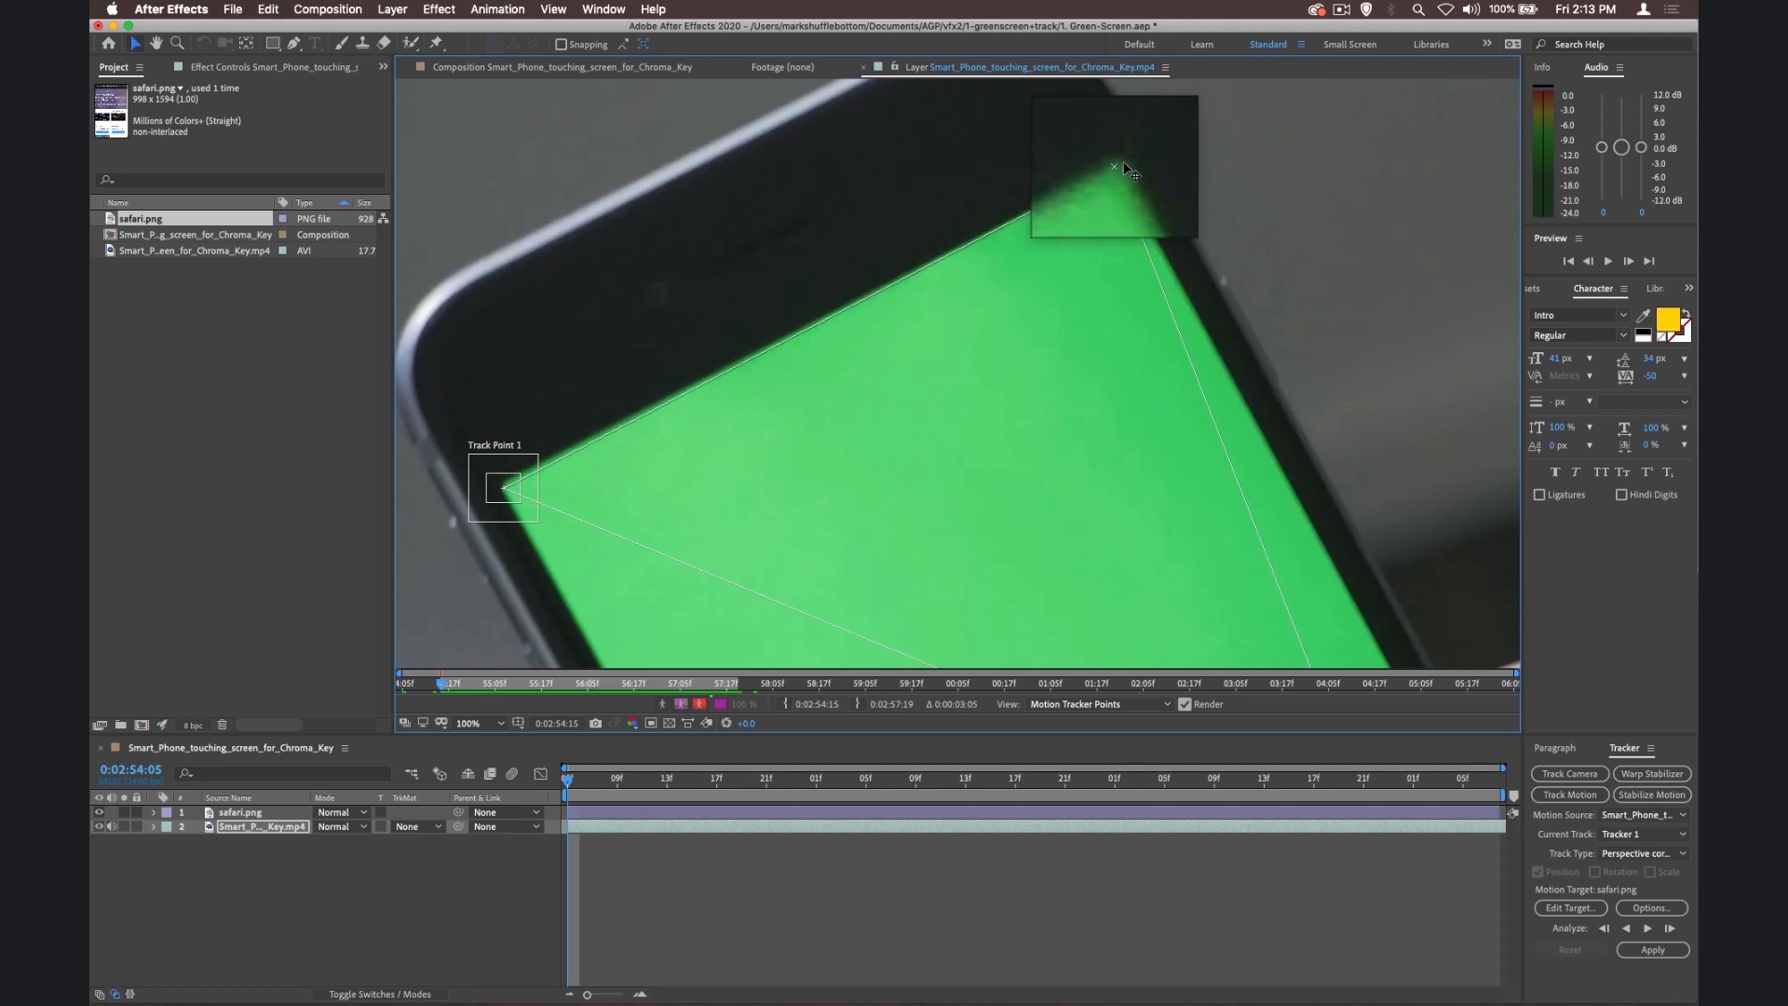
pyautogui.moveTo(1114, 166); pyautogui.dragTo(1116, 171)
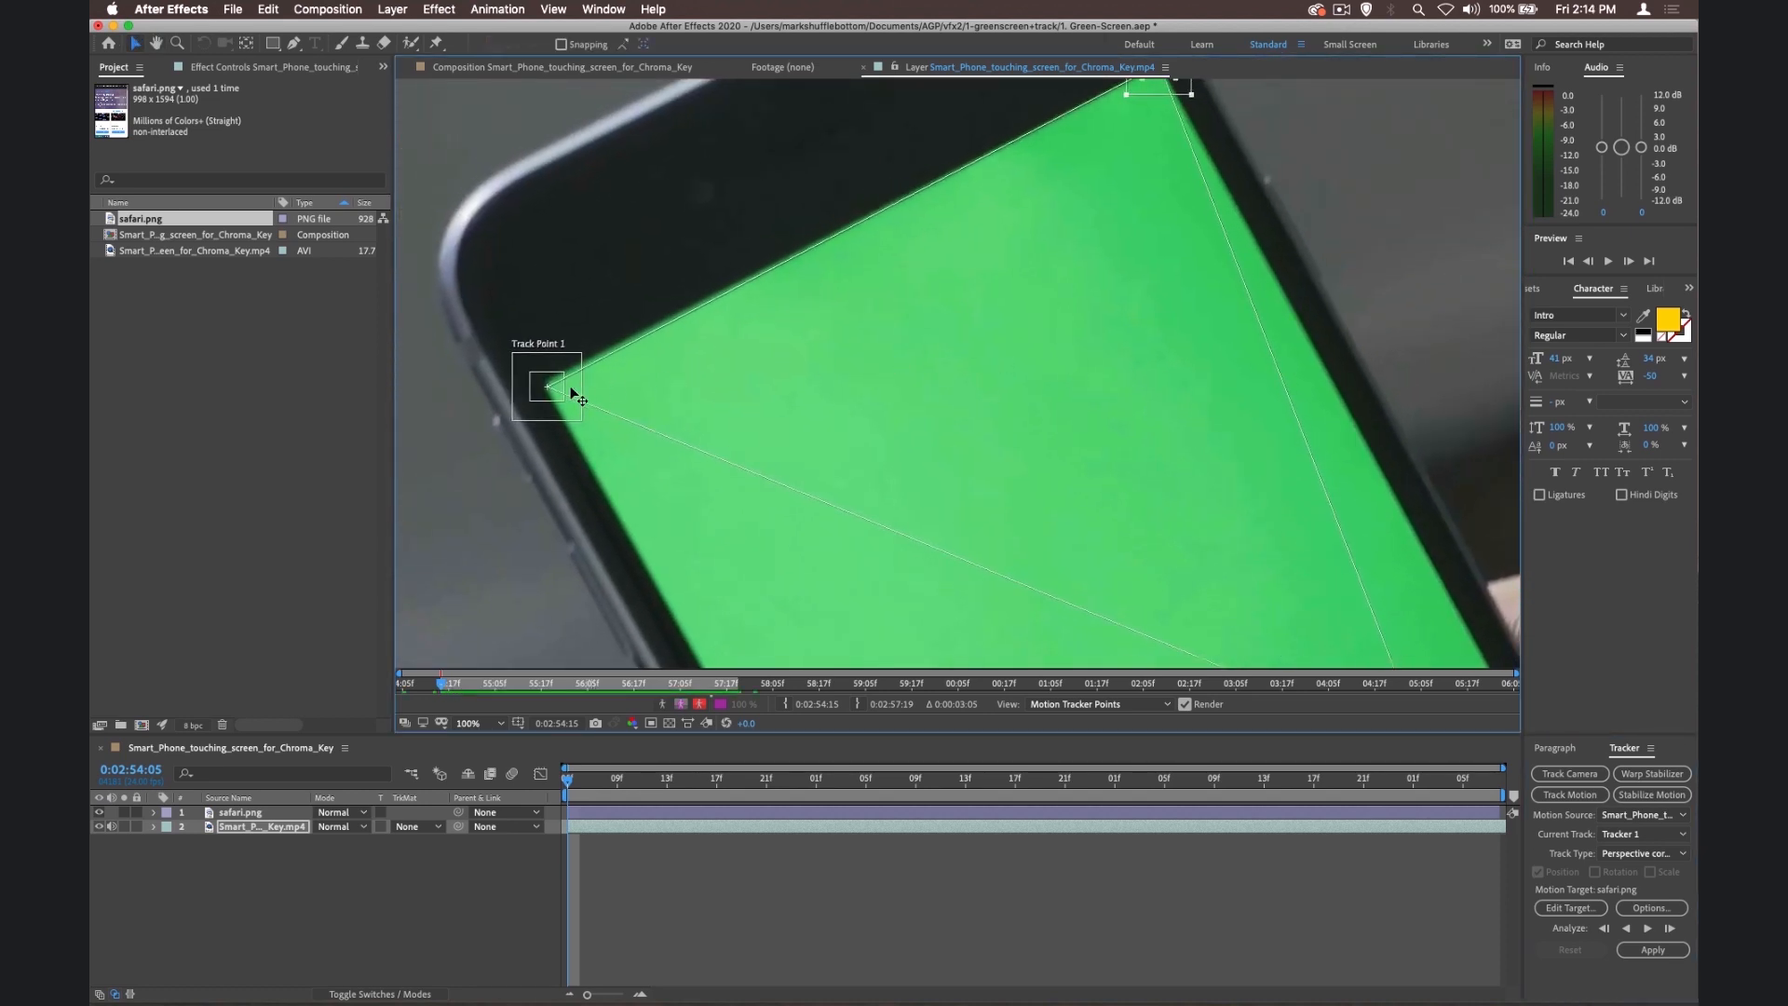
pyautogui.moveTo(551, 385); pyautogui.dragTo(547, 393)
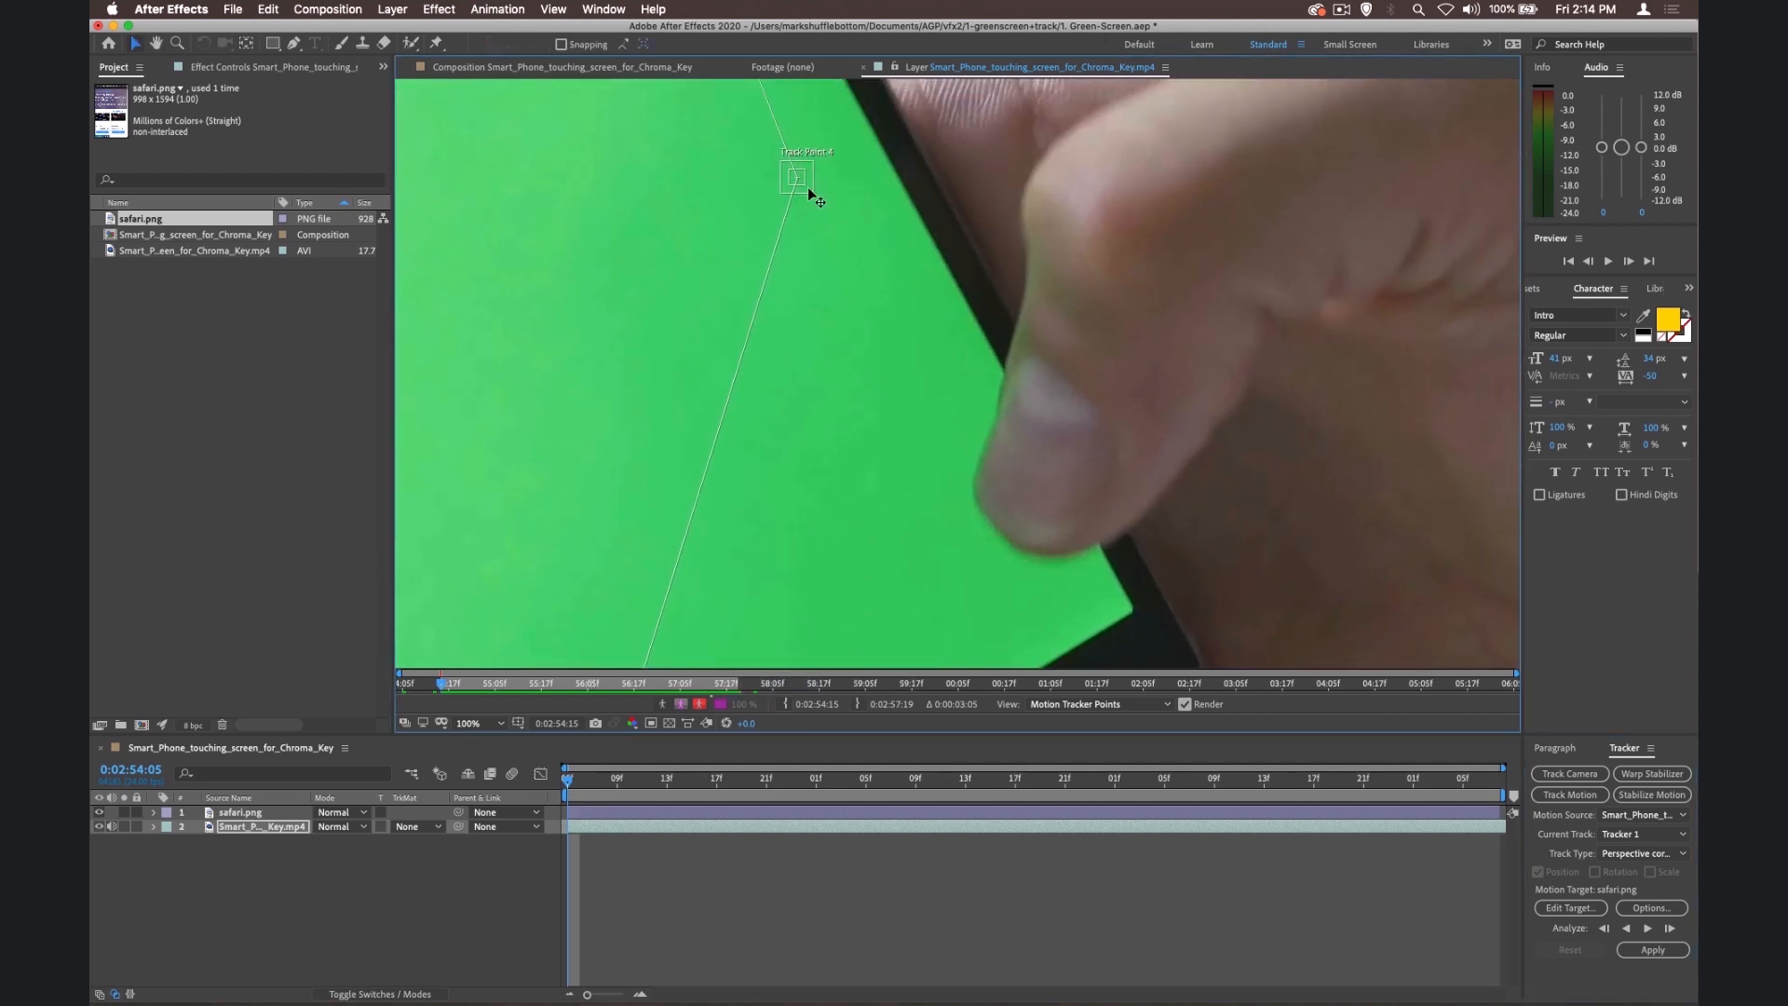
# Step: Place the fourth track point on the lower-right screen corner and analyze forward through the clip
pyautogui.moveTo(799, 177); pyautogui.dragTo(832, 210)
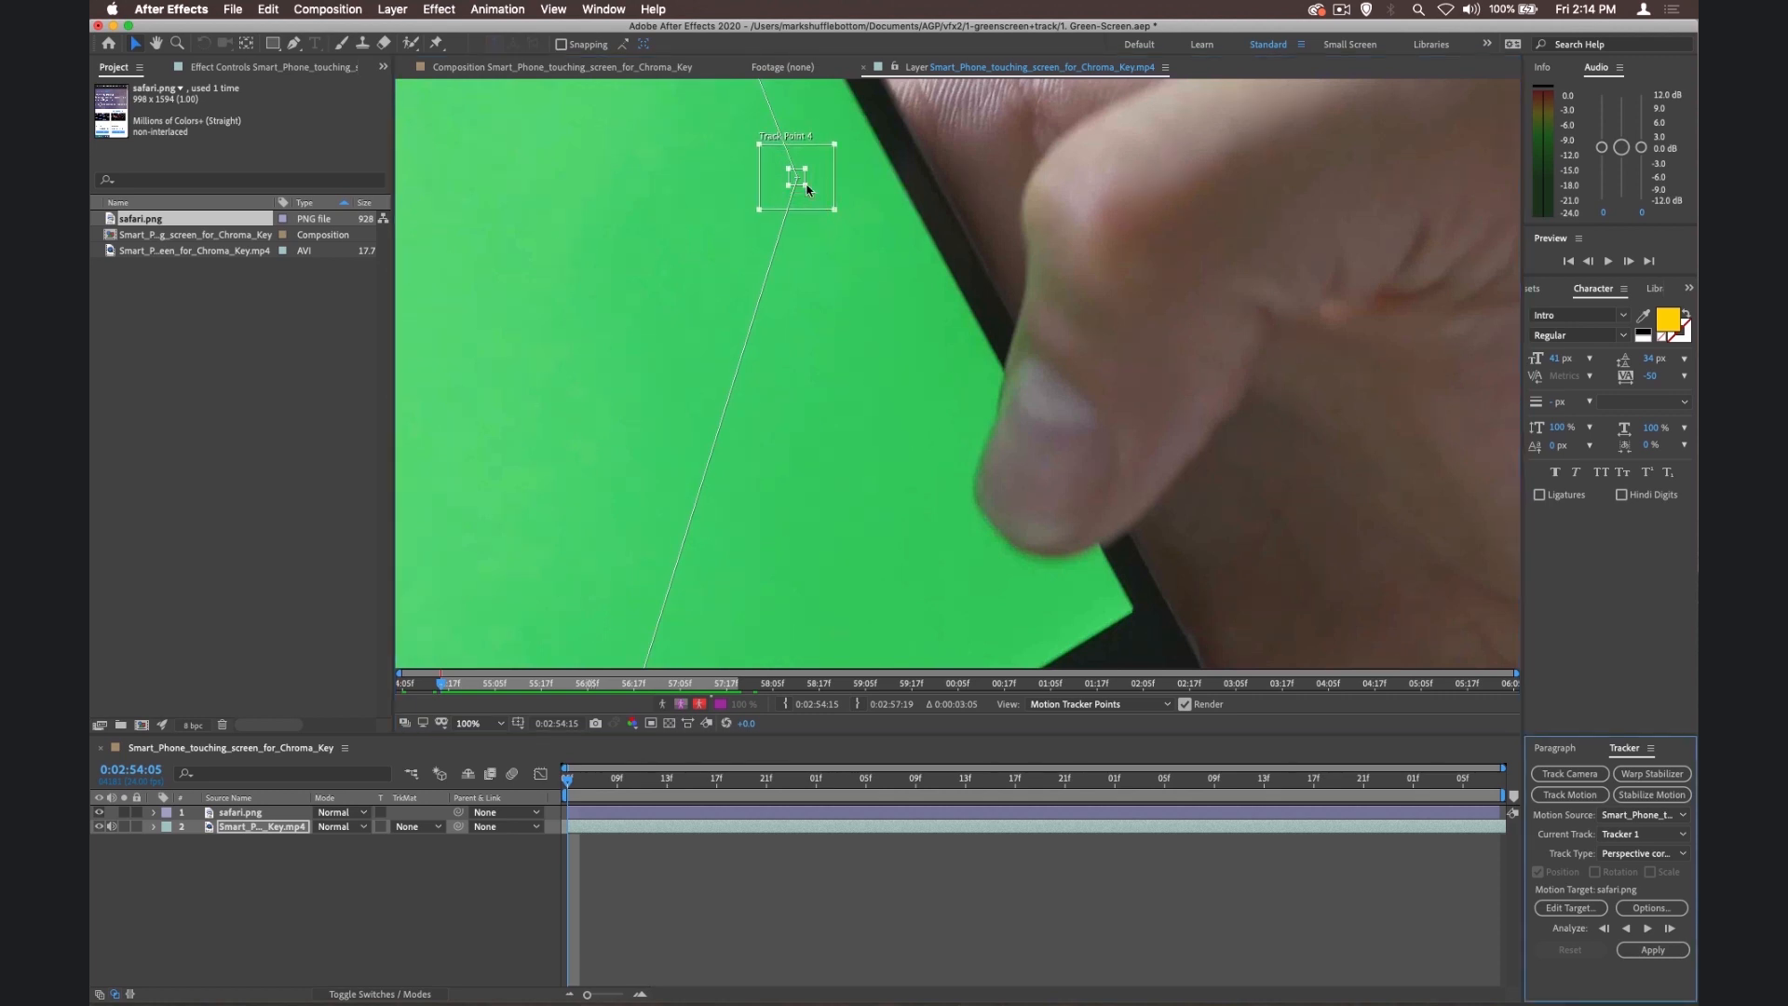
pyautogui.moveTo(799, 177); pyautogui.dragTo(1101, 575)
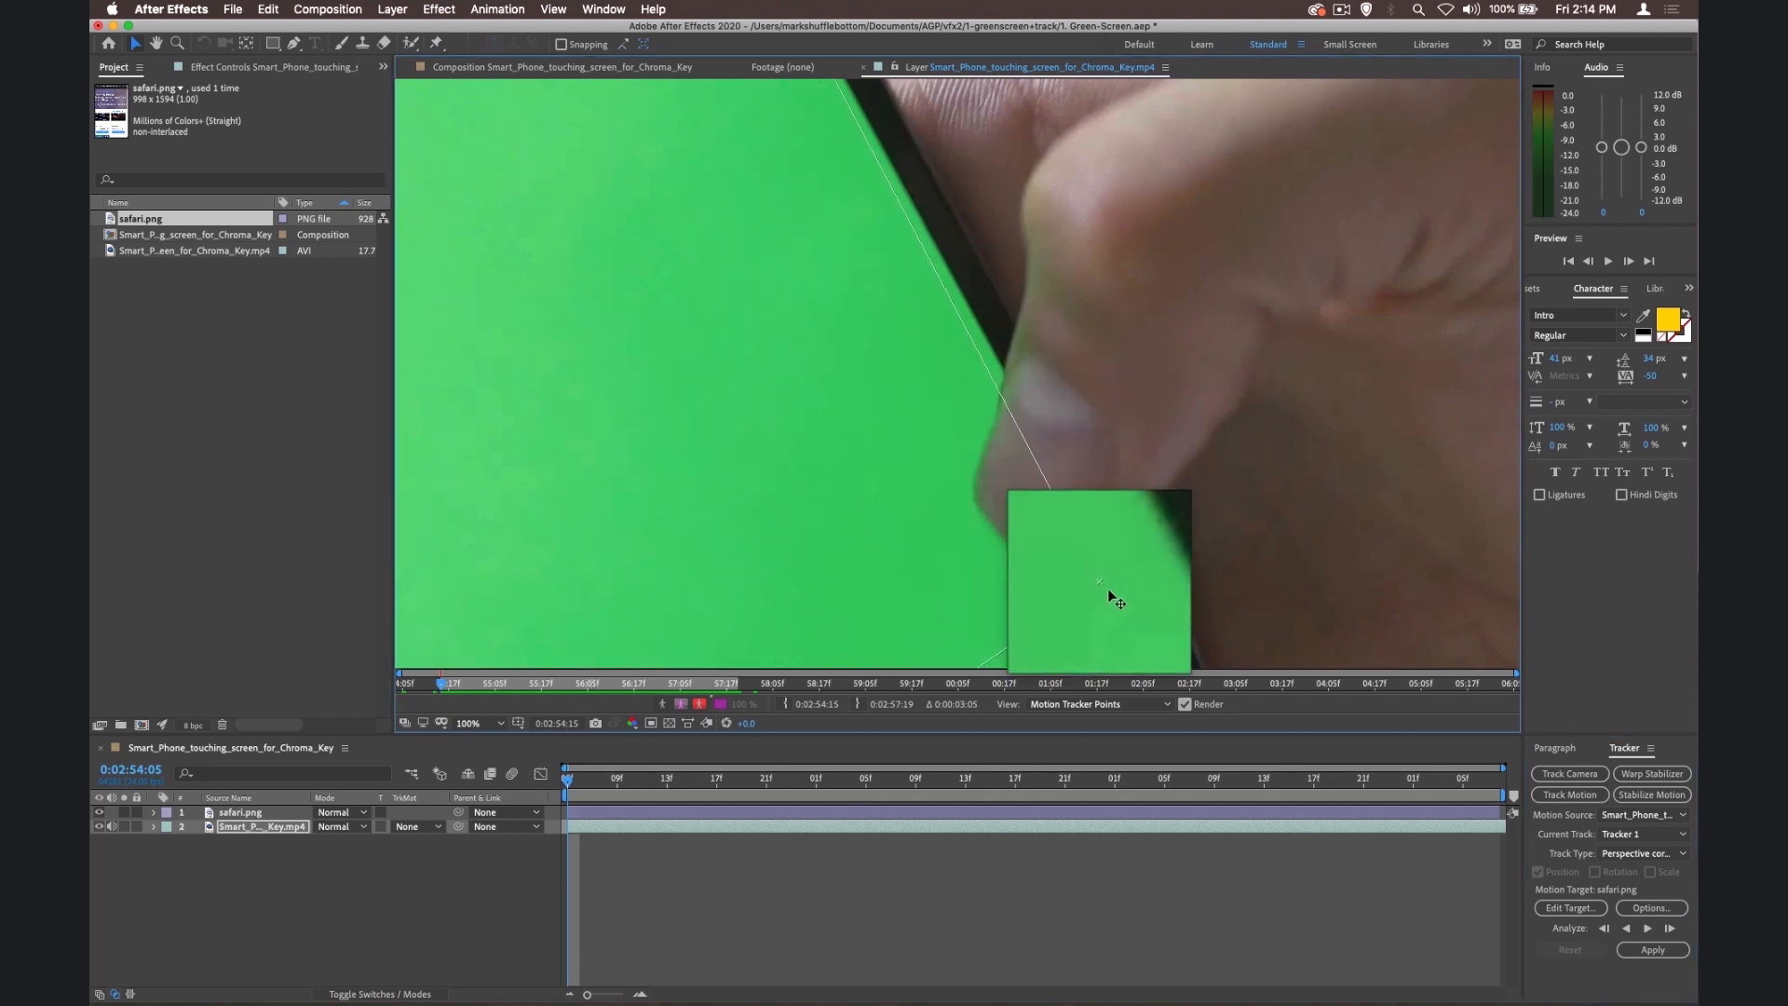
pyautogui.moveTo(1100, 576); pyautogui.dragTo(1135, 611)
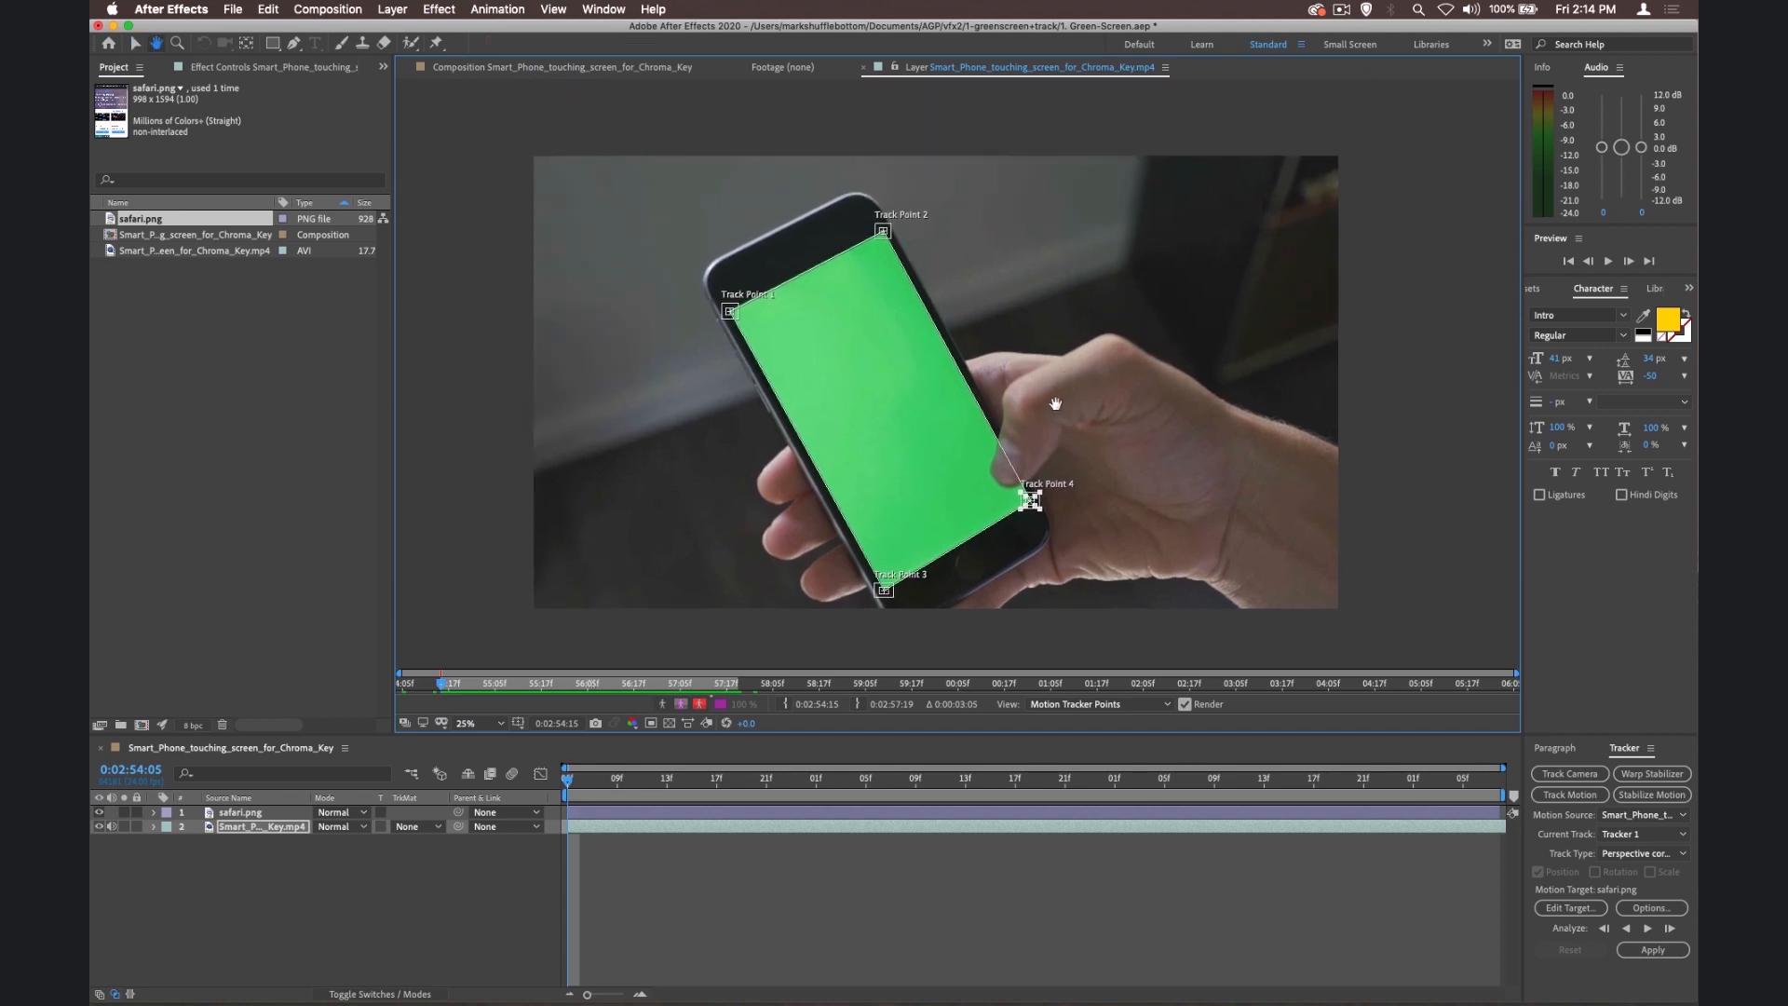
pyautogui.click(467, 723)
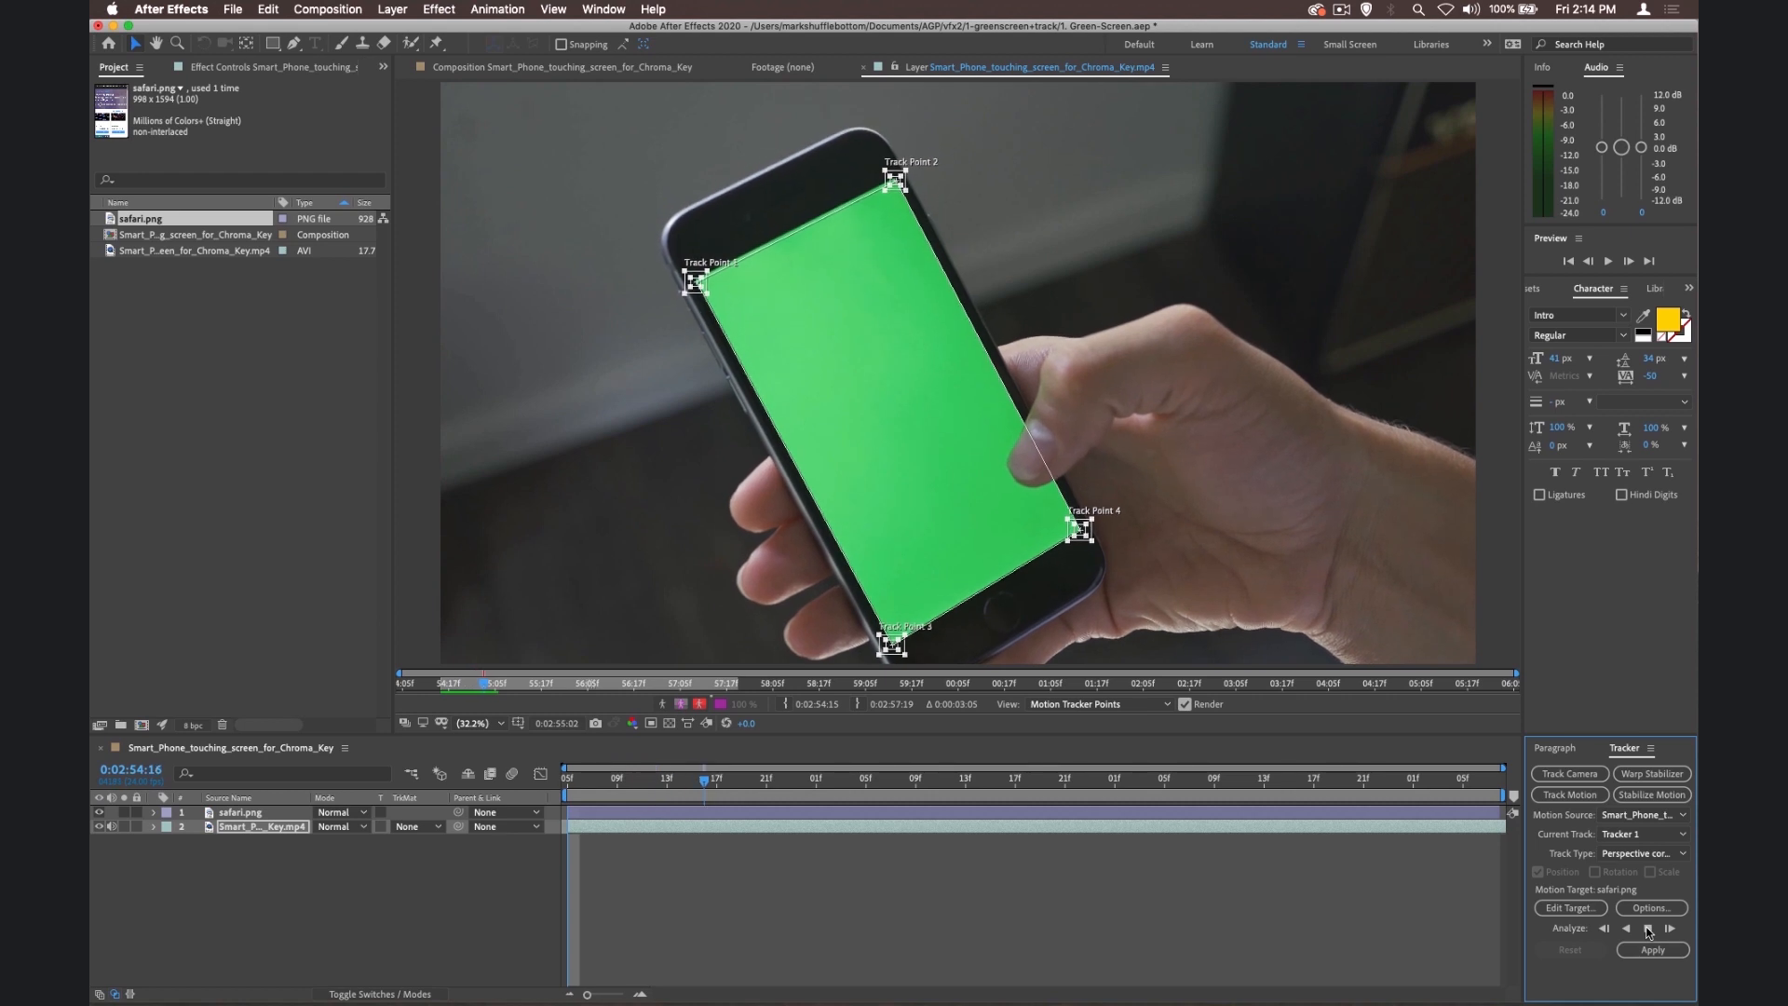
pyautogui.click(1646, 928)
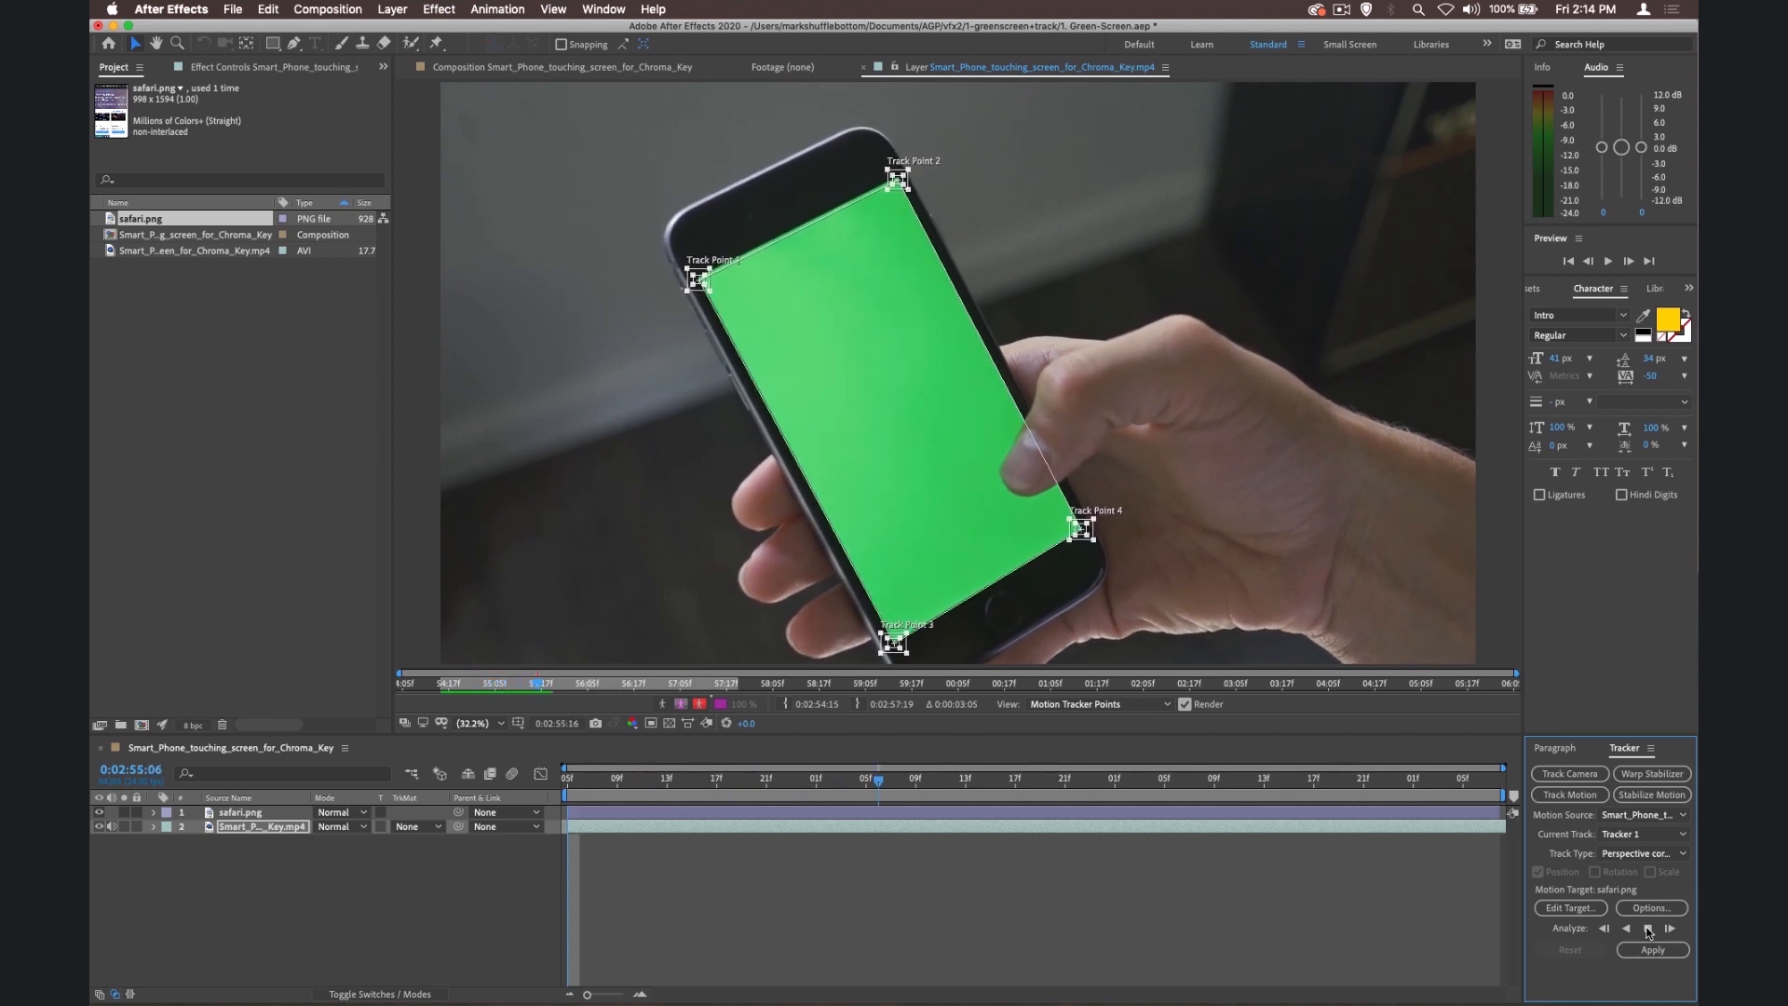
pyautogui.click(1648, 927)
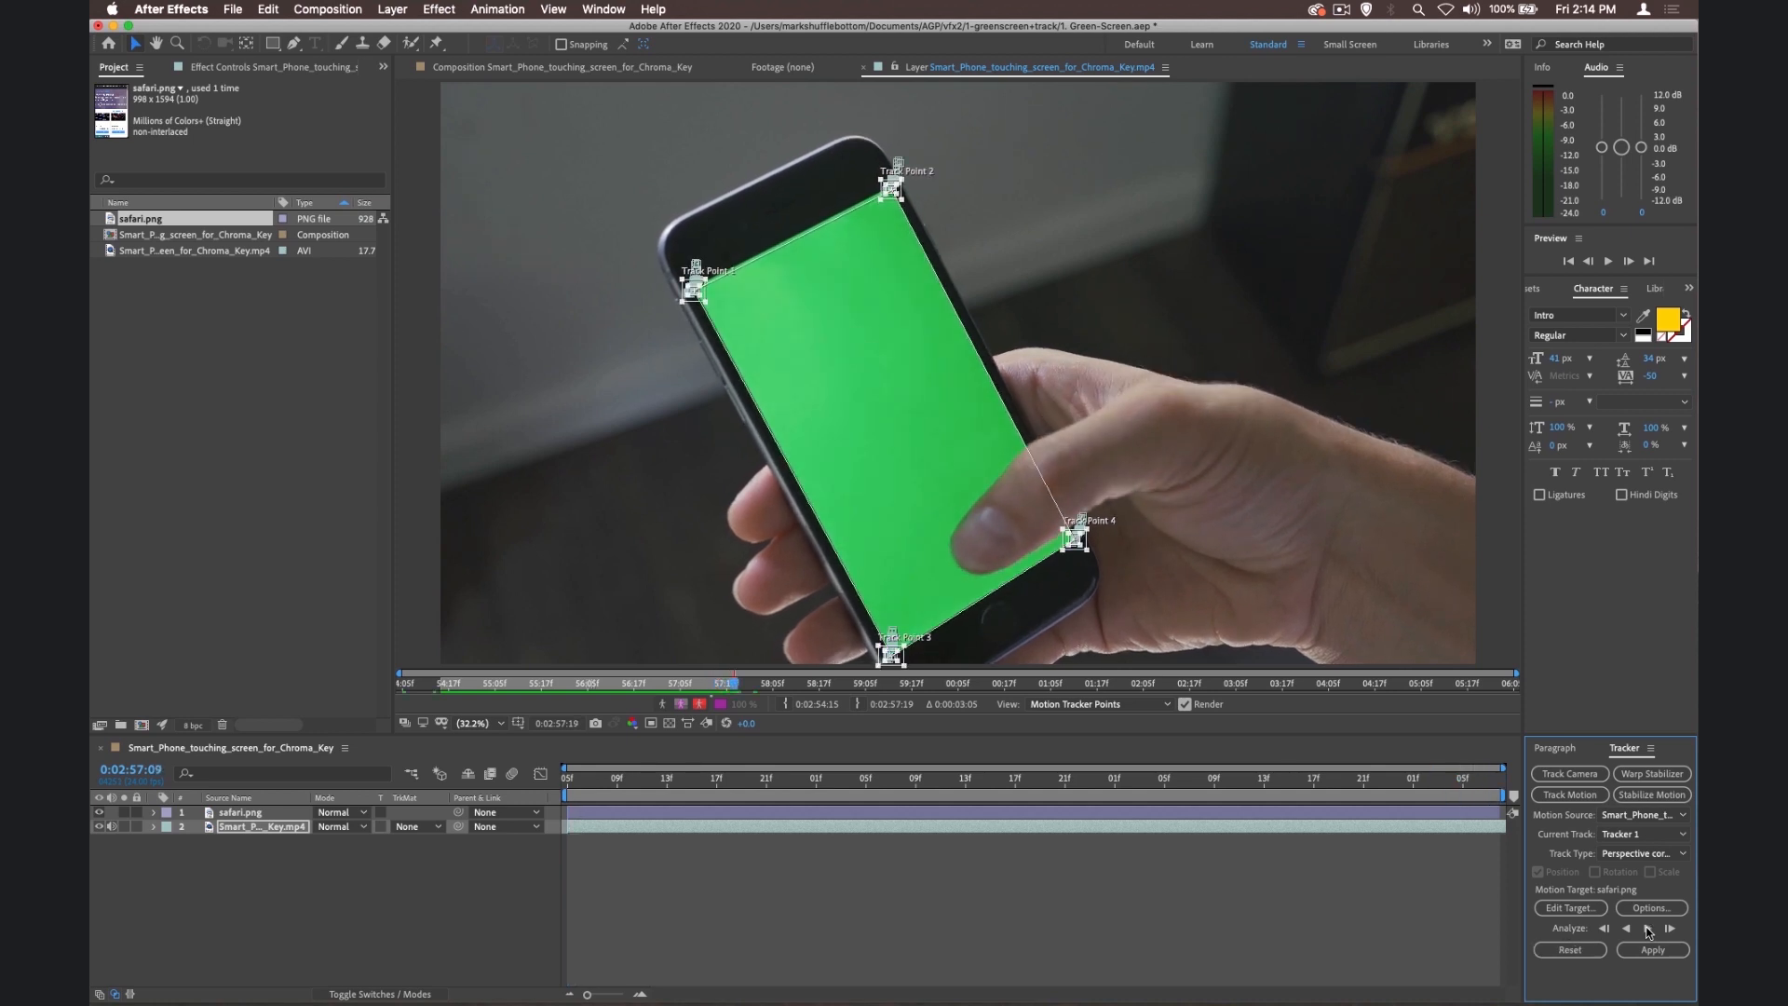
pyautogui.moveTo(1617, 933)
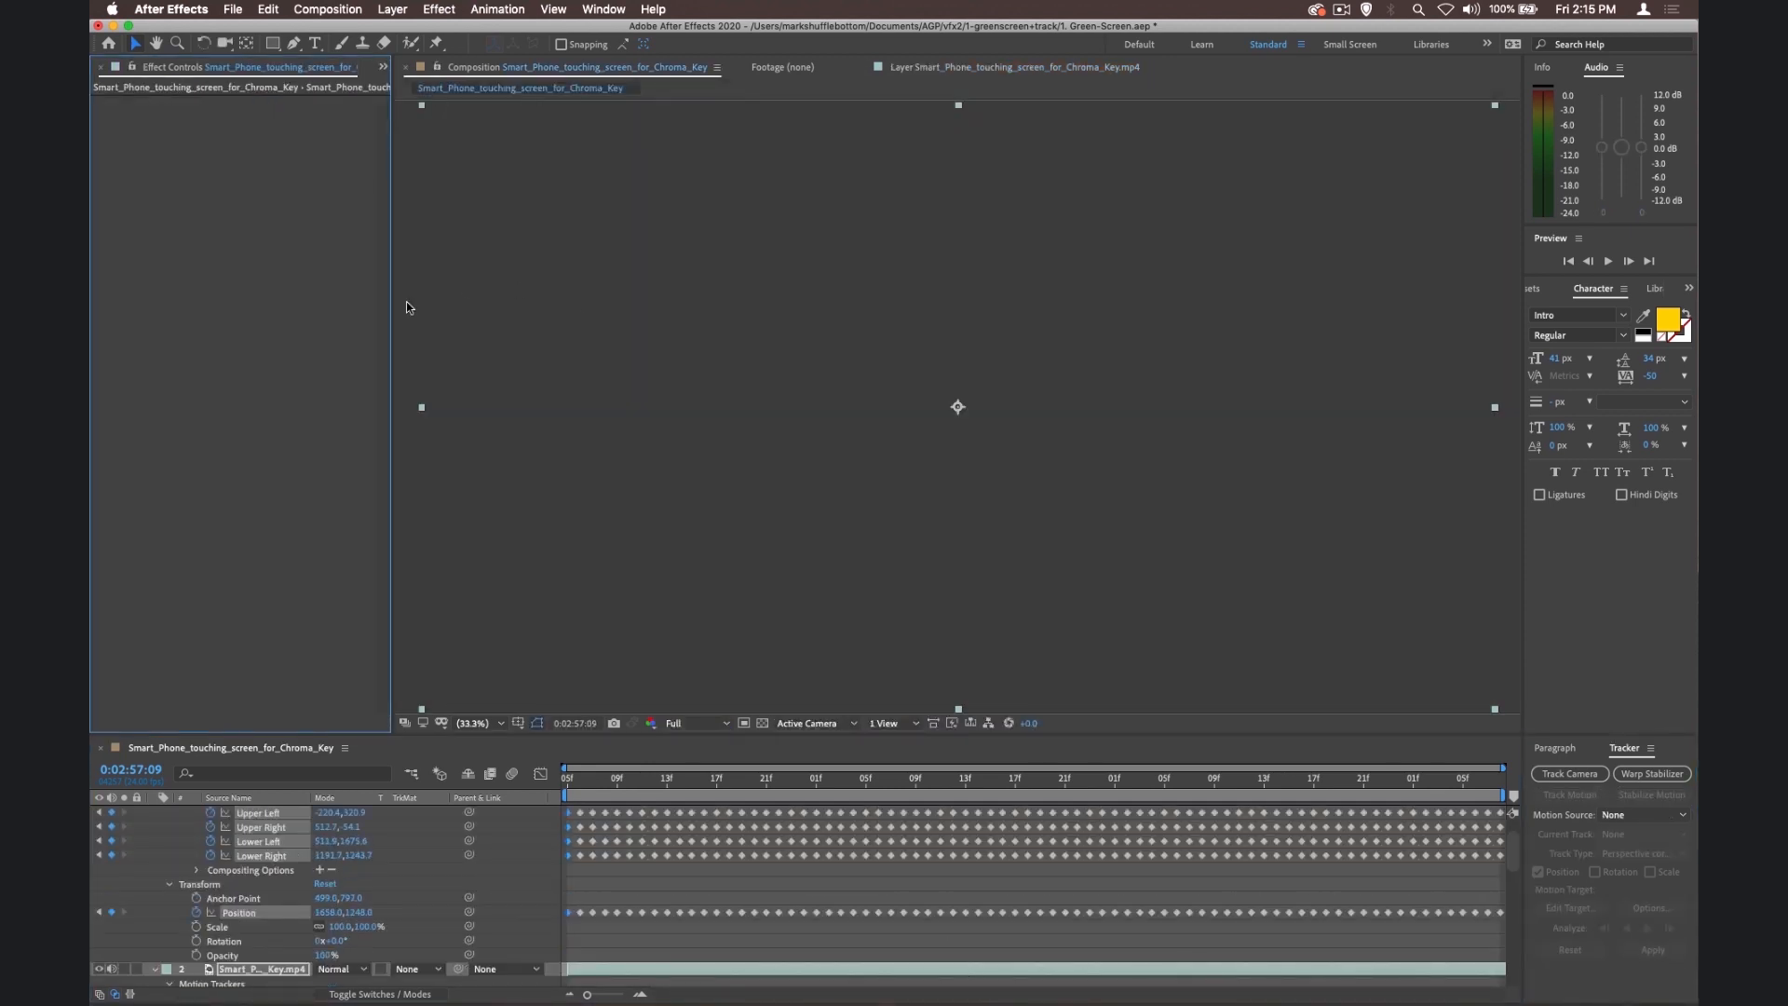
pyautogui.moveTo(576, 785)
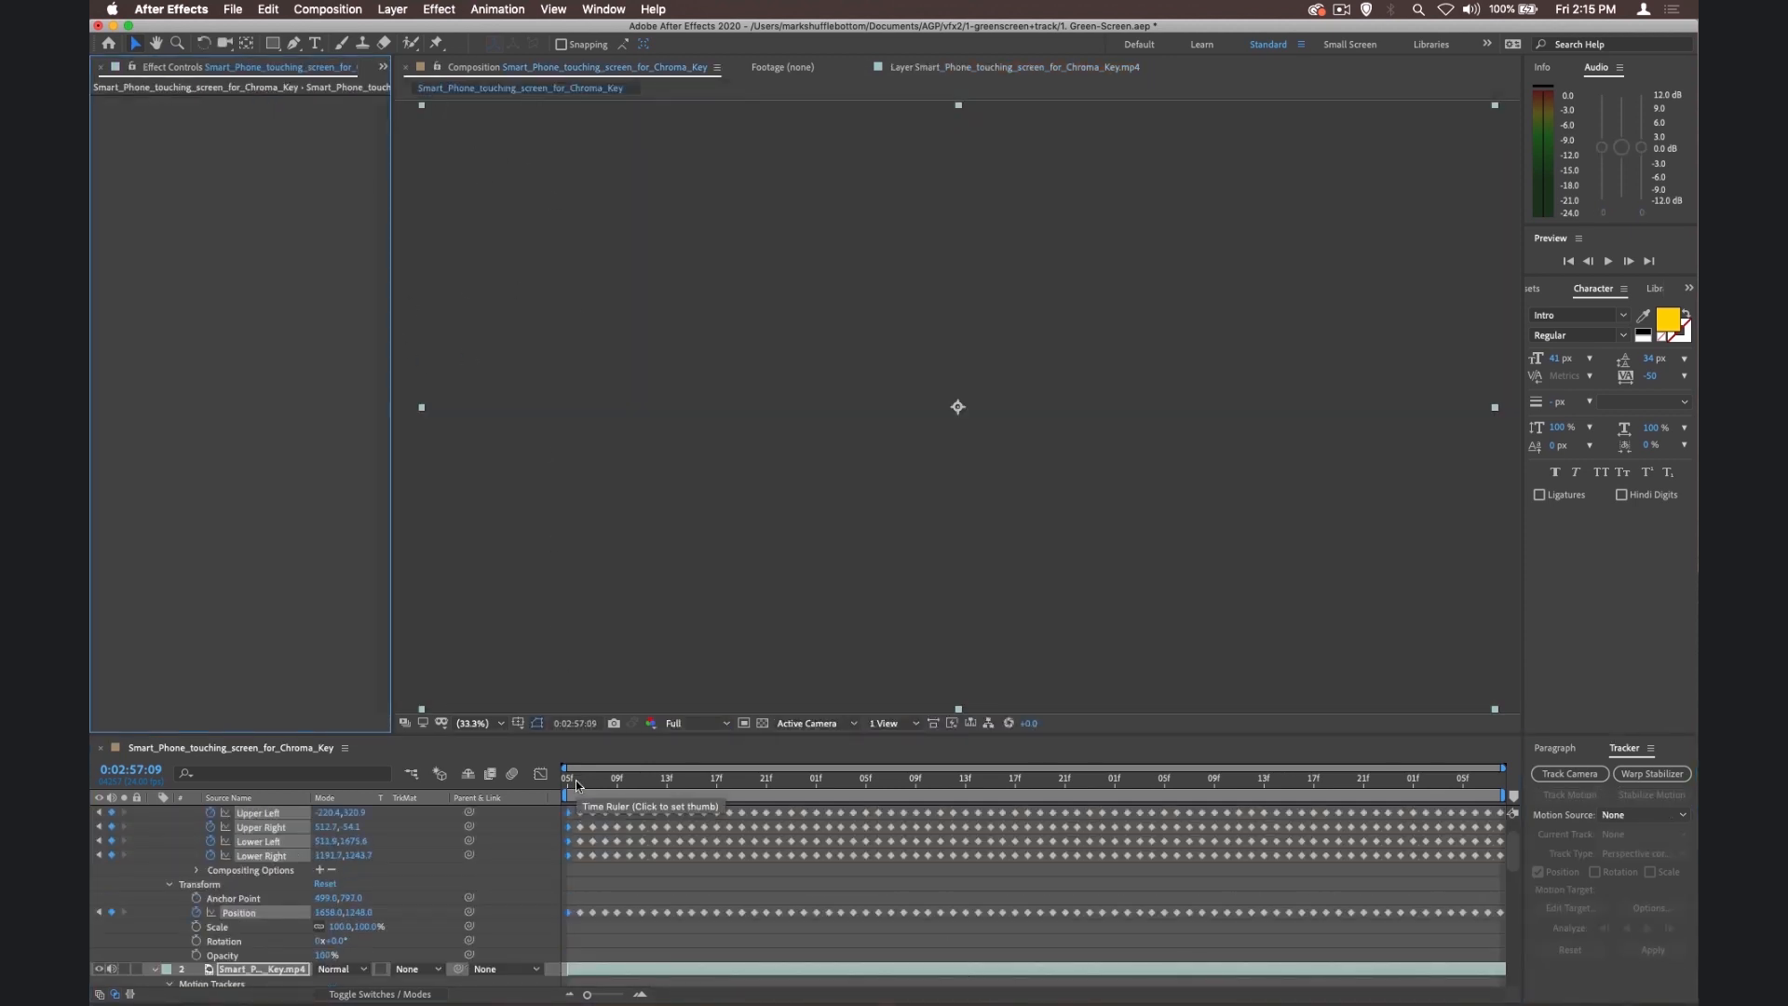
# Step: Move the current-time indicator back to frame 0 to see the webpage pinned on the phone
pyautogui.click(577, 779)
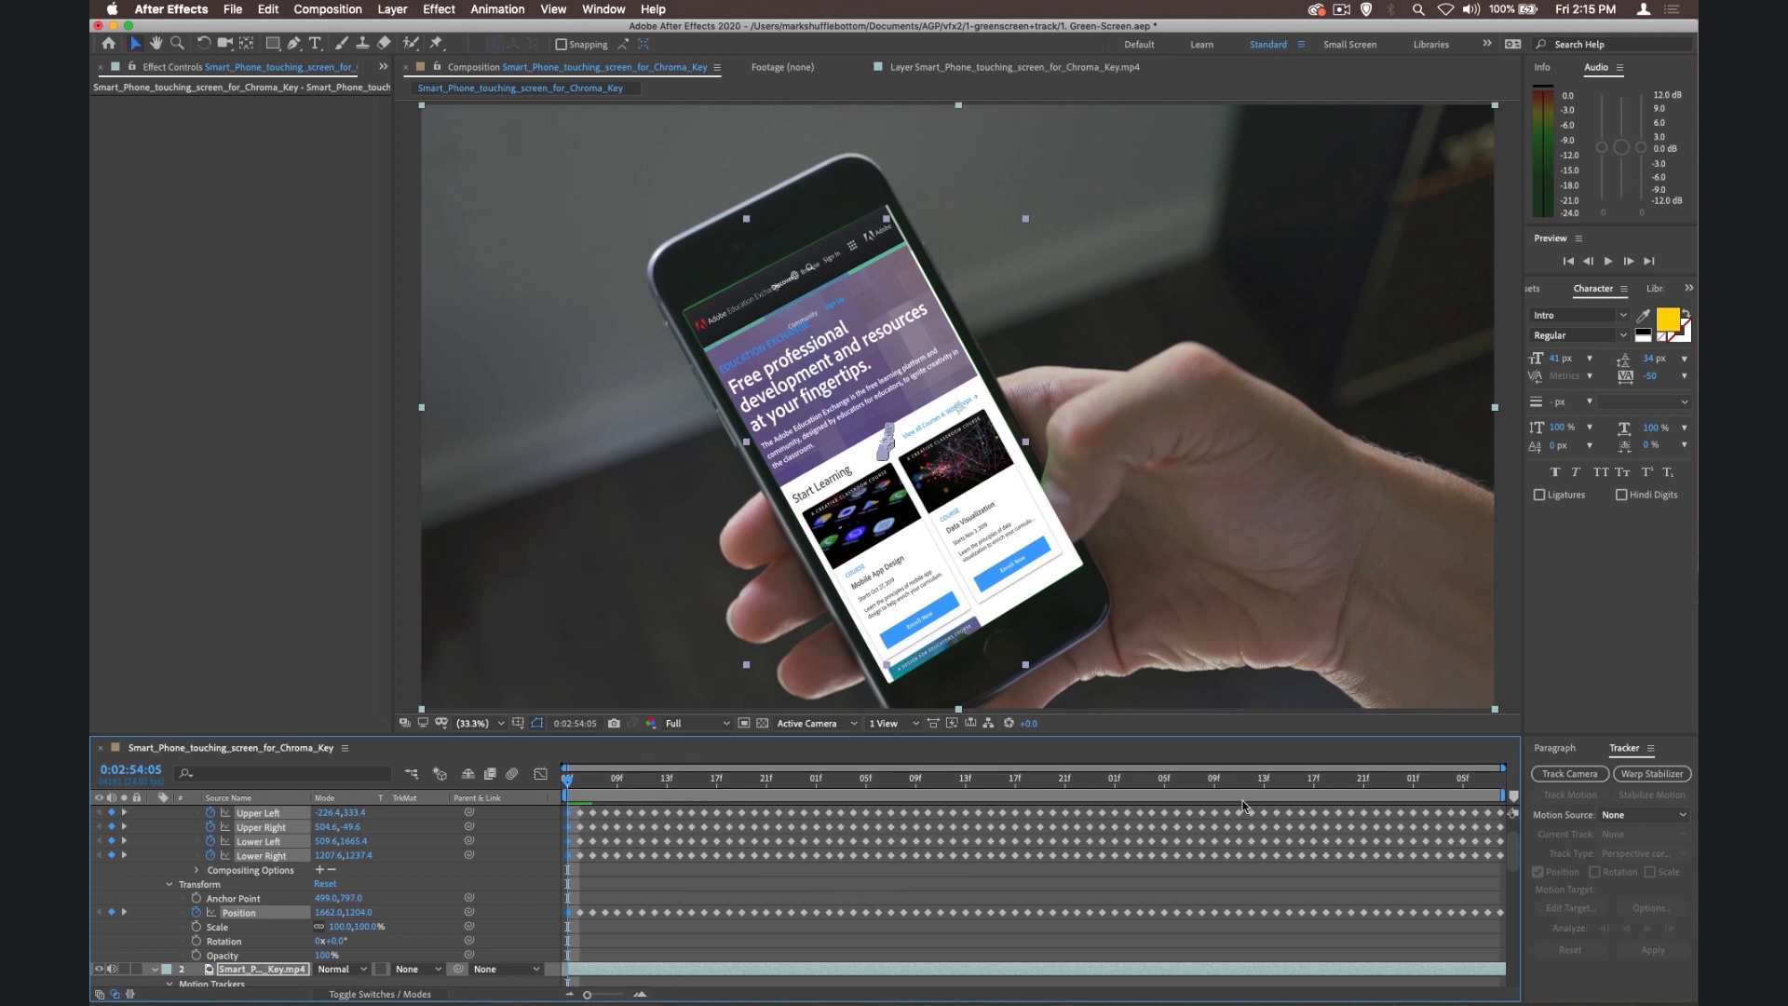
pyautogui.moveTo(1507, 842)
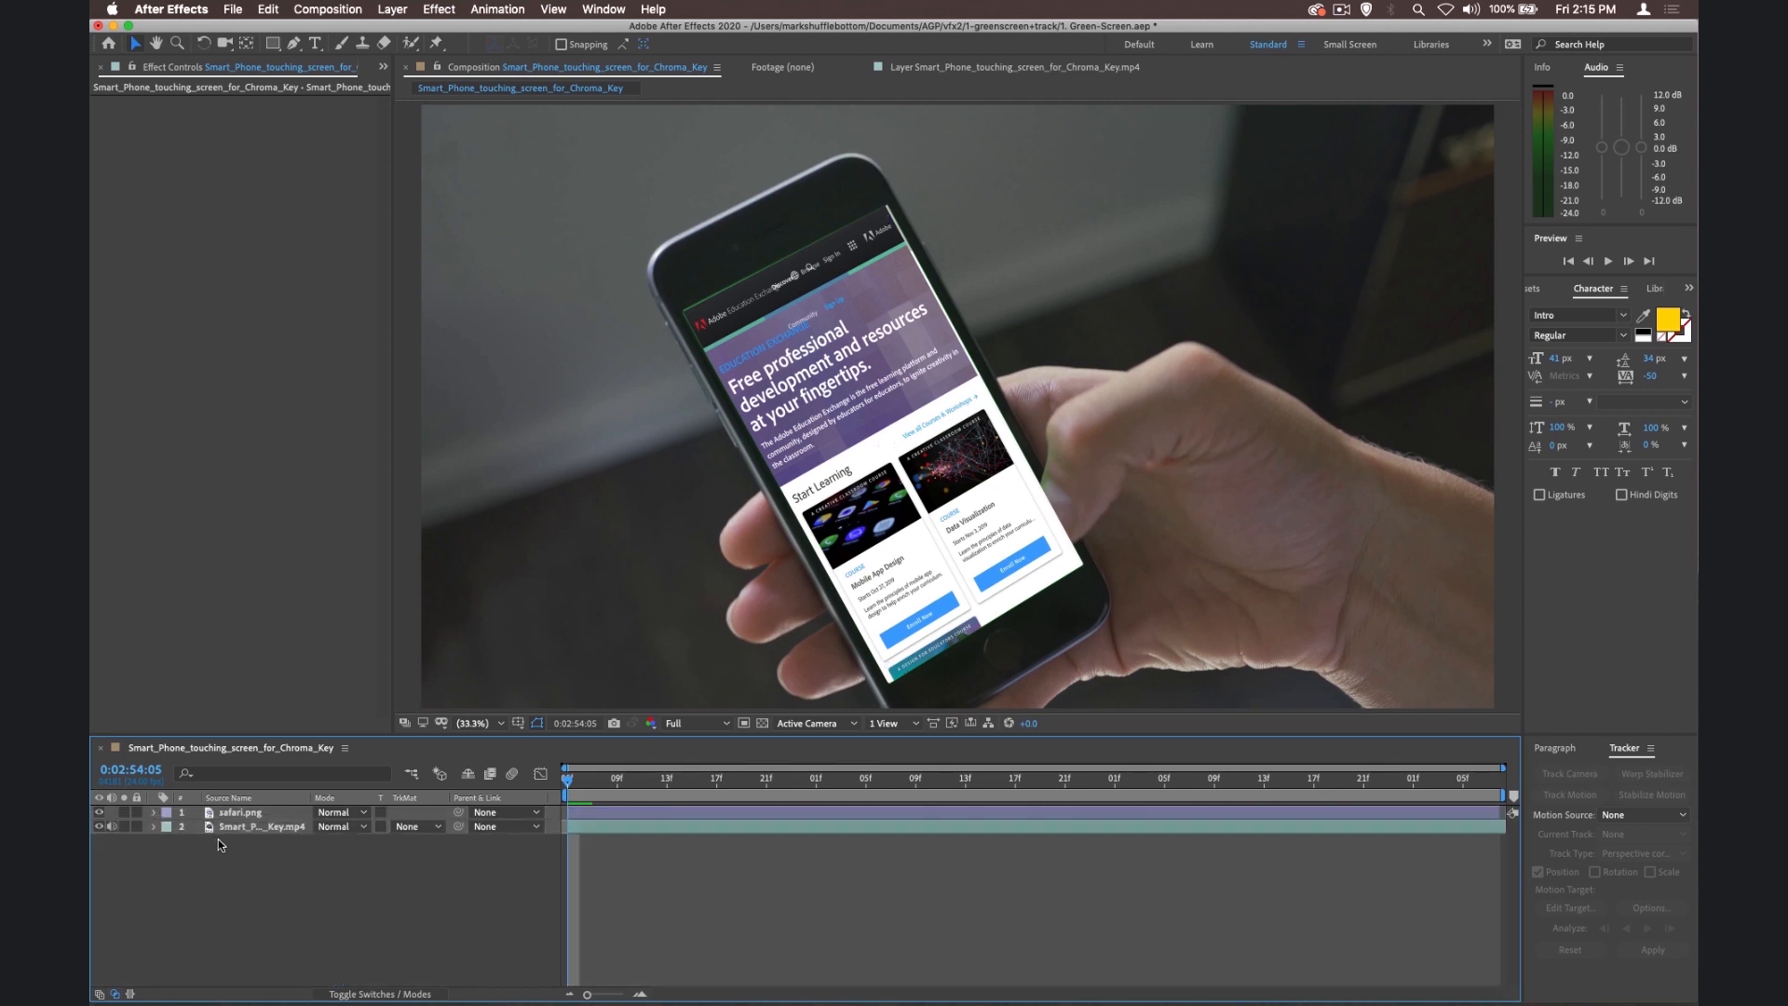
# Step: Scale the safari.png layer to 102% so it fully covers the phone screen
pyautogui.click(240, 812)
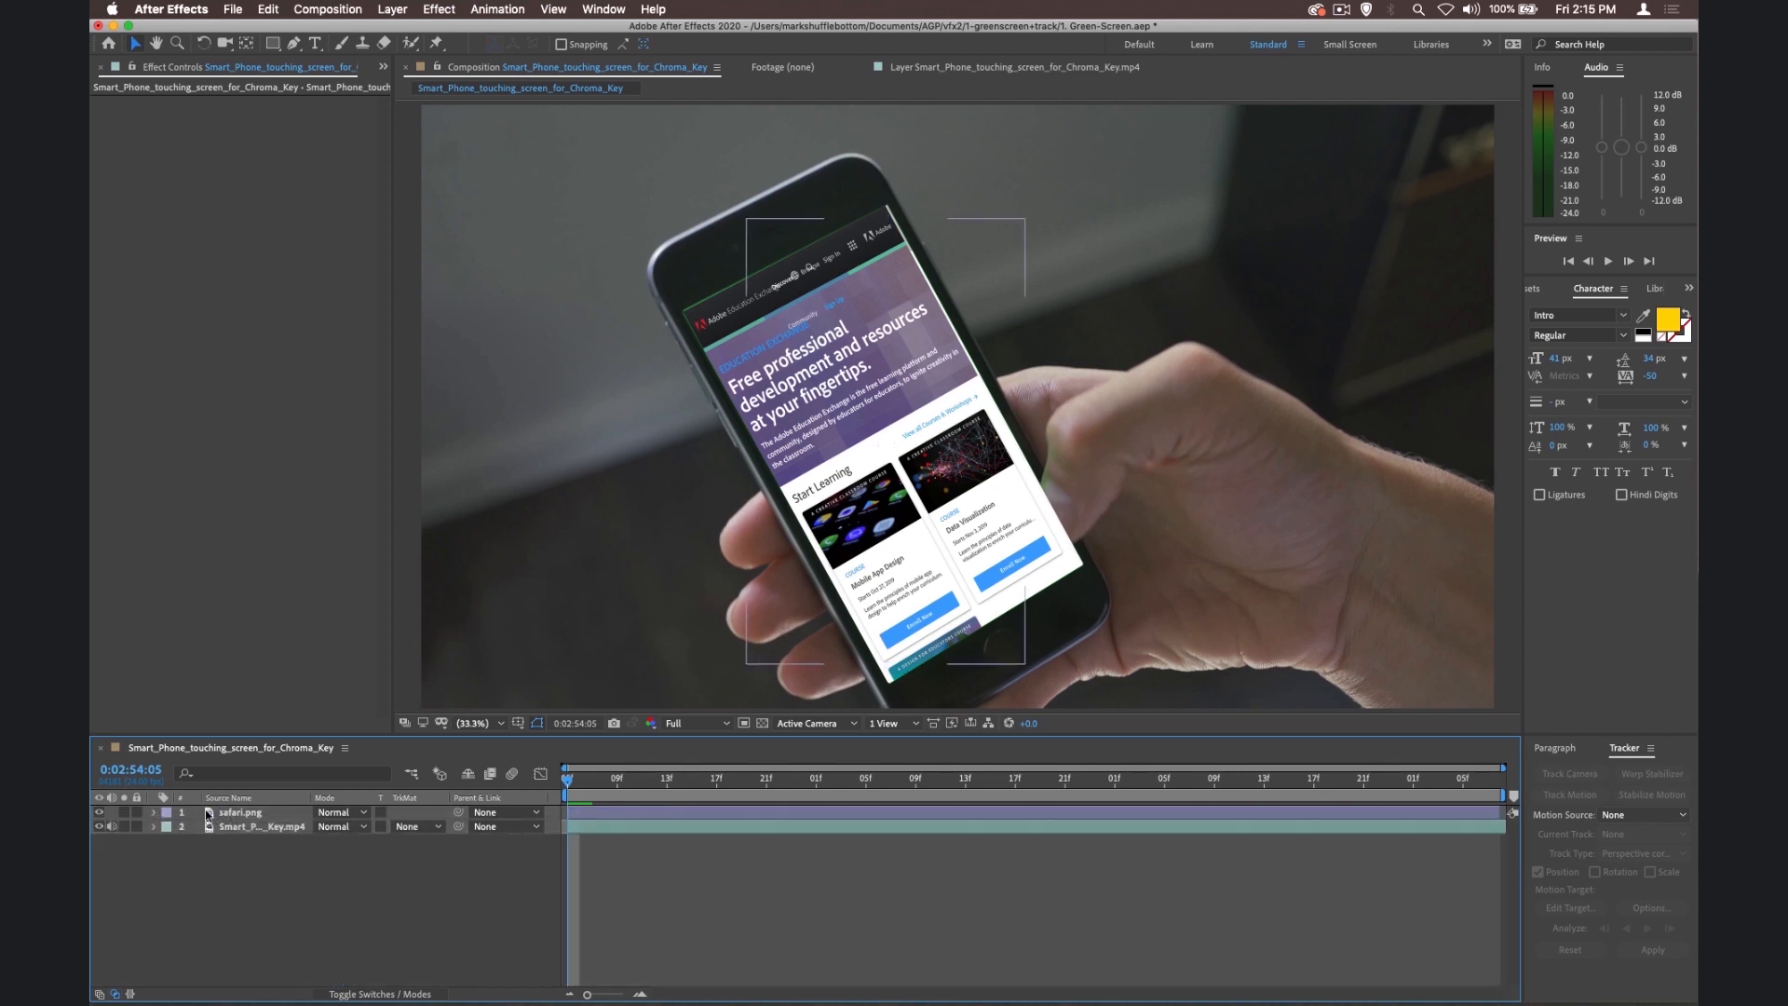
pyautogui.click(241, 812)
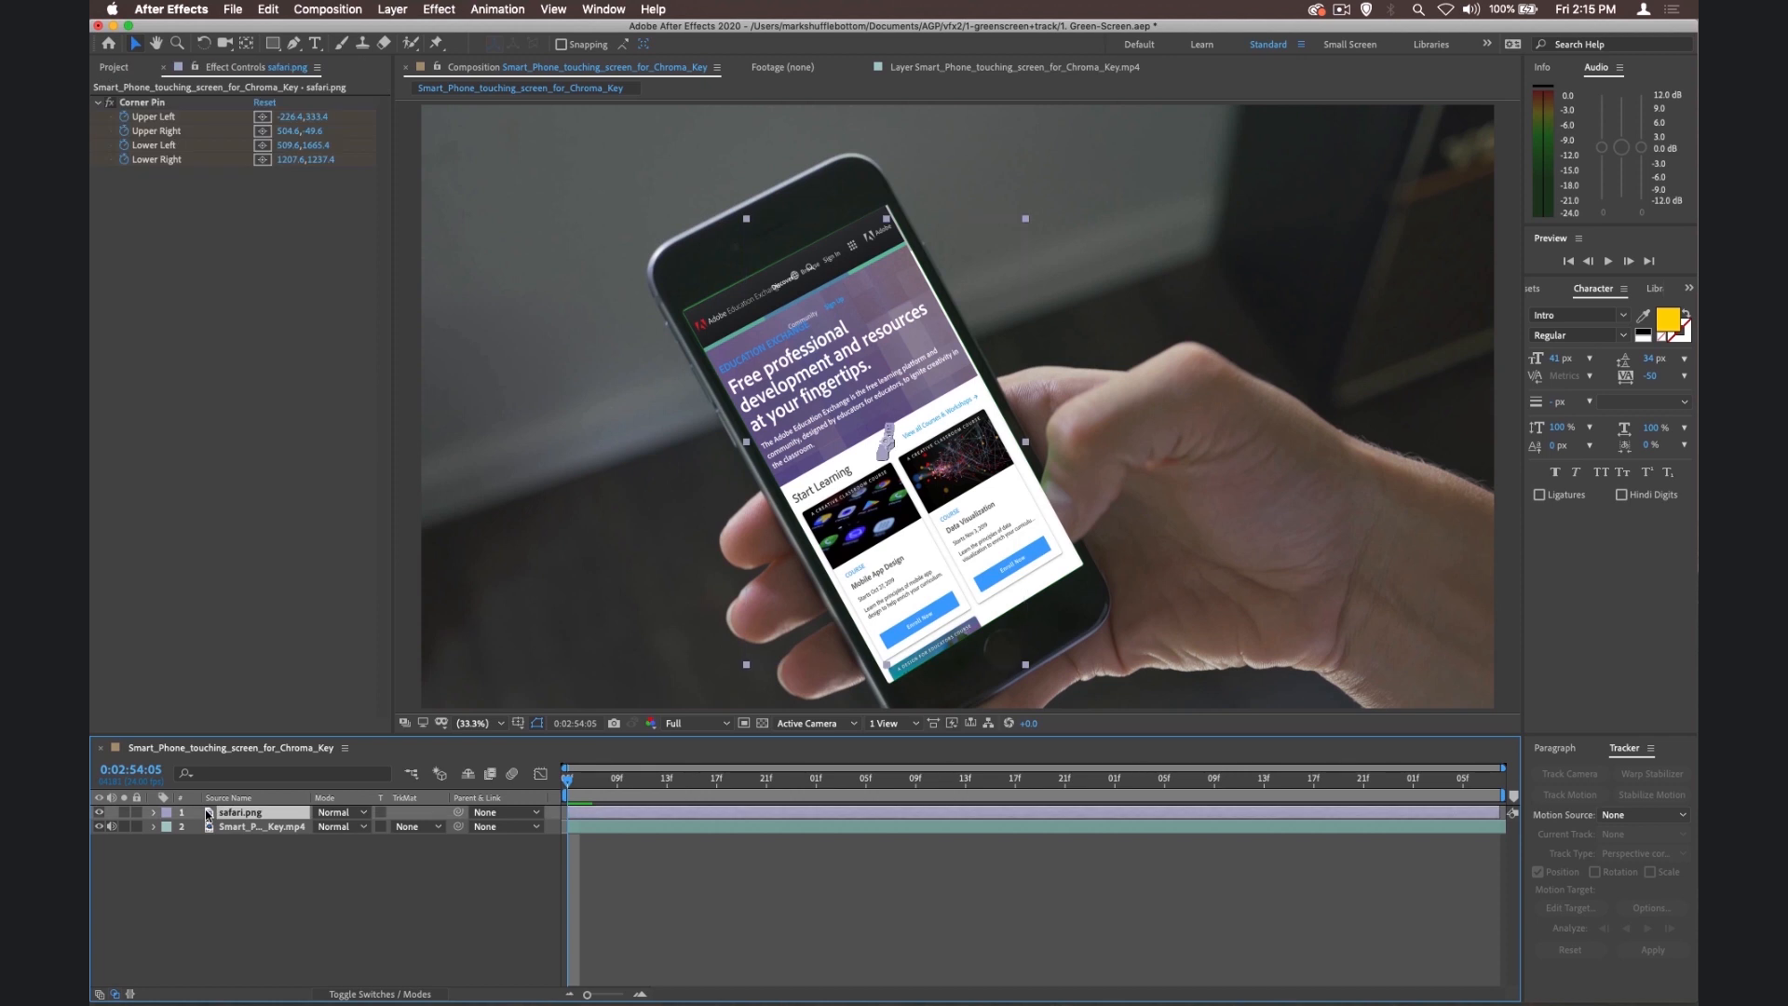
pyautogui.click(151, 812)
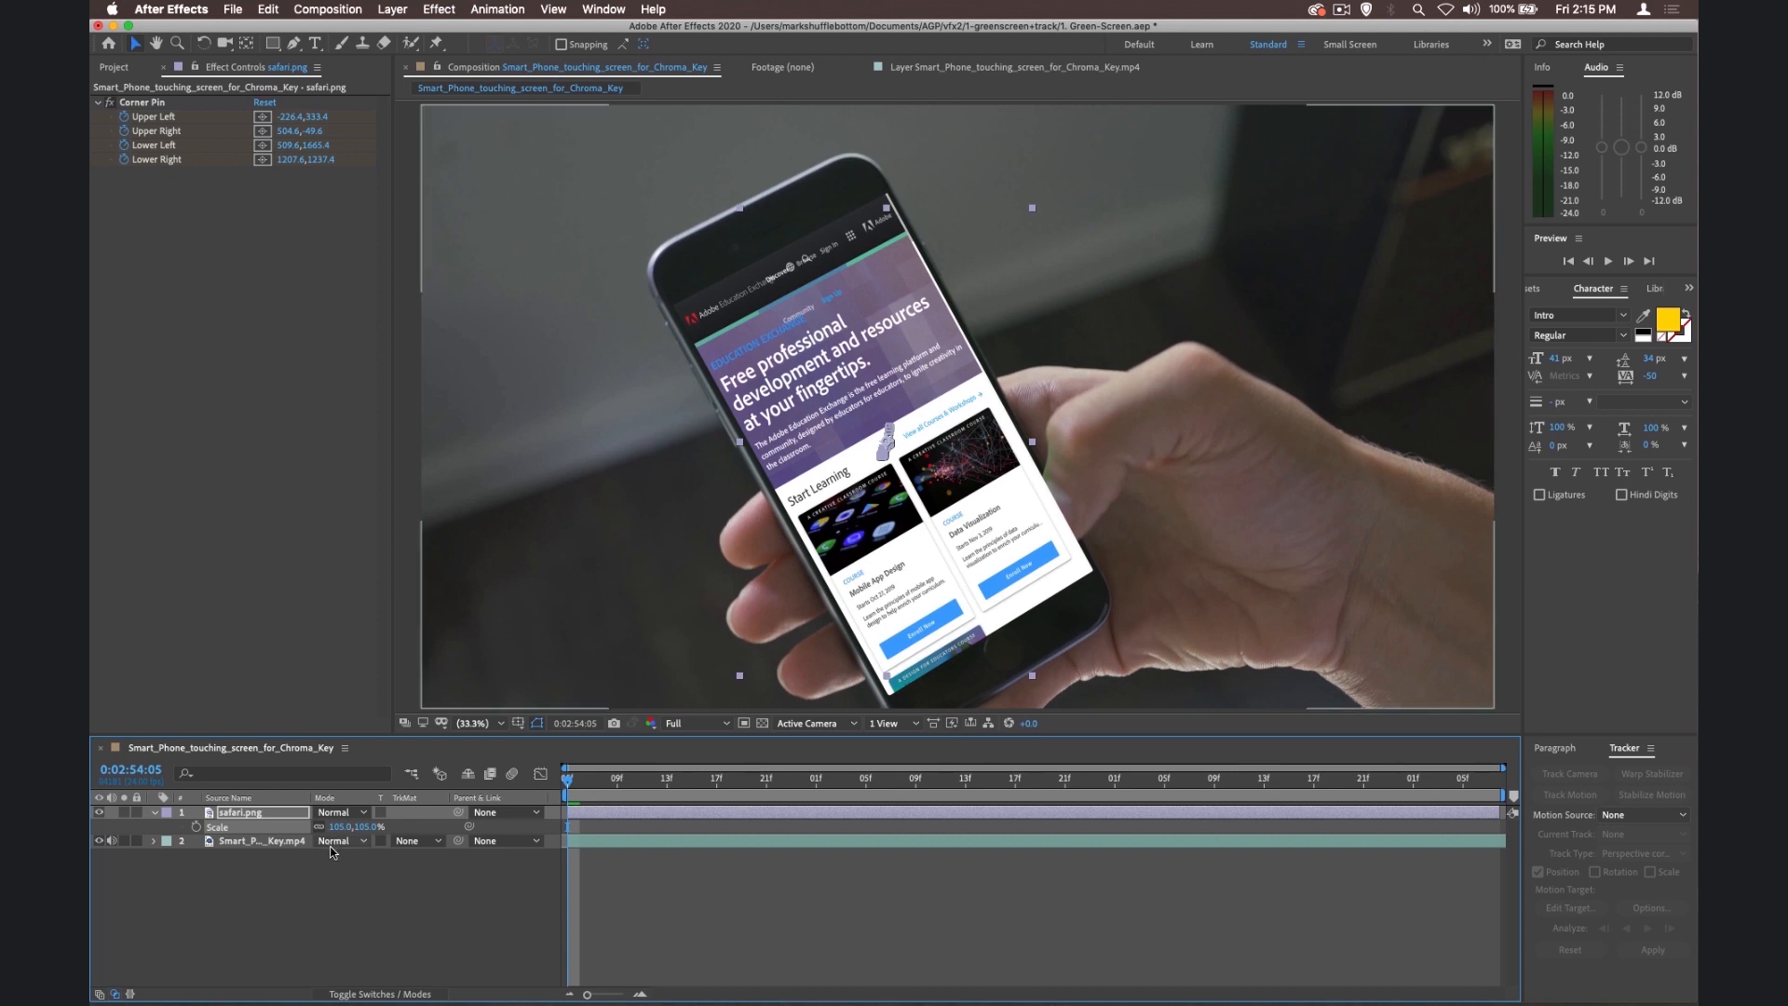
pyautogui.doubleClick(350, 825)
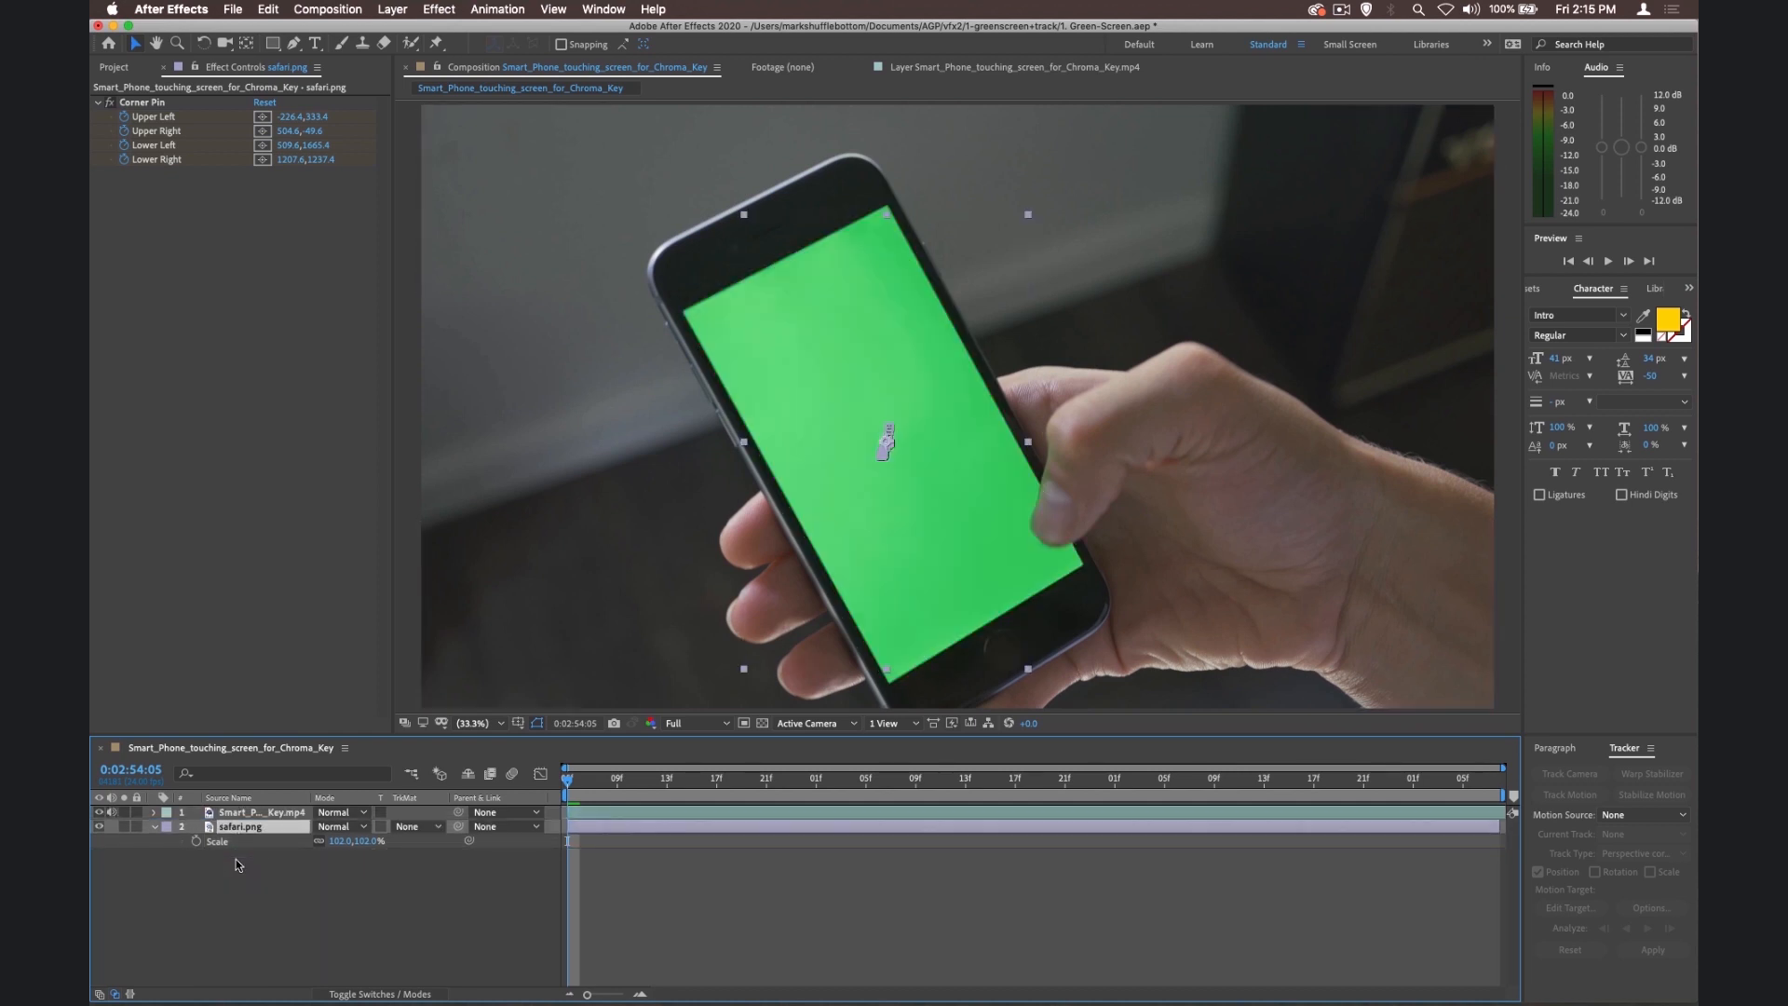
pyautogui.moveTo(734, 389)
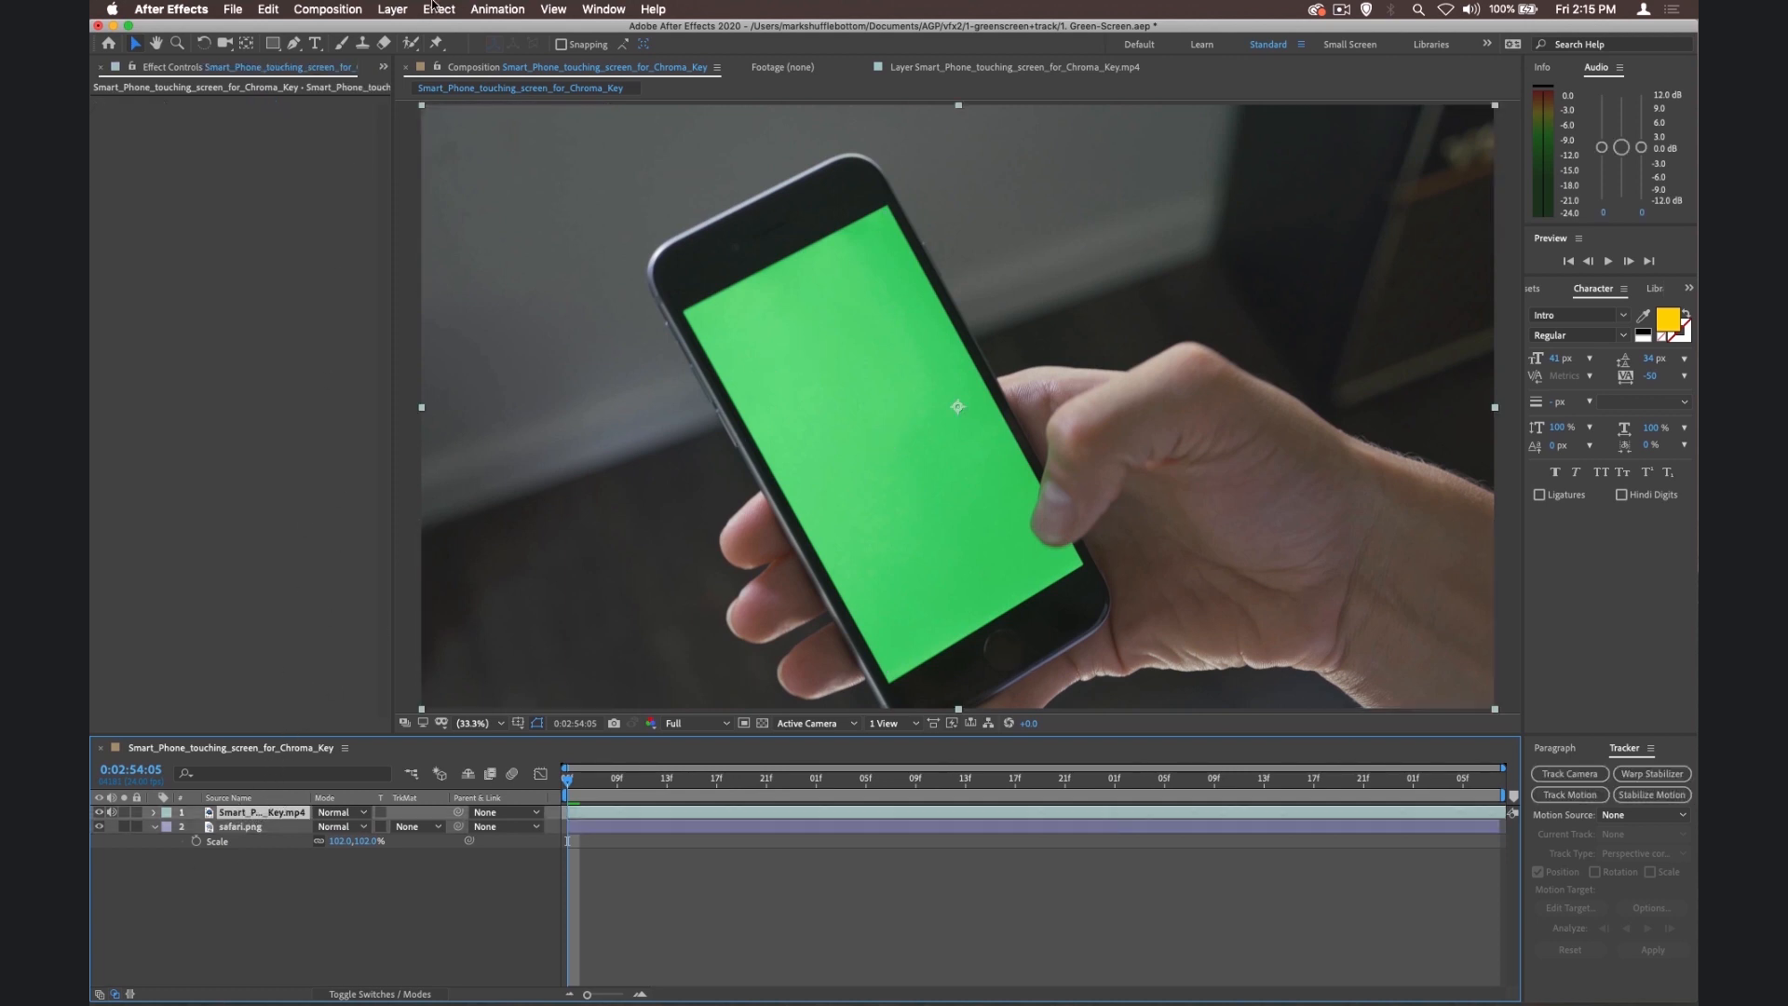
# Step: Apply Keylight (1.2) to the phone footage and key out the green screen colour
pyautogui.click(439, 9)
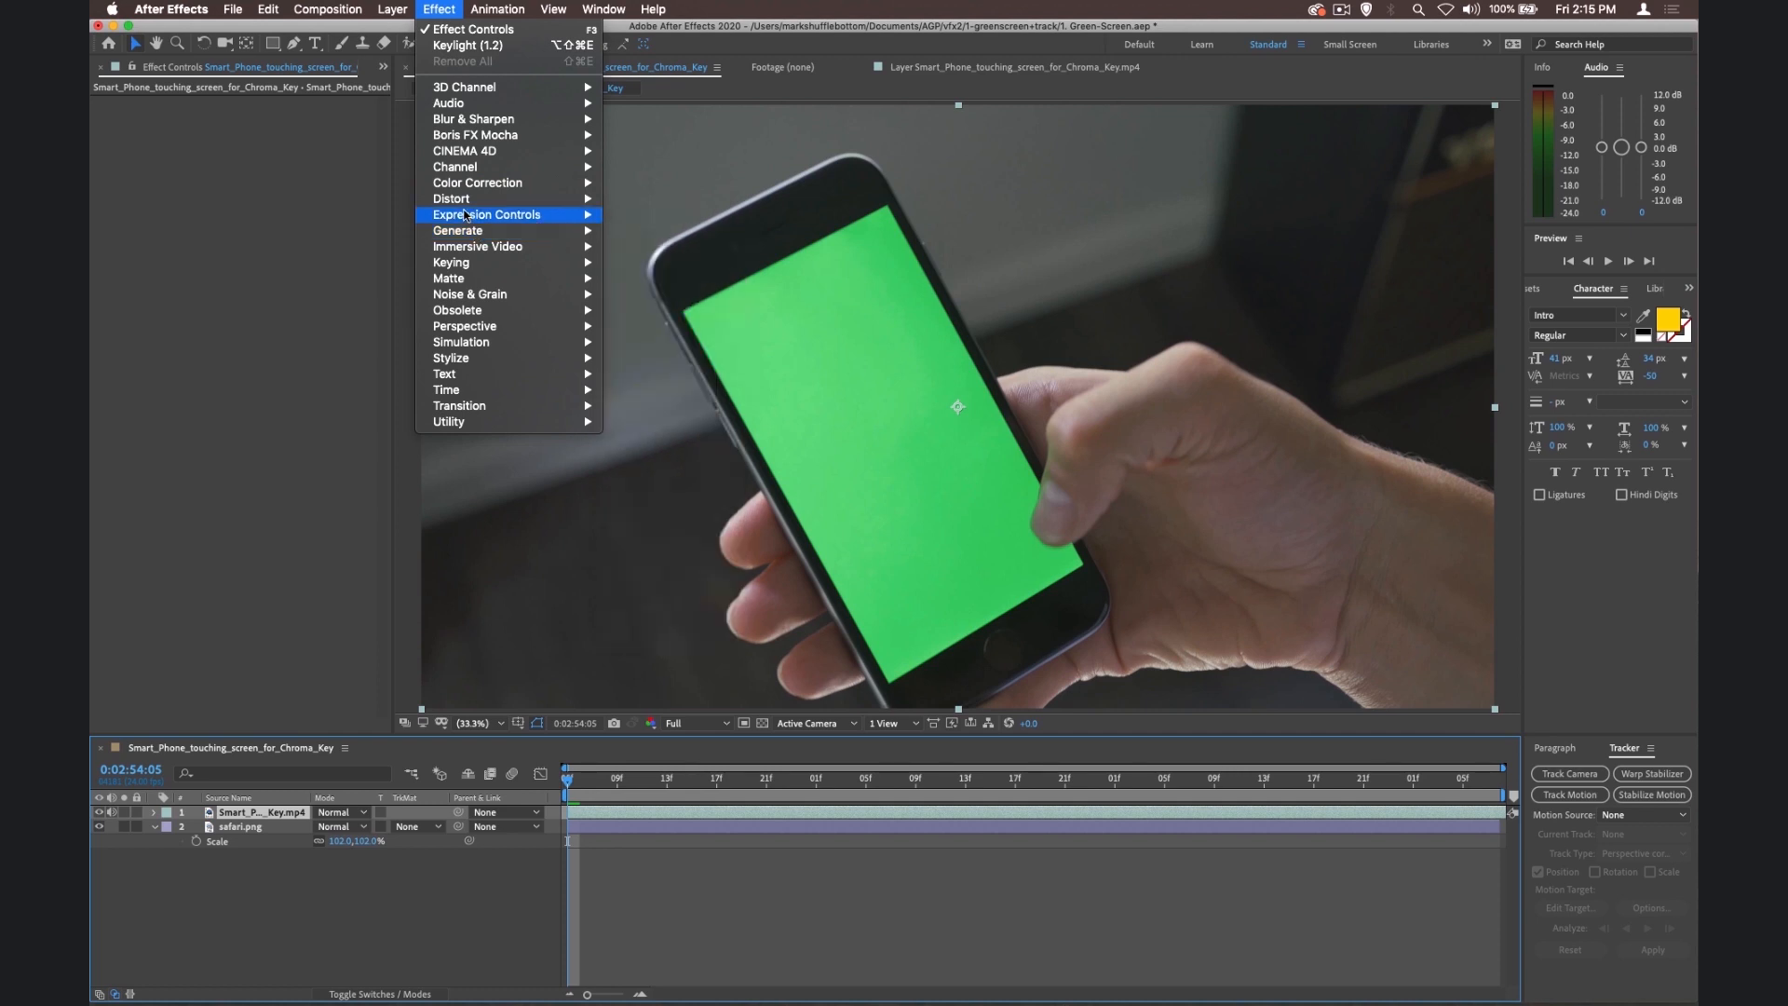
pyautogui.moveTo(451, 263)
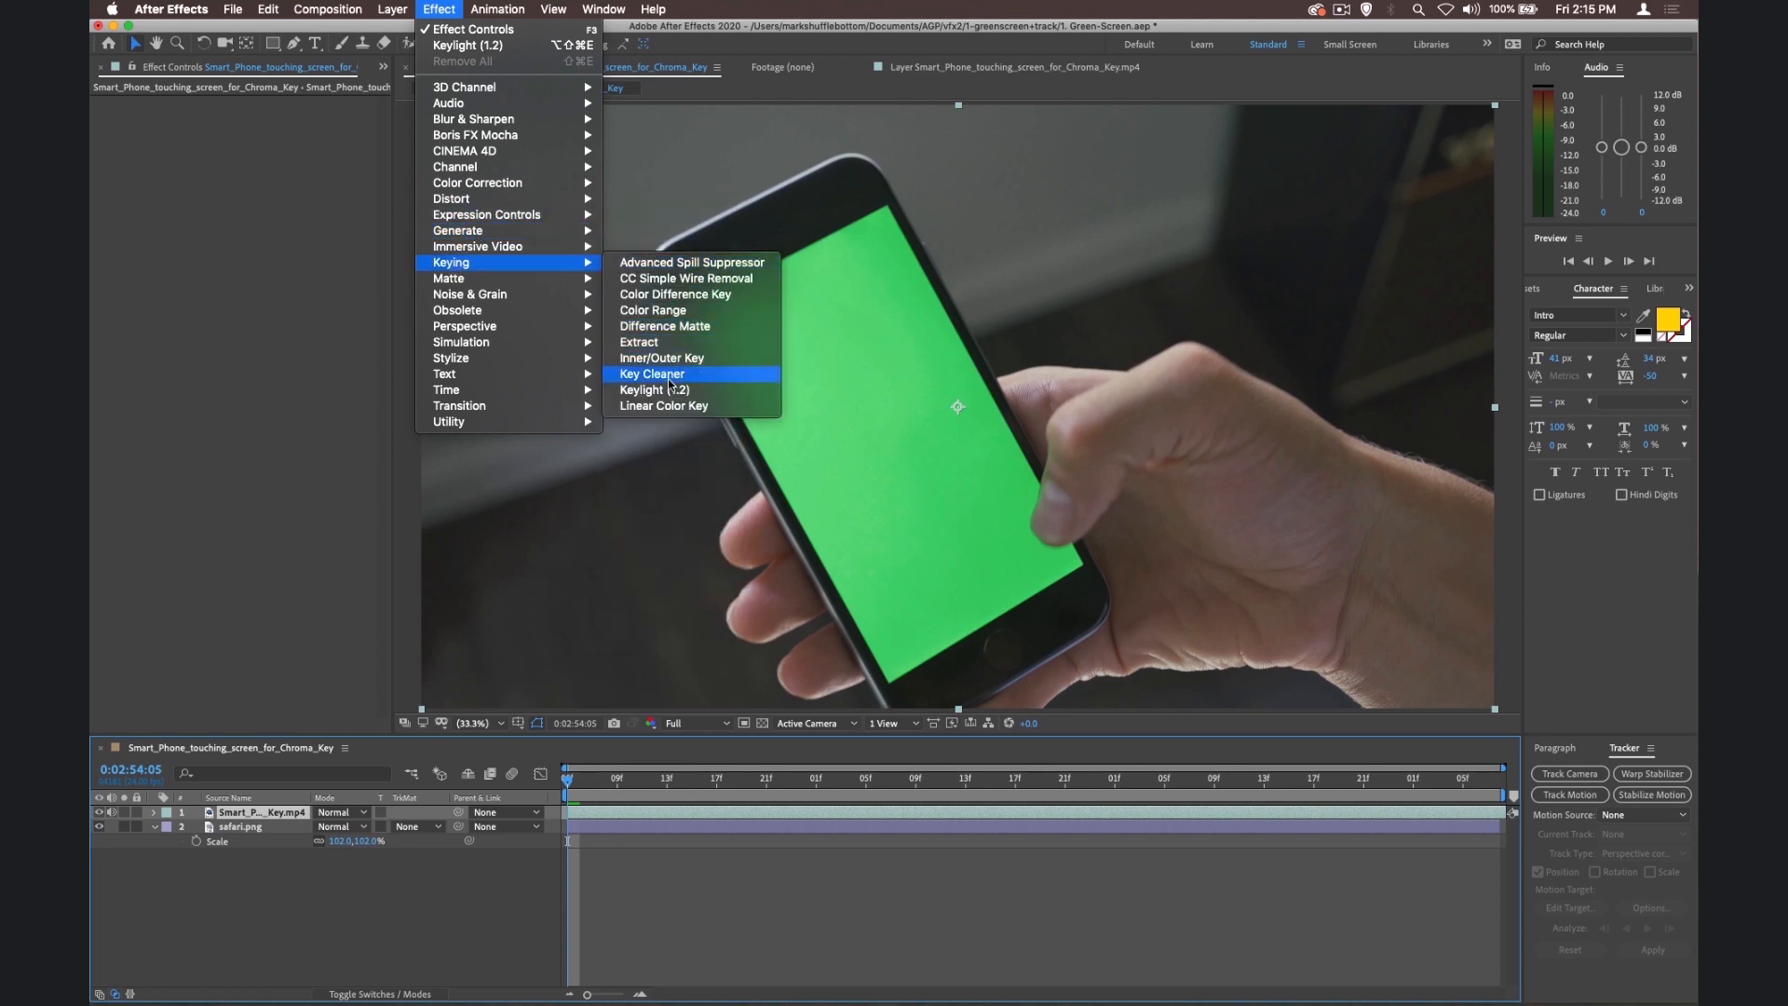
pyautogui.click(654, 389)
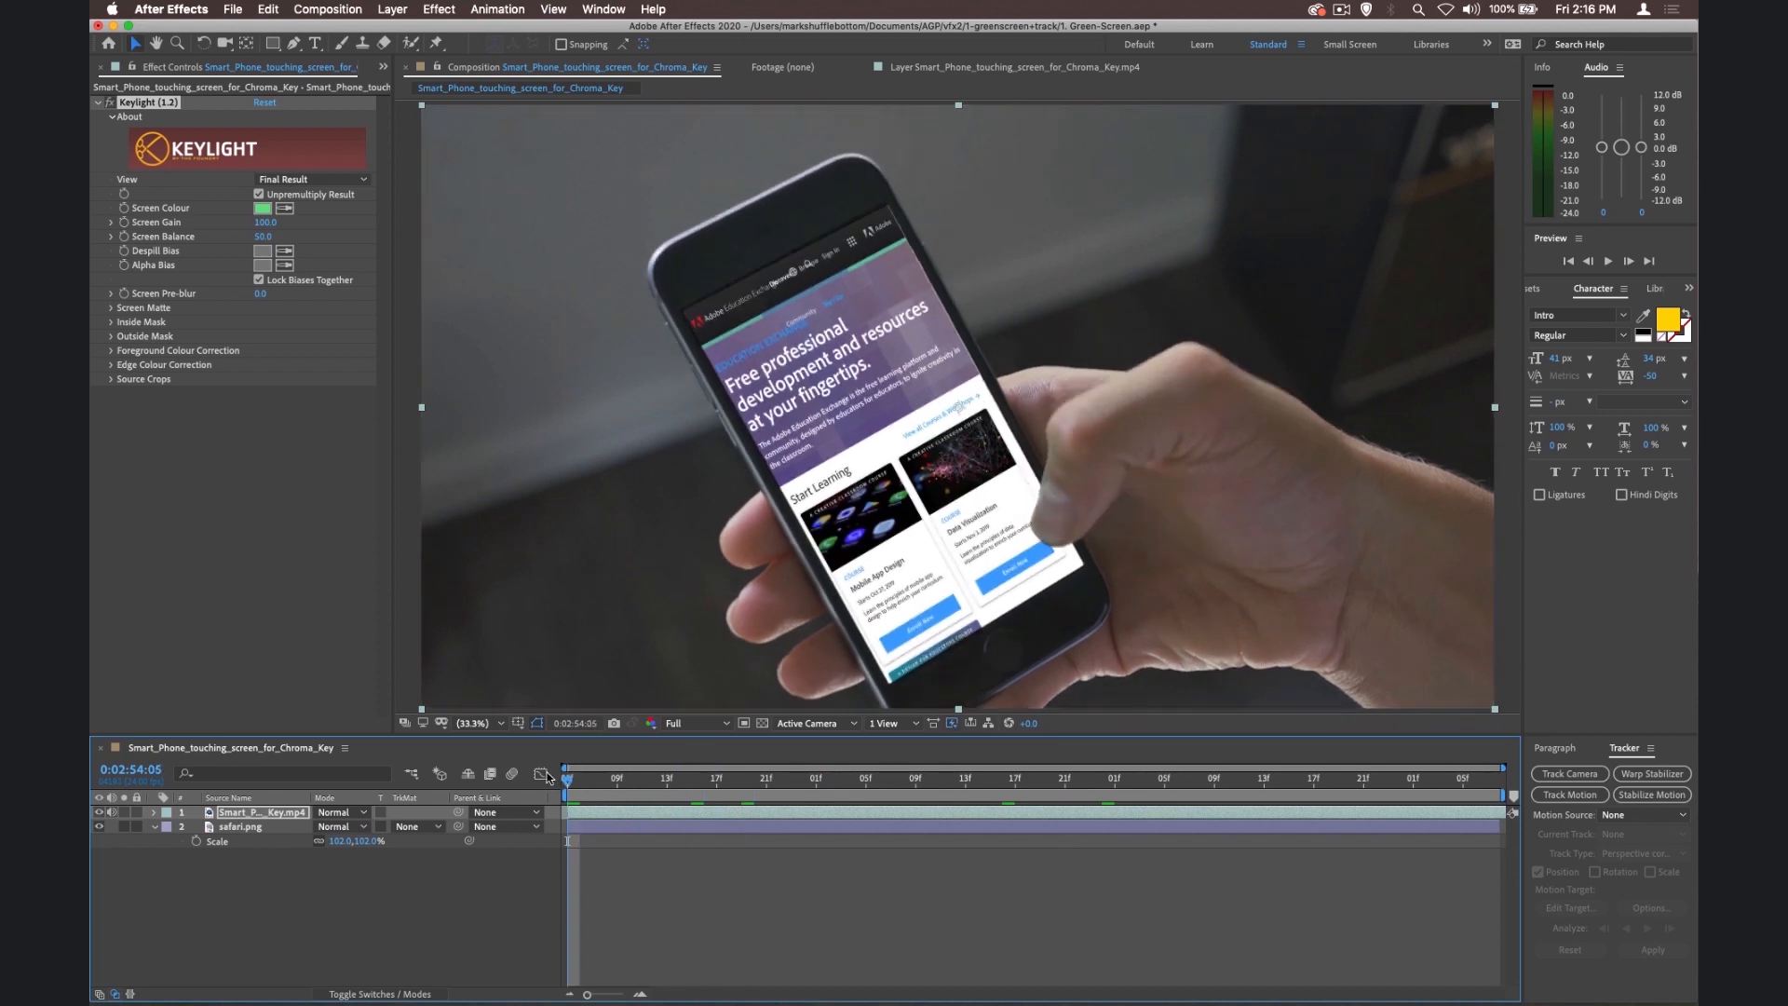
pyautogui.moveTo(403, 616)
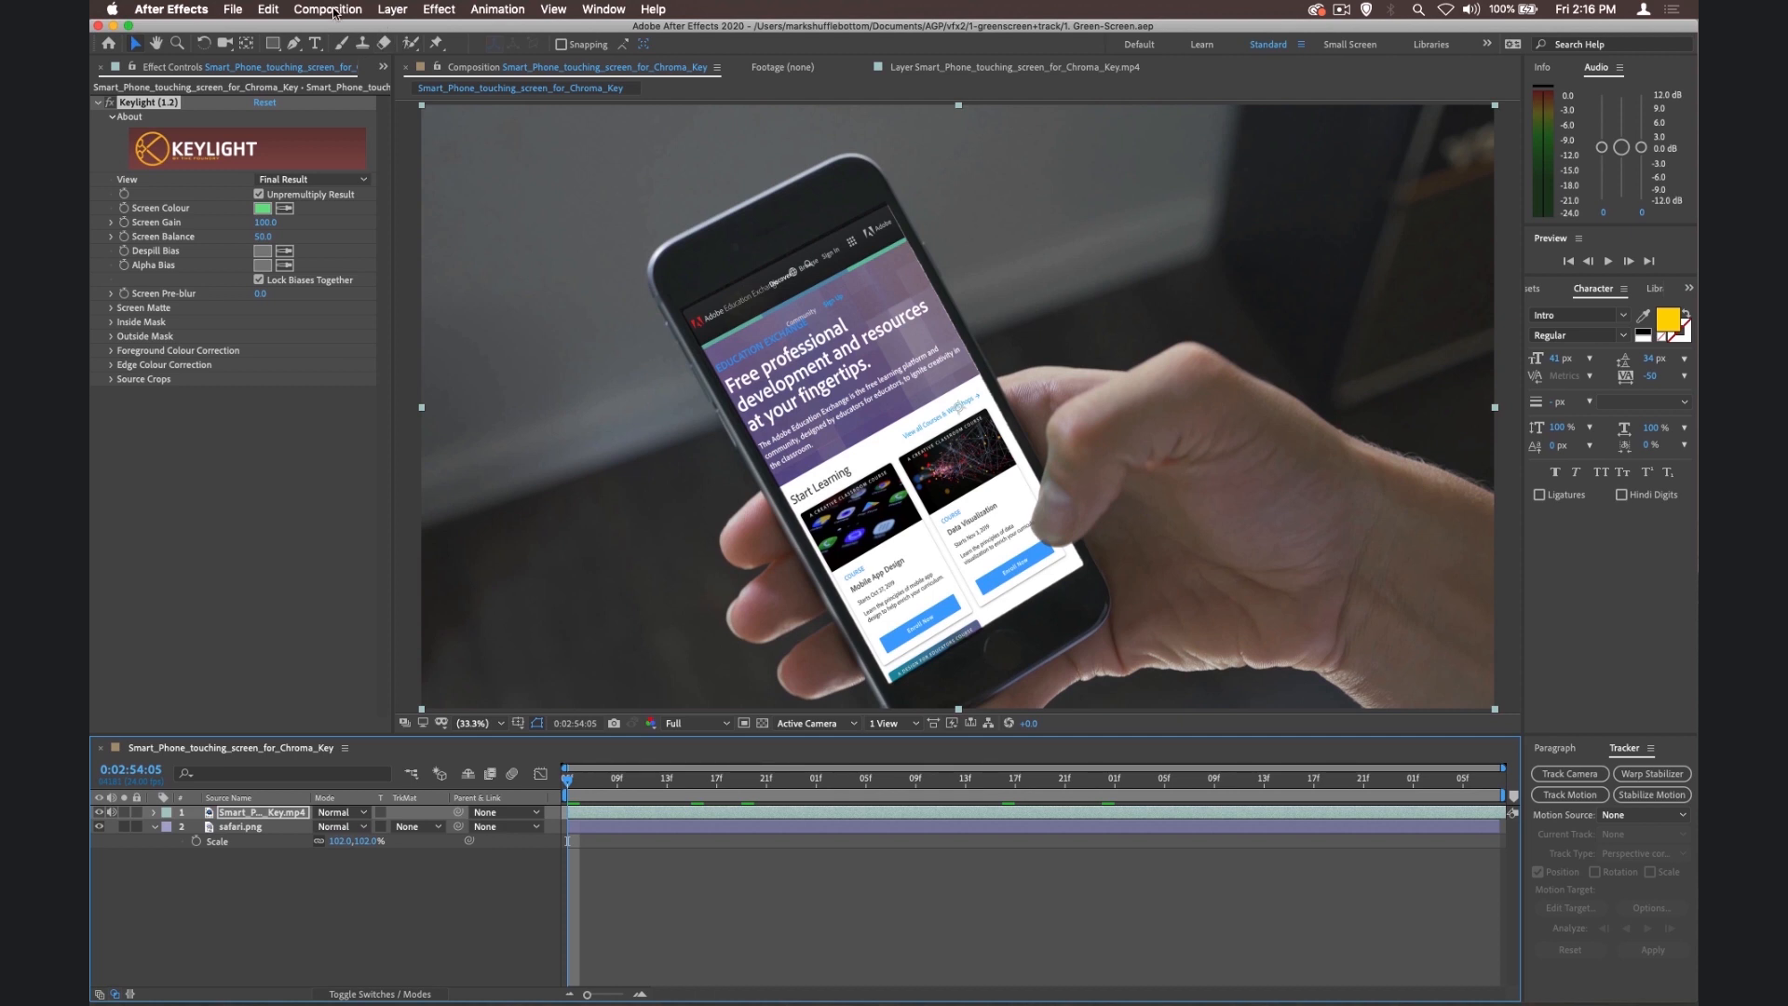
# Step: Add the keyed composition to the Adobe Media Encoder queue as an H.264 job
pyautogui.click(328, 9)
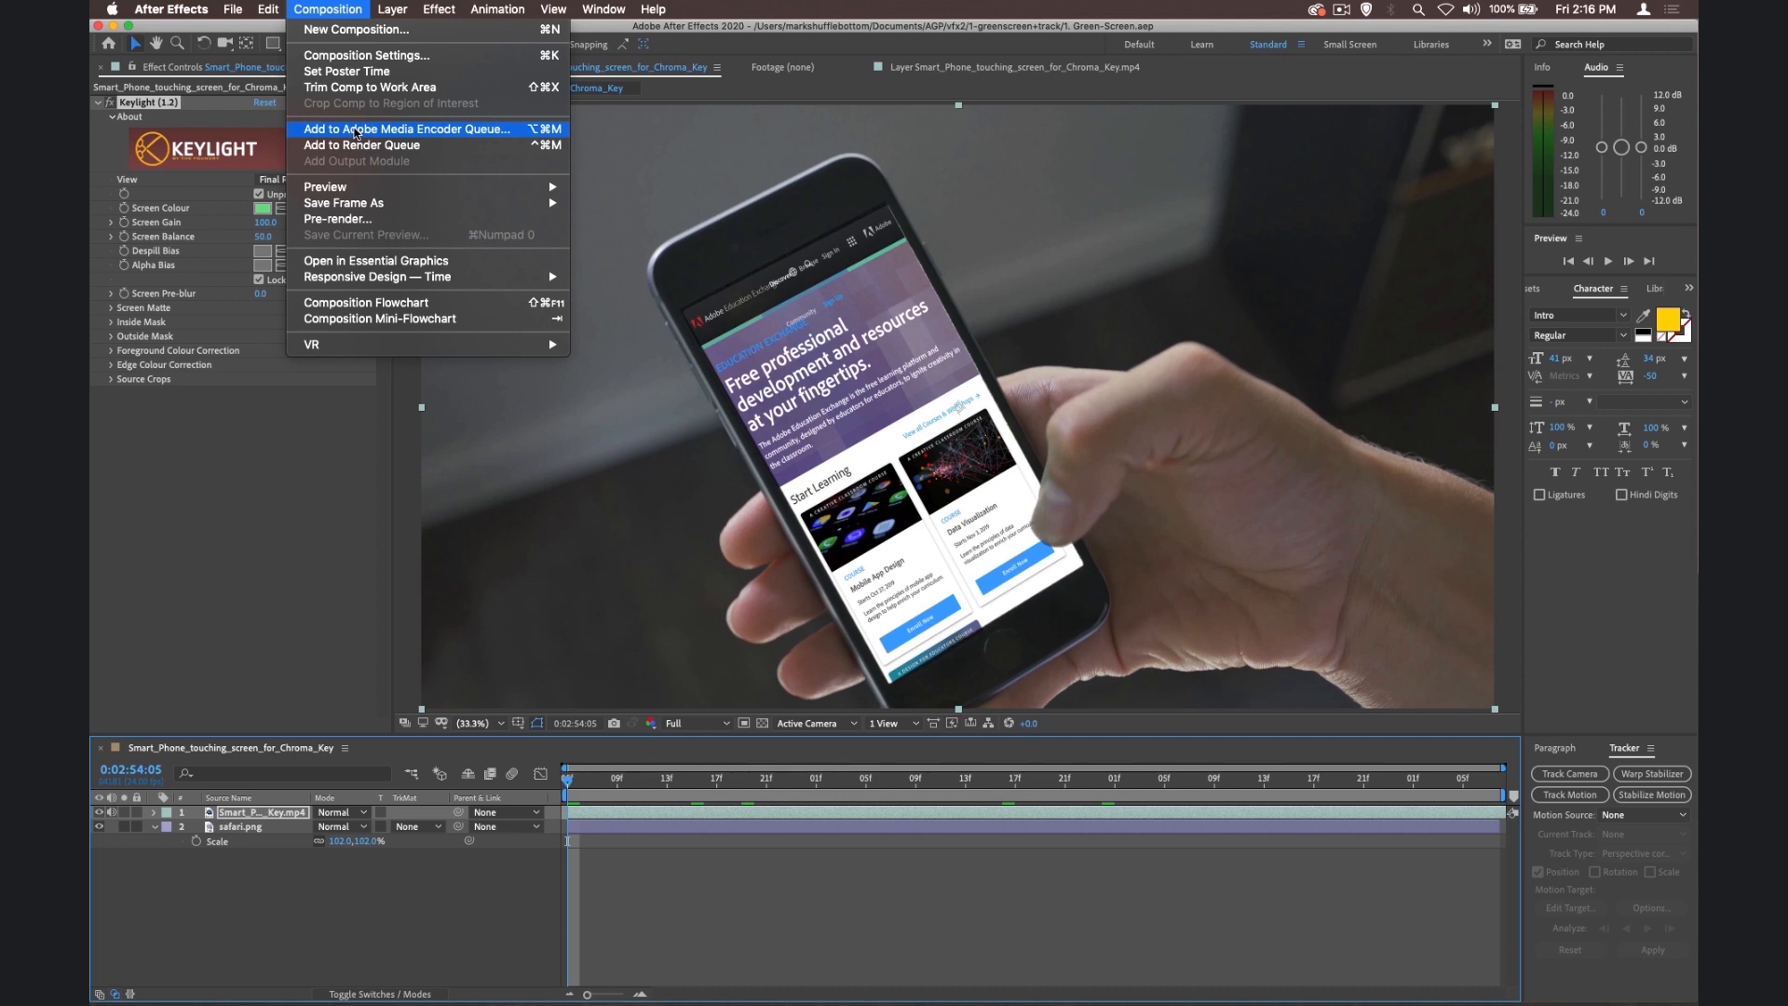
pyautogui.click(405, 128)
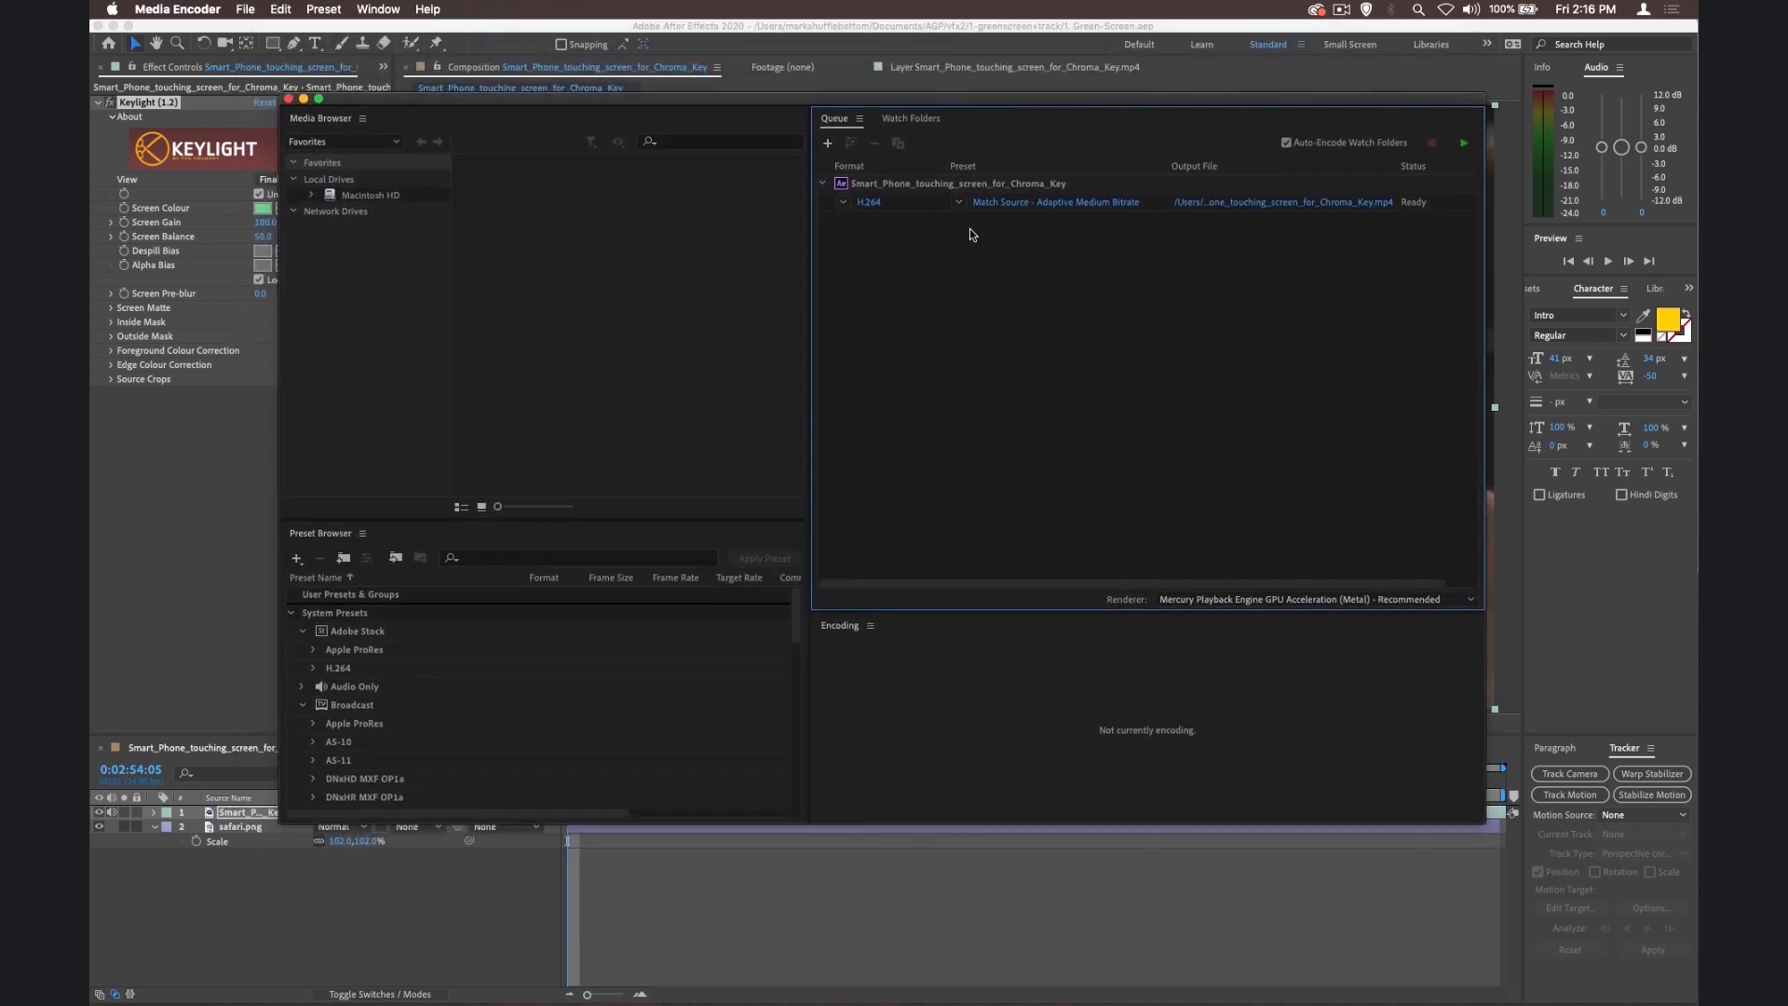
pyautogui.moveTo(1284, 218)
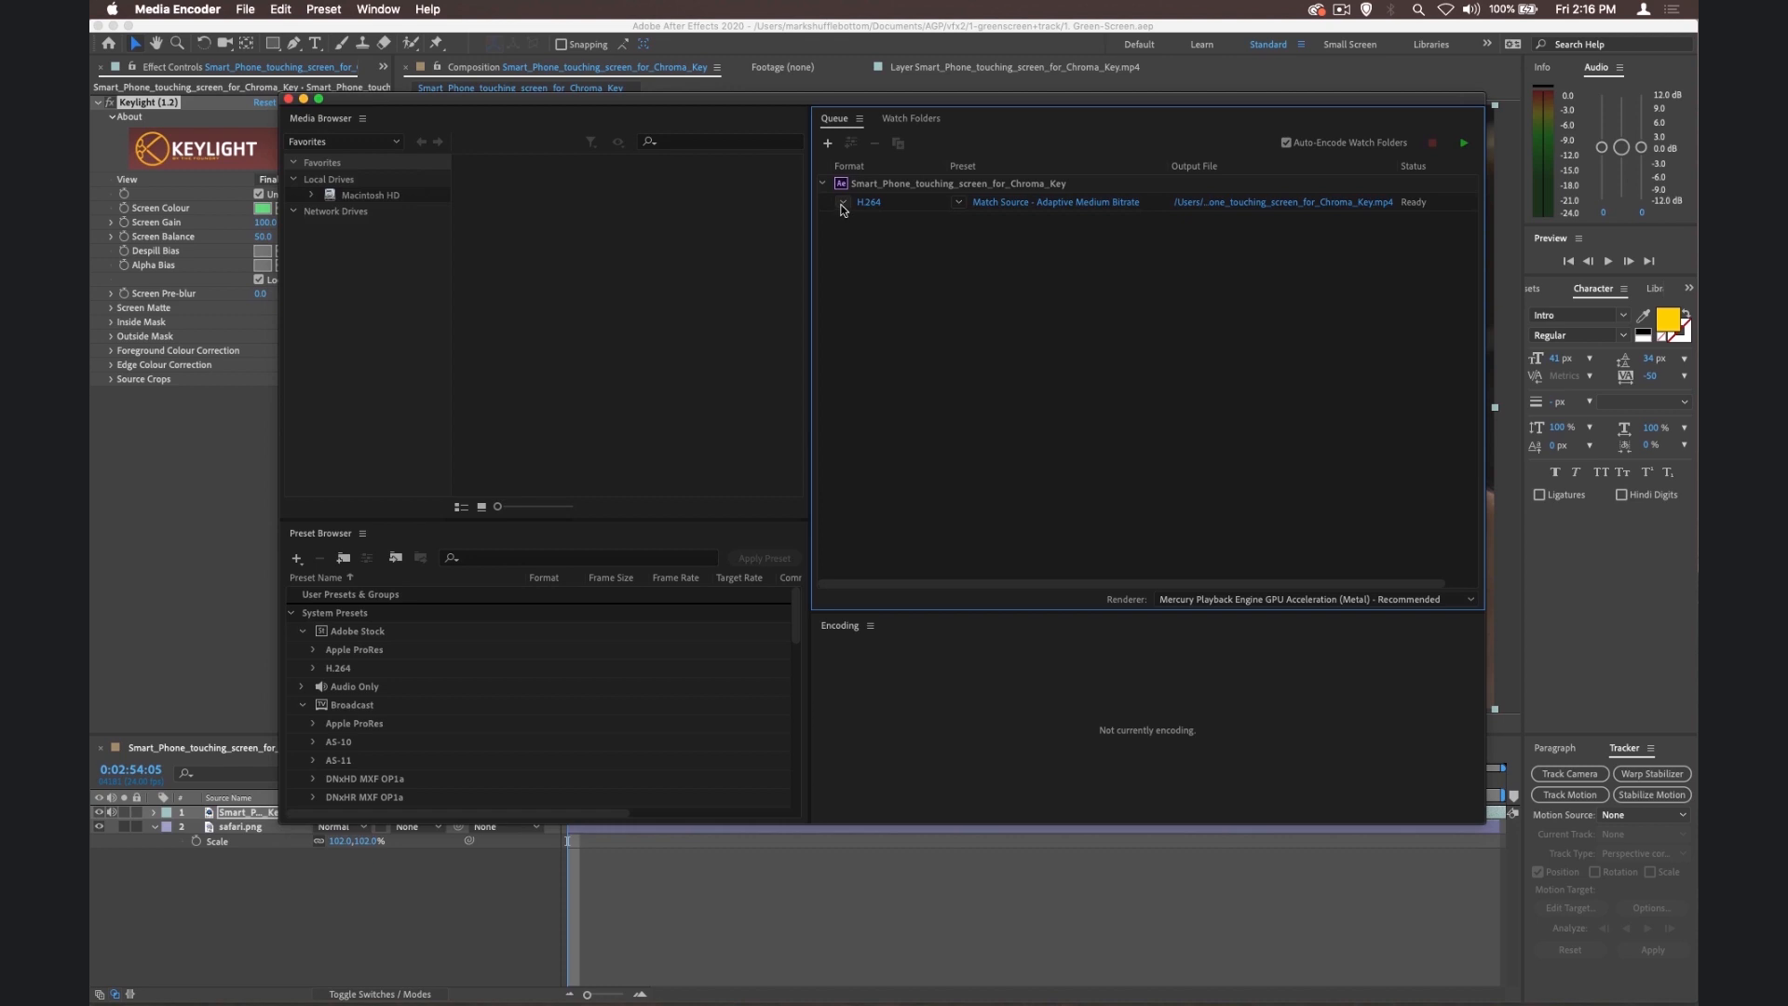
# Step: Keep the H.264 format and choose the YouTube 1080p Full HD preset for the queued job
pyautogui.click(902, 201)
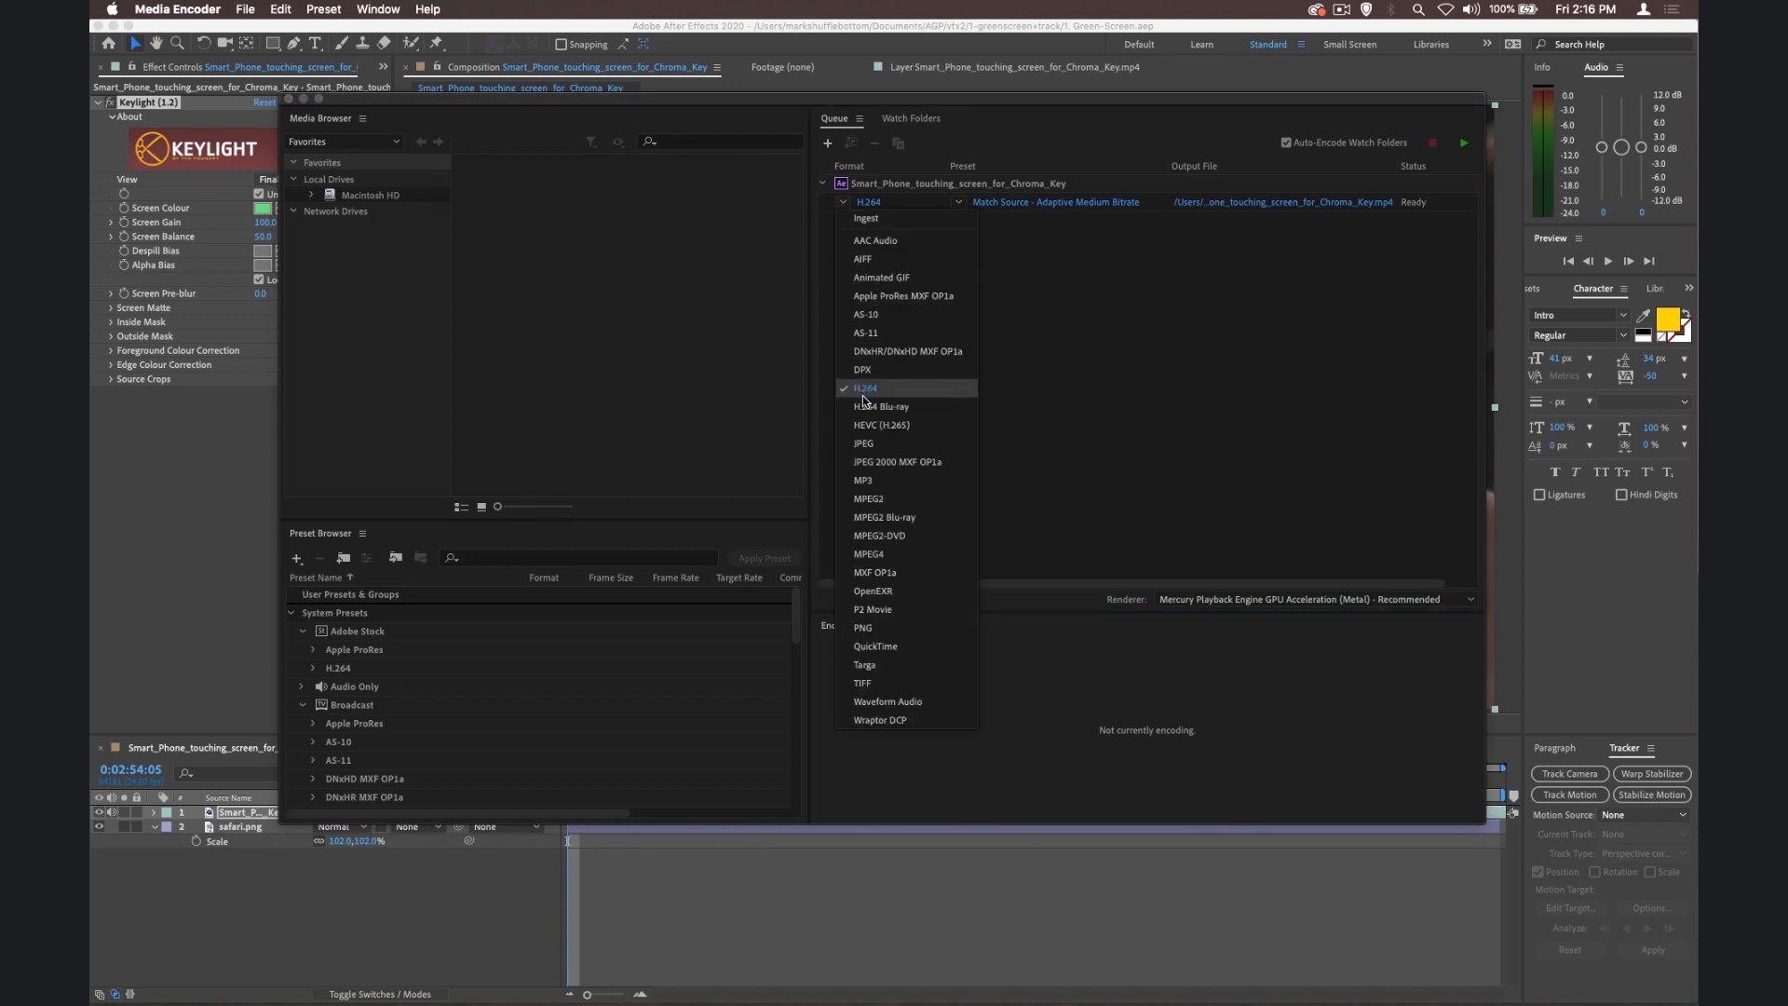
pyautogui.moveTo(1129, 372)
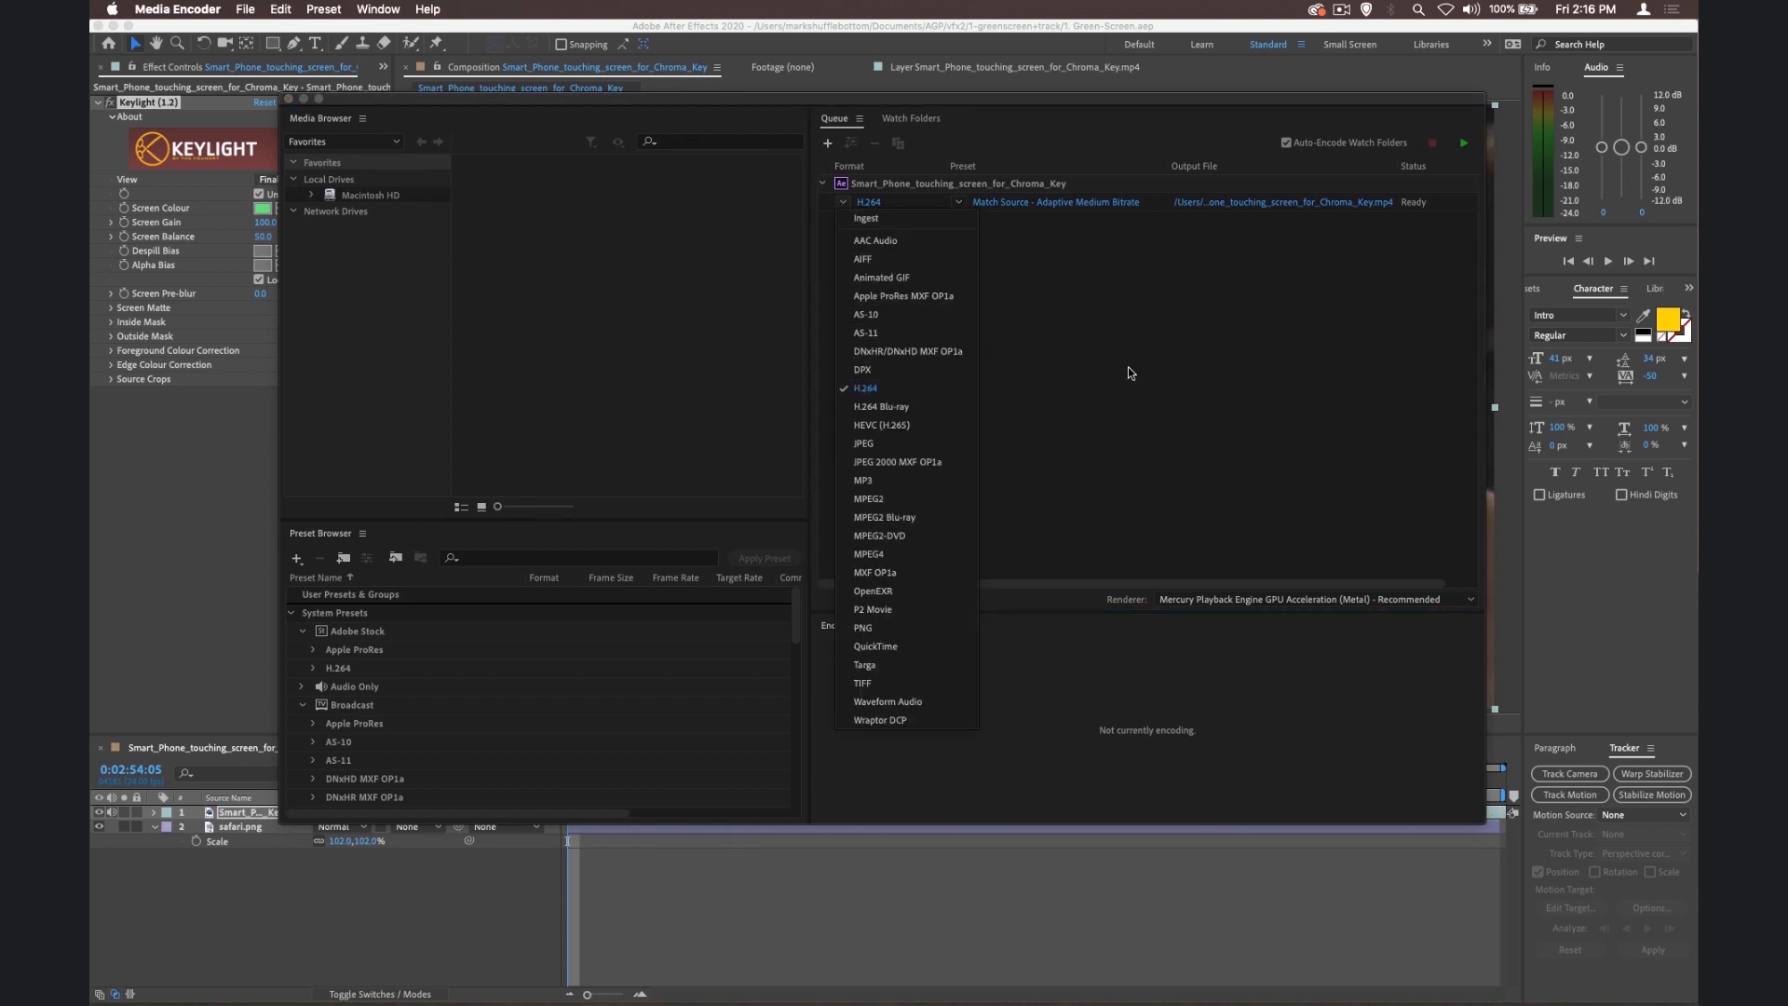
pyautogui.click(961, 207)
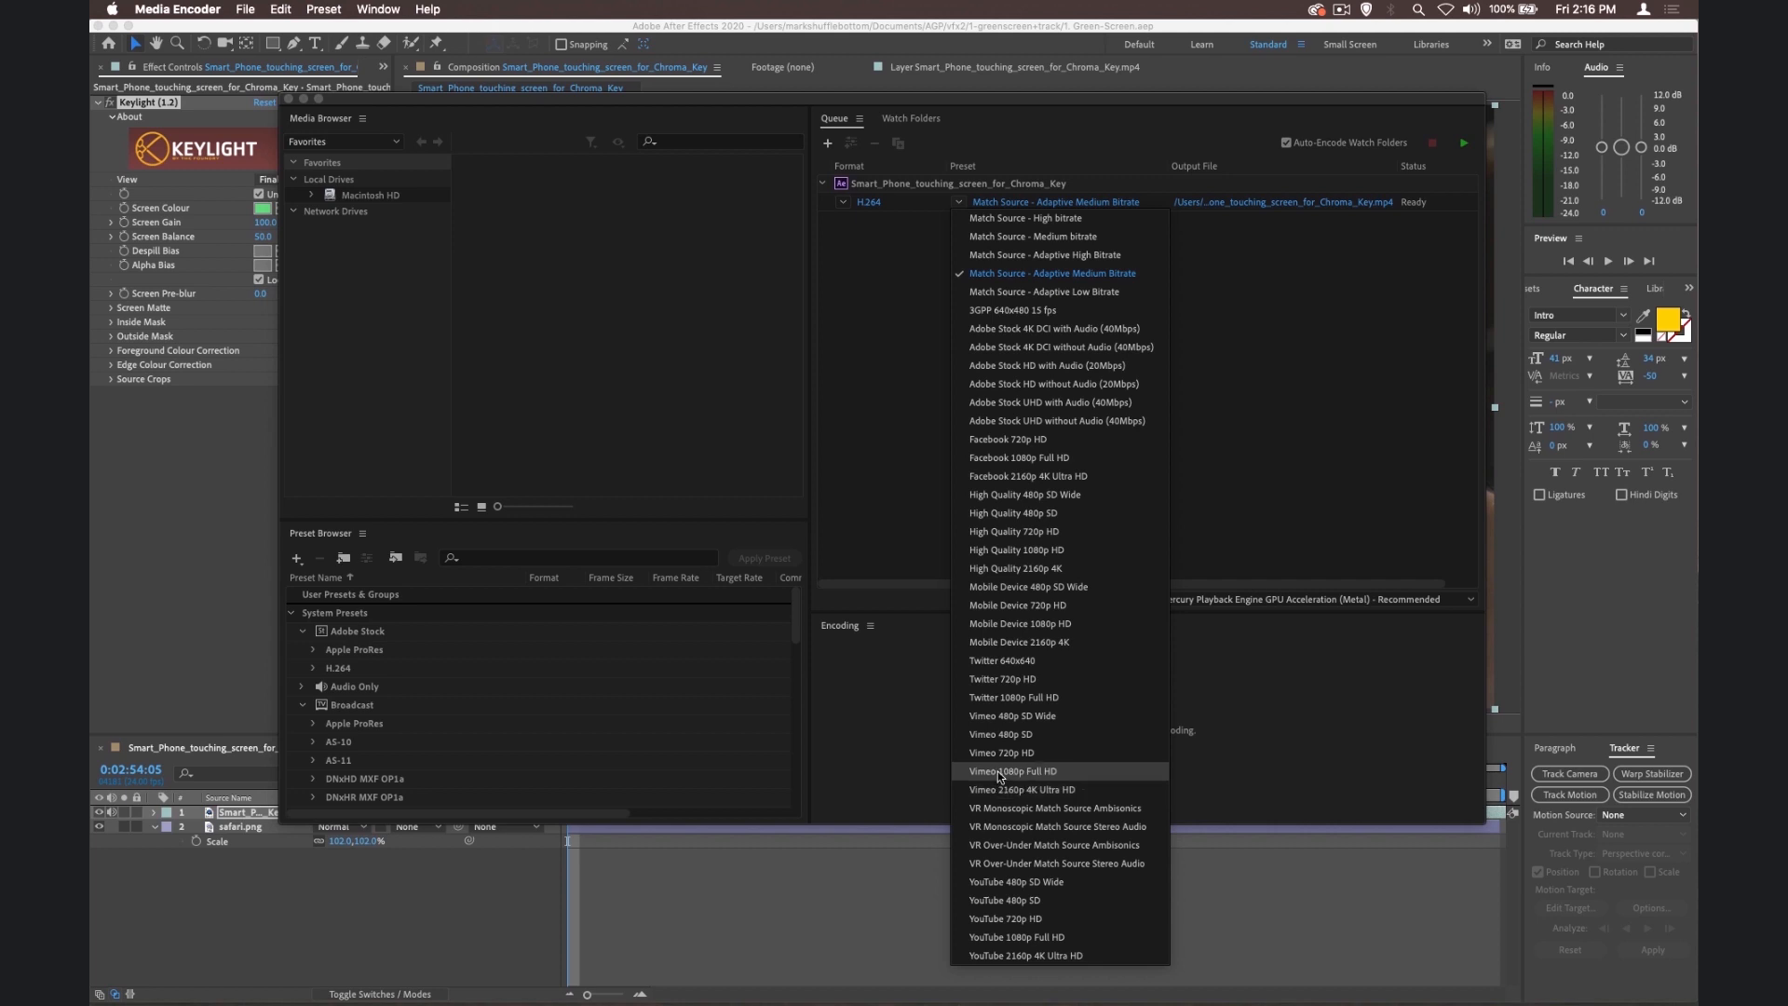
pyautogui.moveTo(1006, 943)
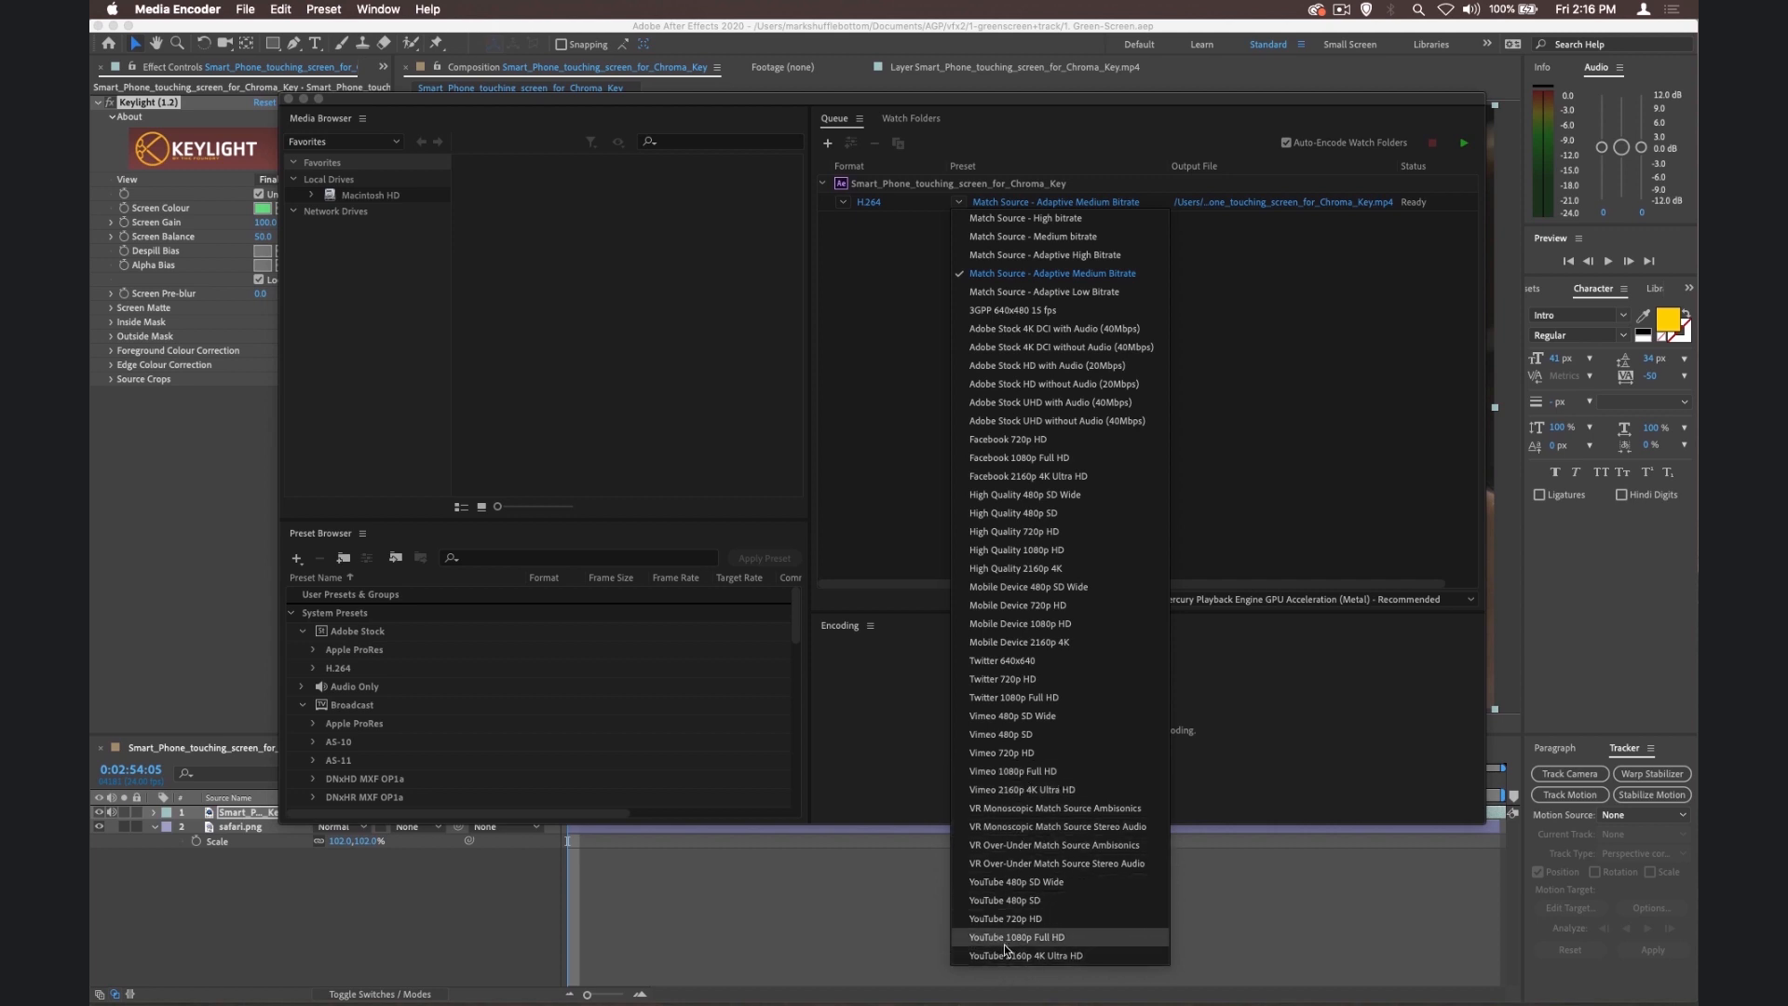
pyautogui.click(1013, 937)
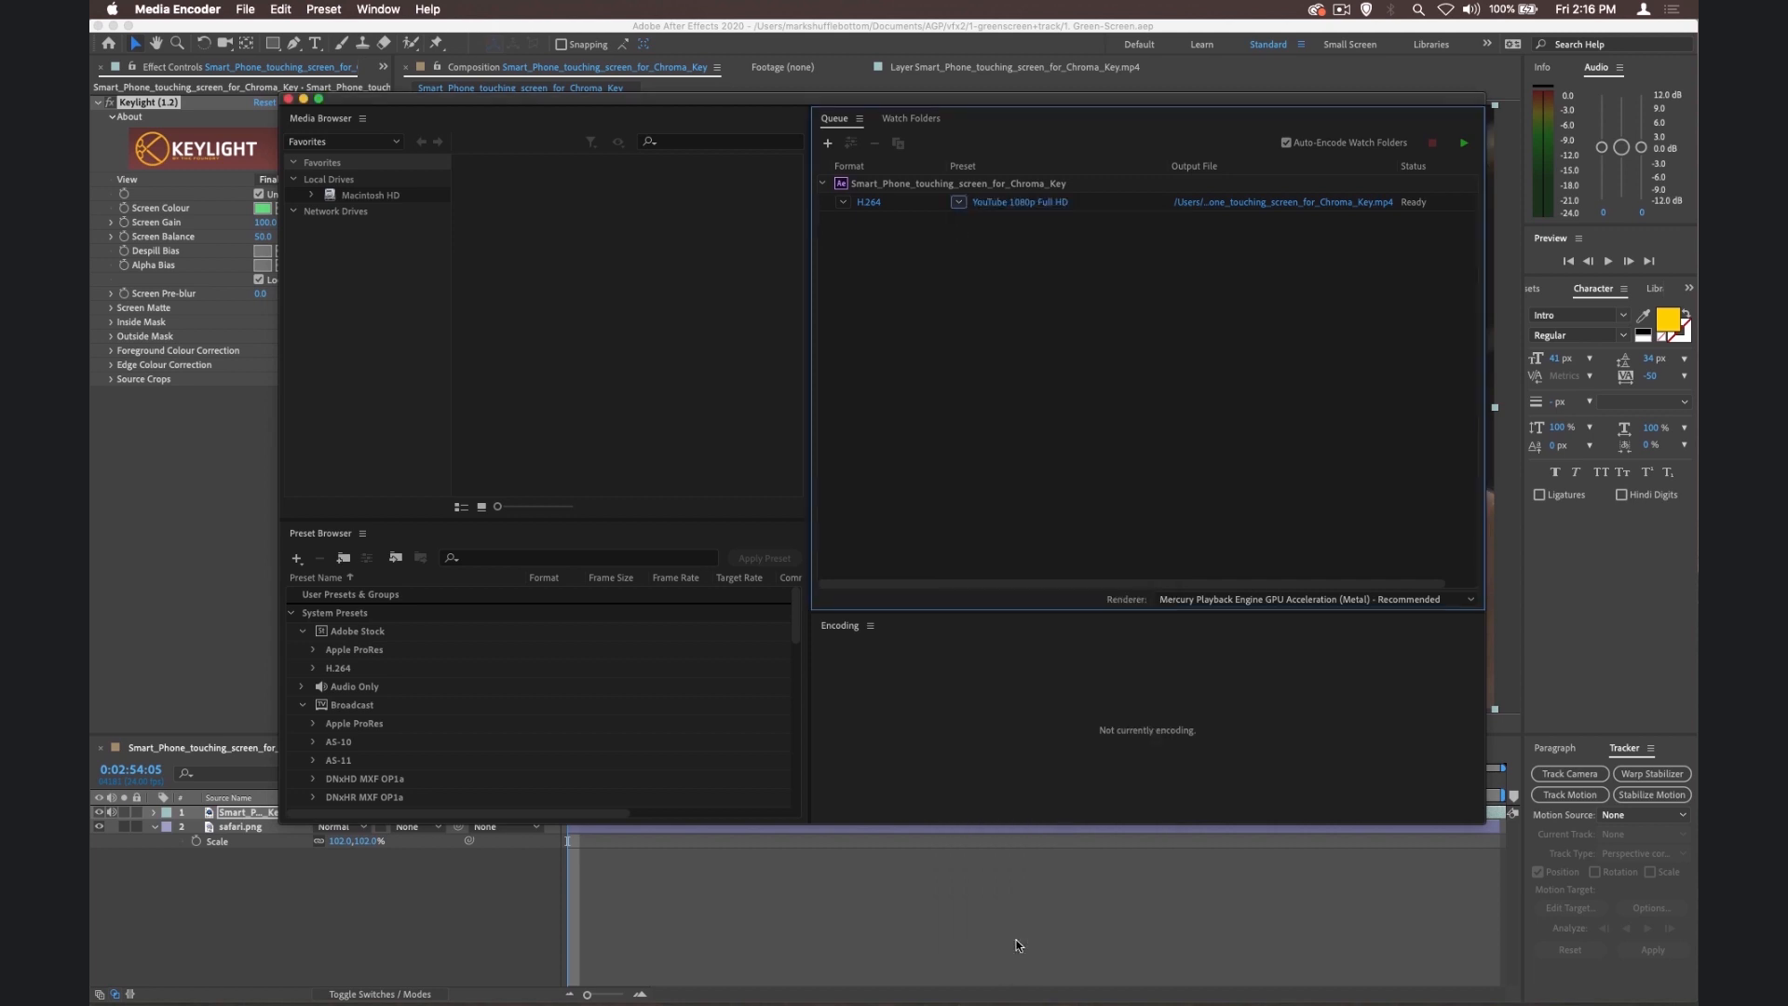
pyautogui.moveTo(1032, 857)
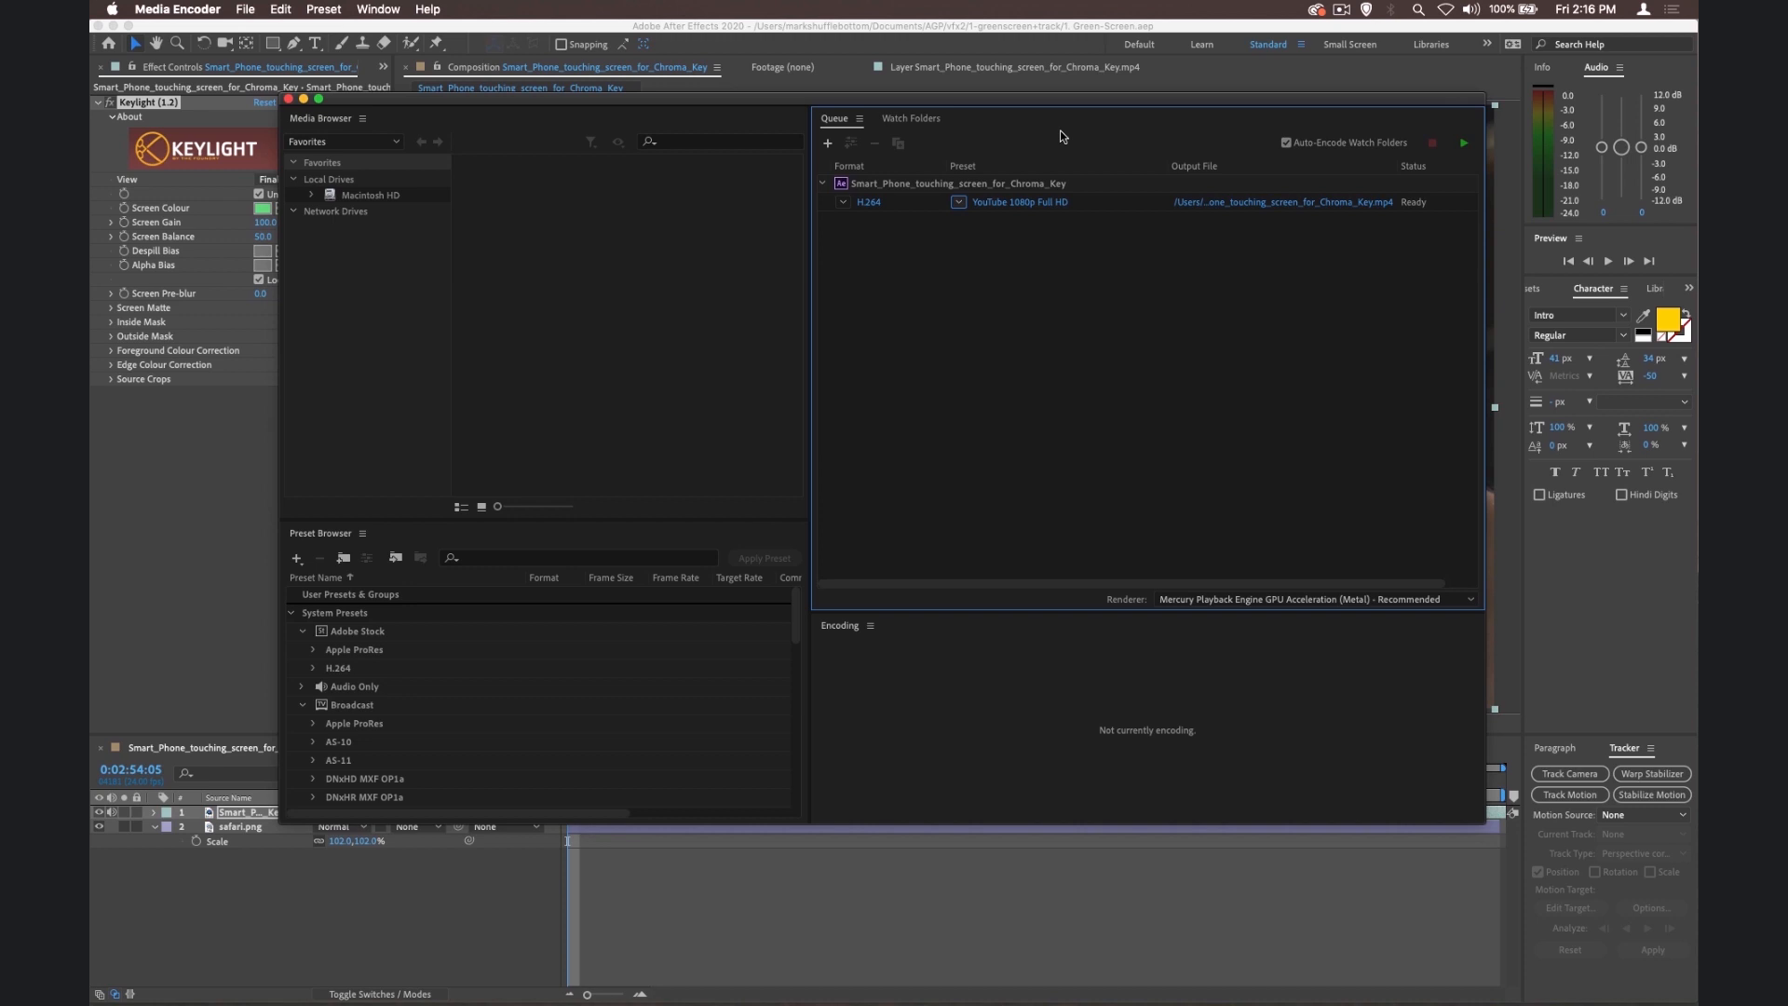
pyautogui.moveTo(1188, 181)
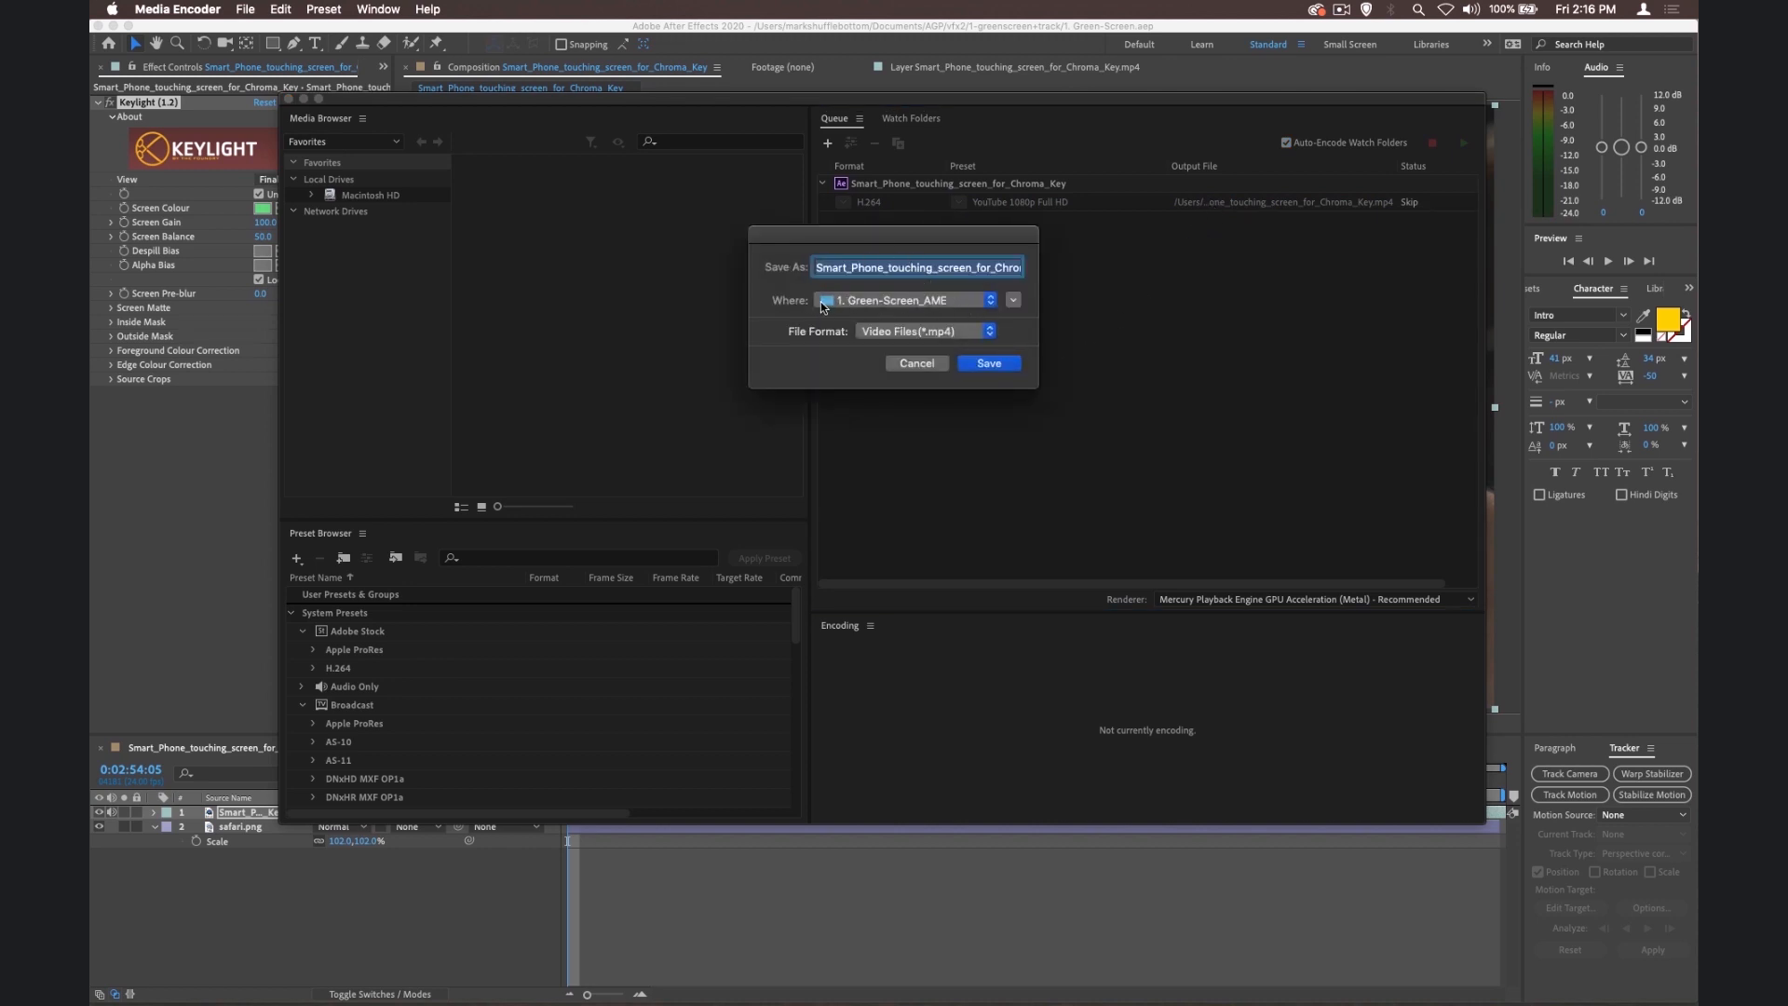
# Step: Save the MP4 output location and start the queue to render the composition
pyautogui.click(986, 363)
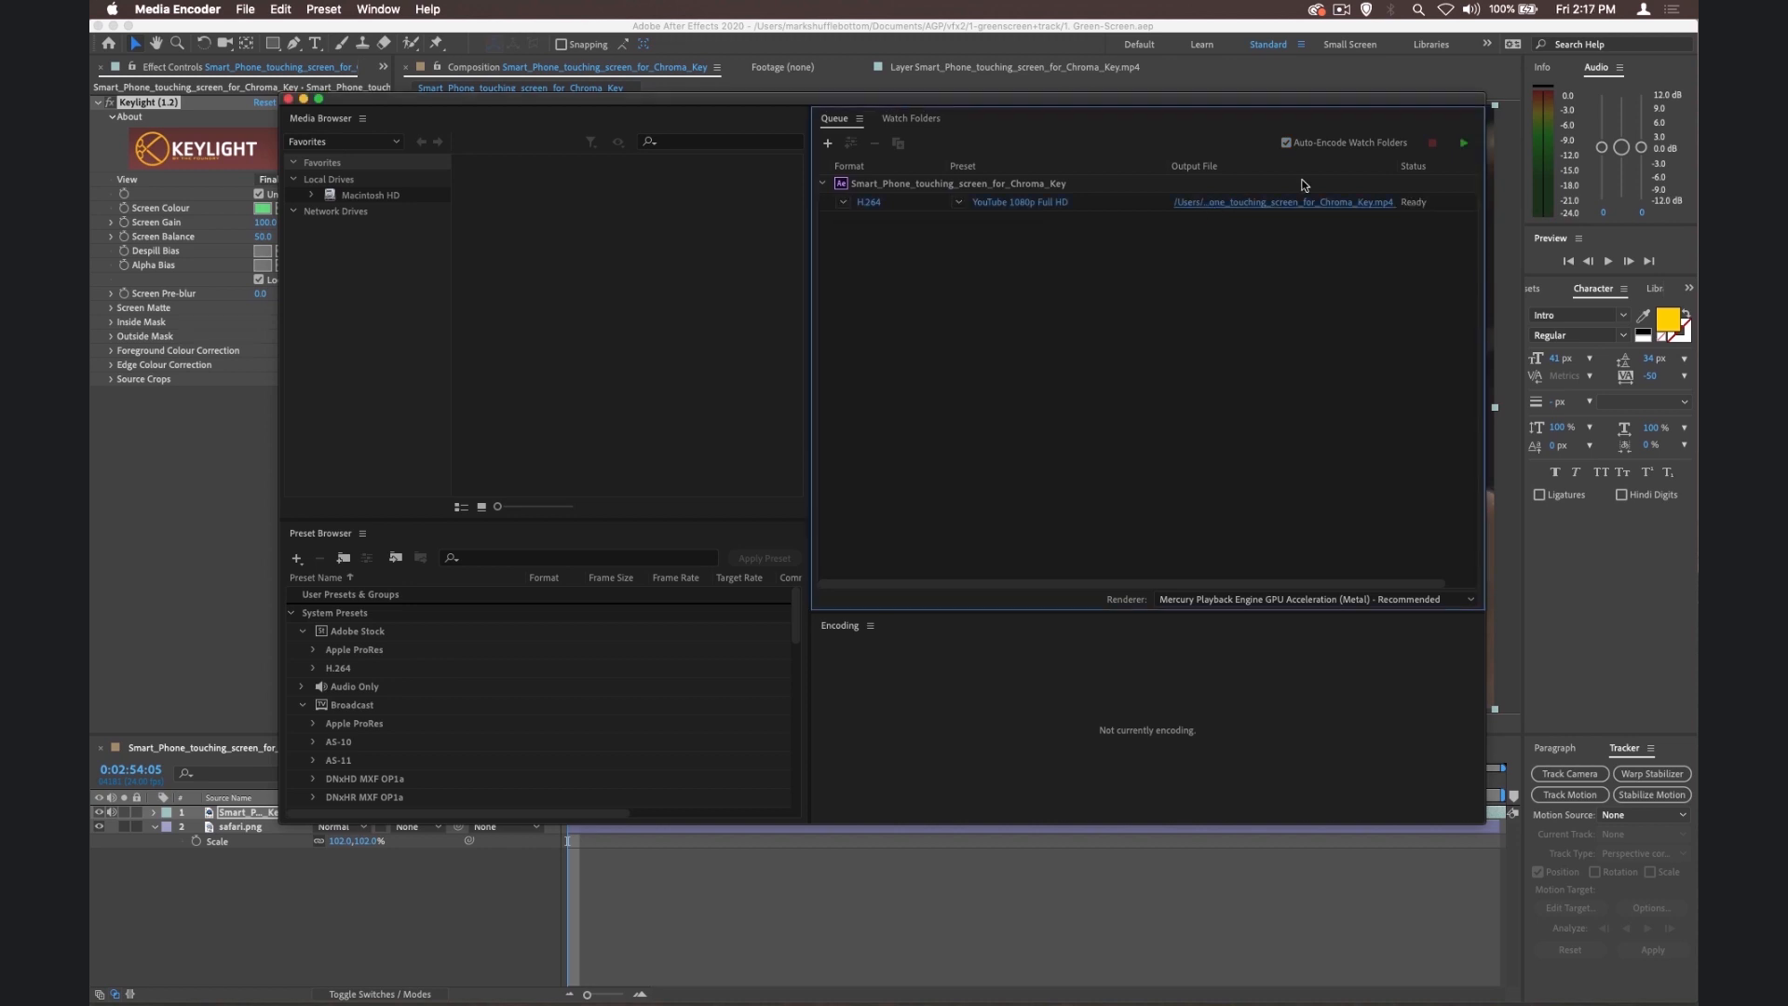
pyautogui.moveTo(1464, 144)
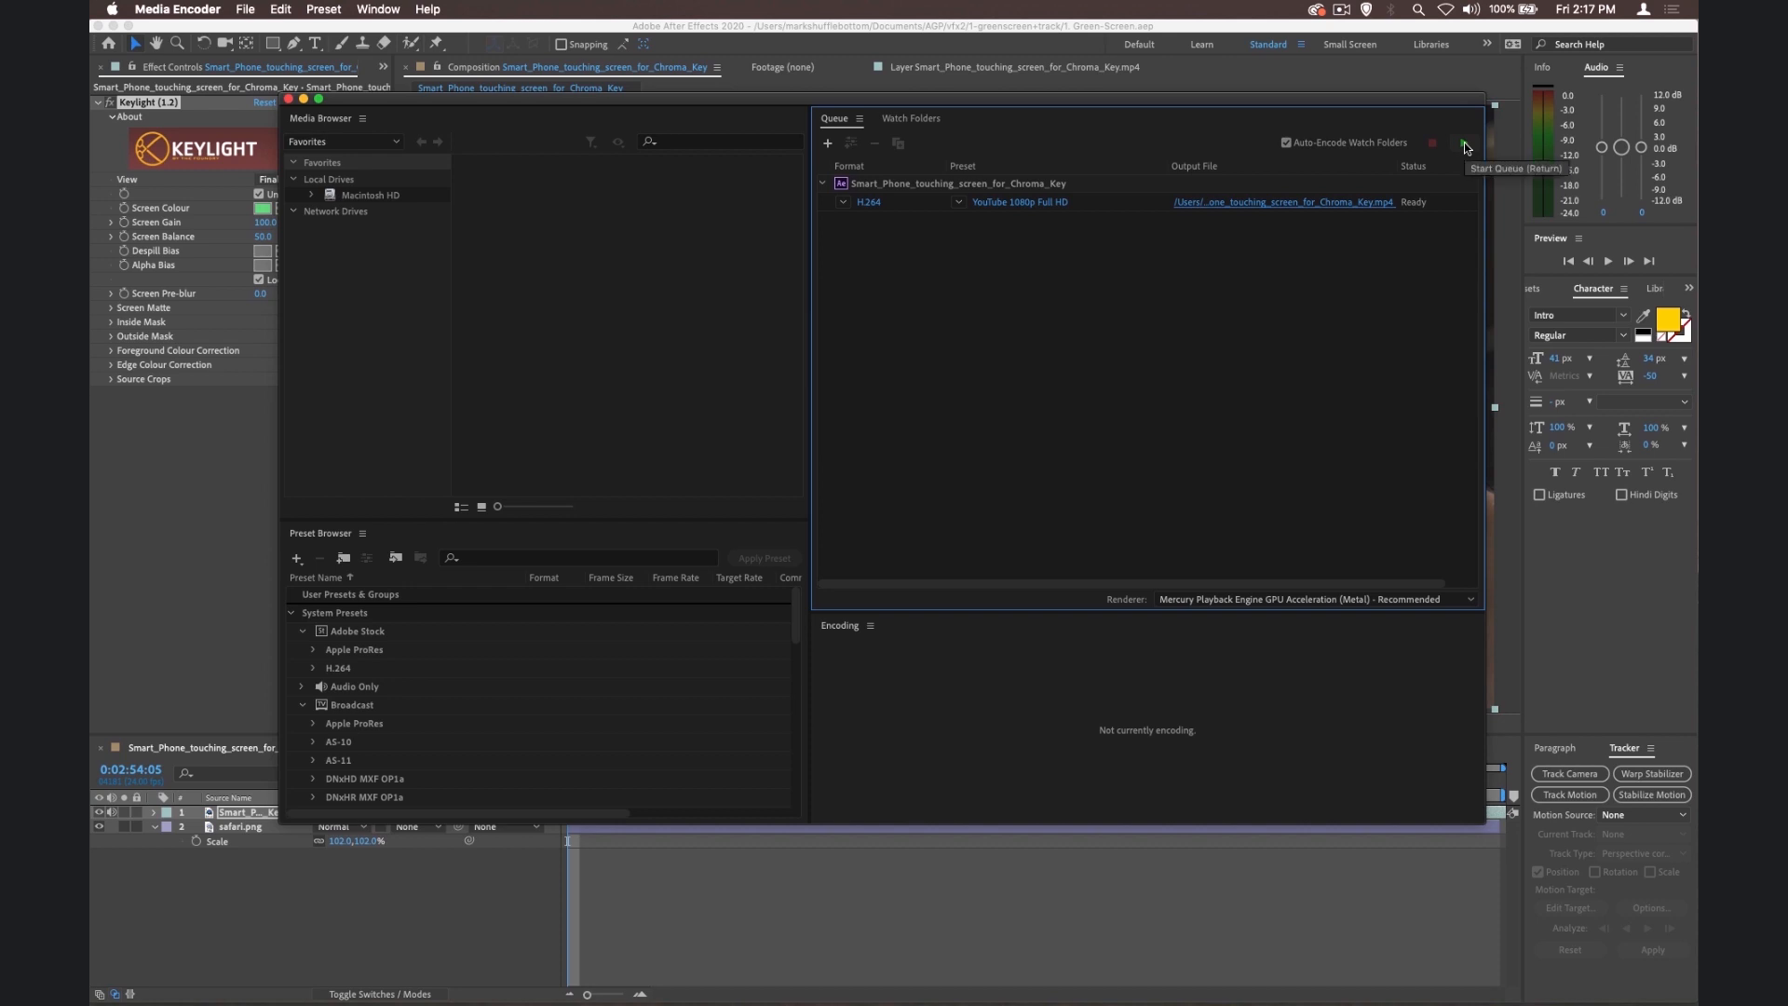
pyautogui.click(1466, 143)
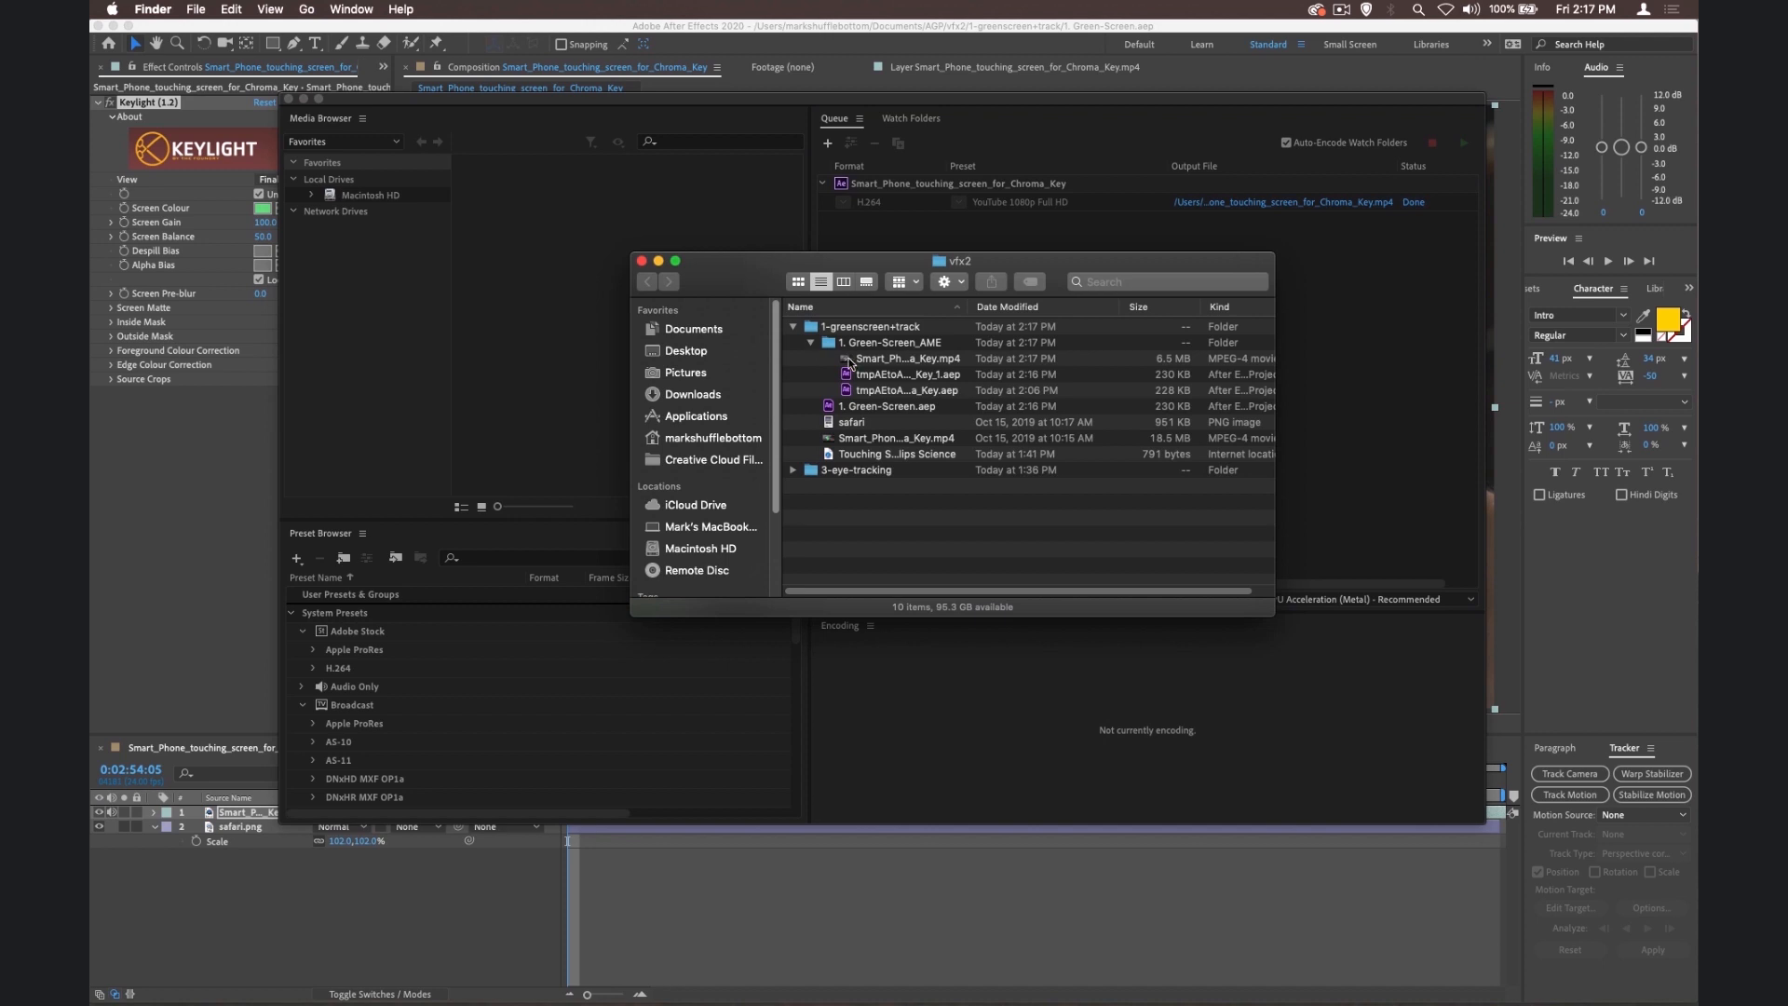
pyautogui.moveTo(850, 363)
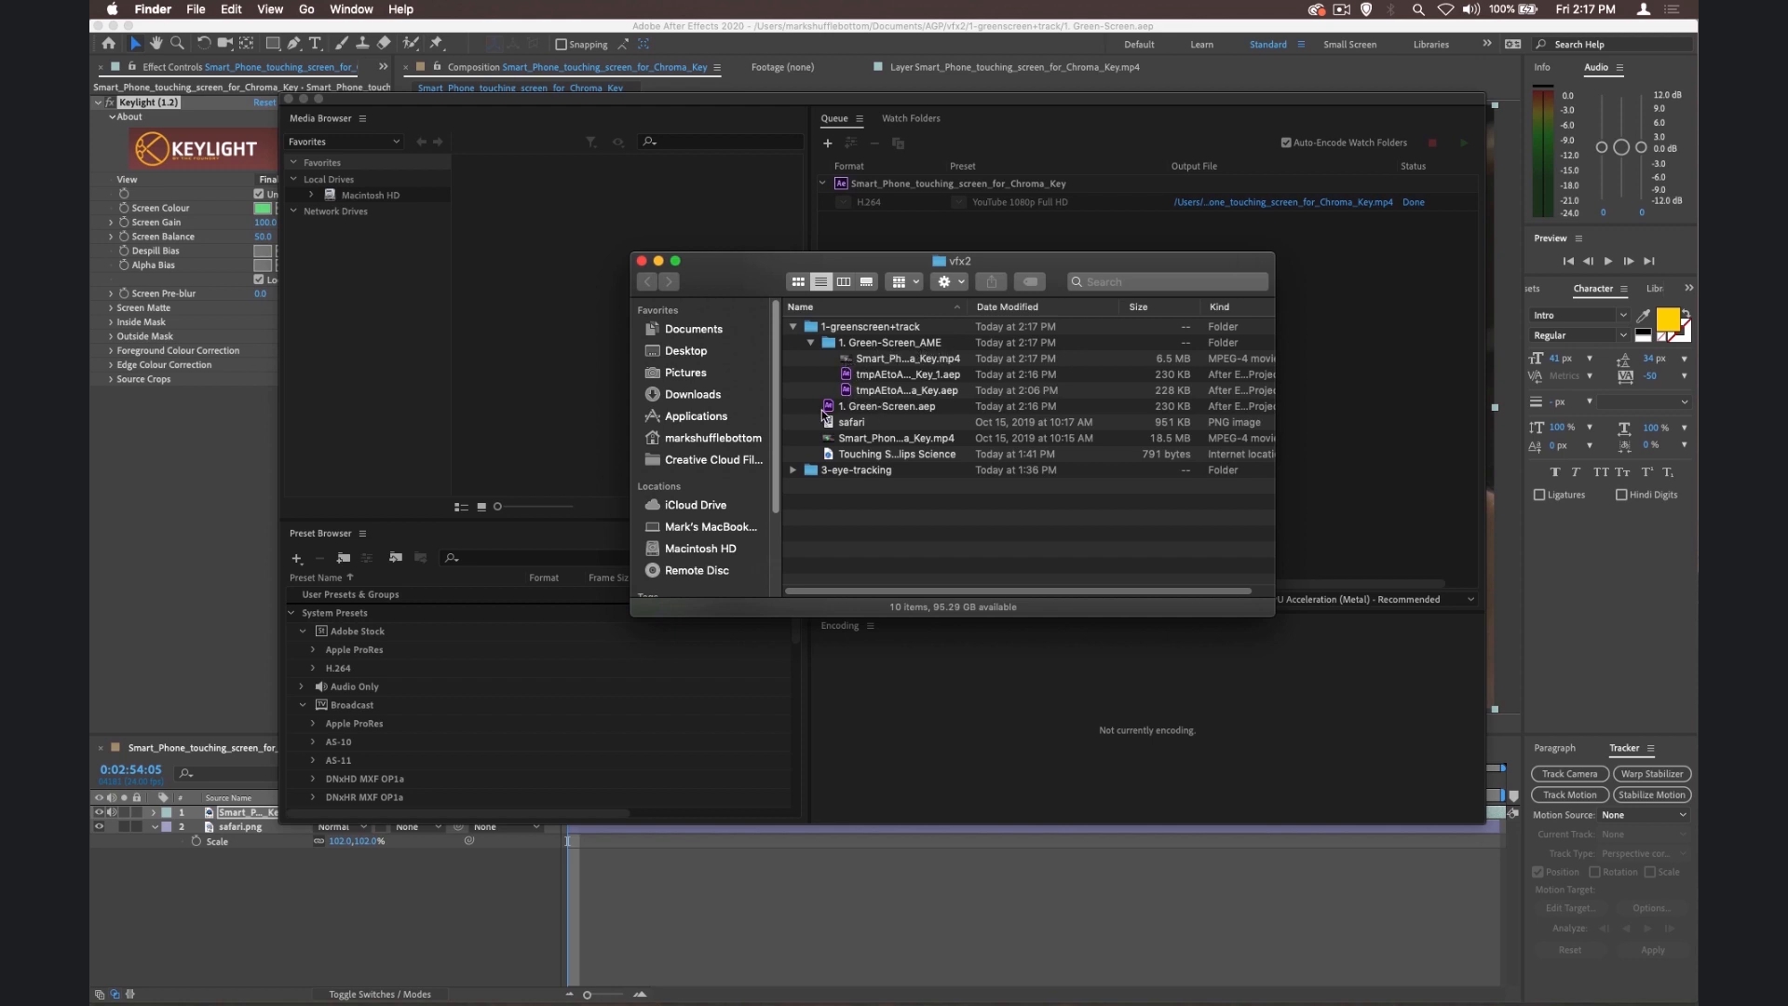
# Step: Open Smart_Phone_touching_screen_for_Chroma_Key.mp4 from 1. Green-Screen_AME in Quick Look
pyautogui.click(905, 358)
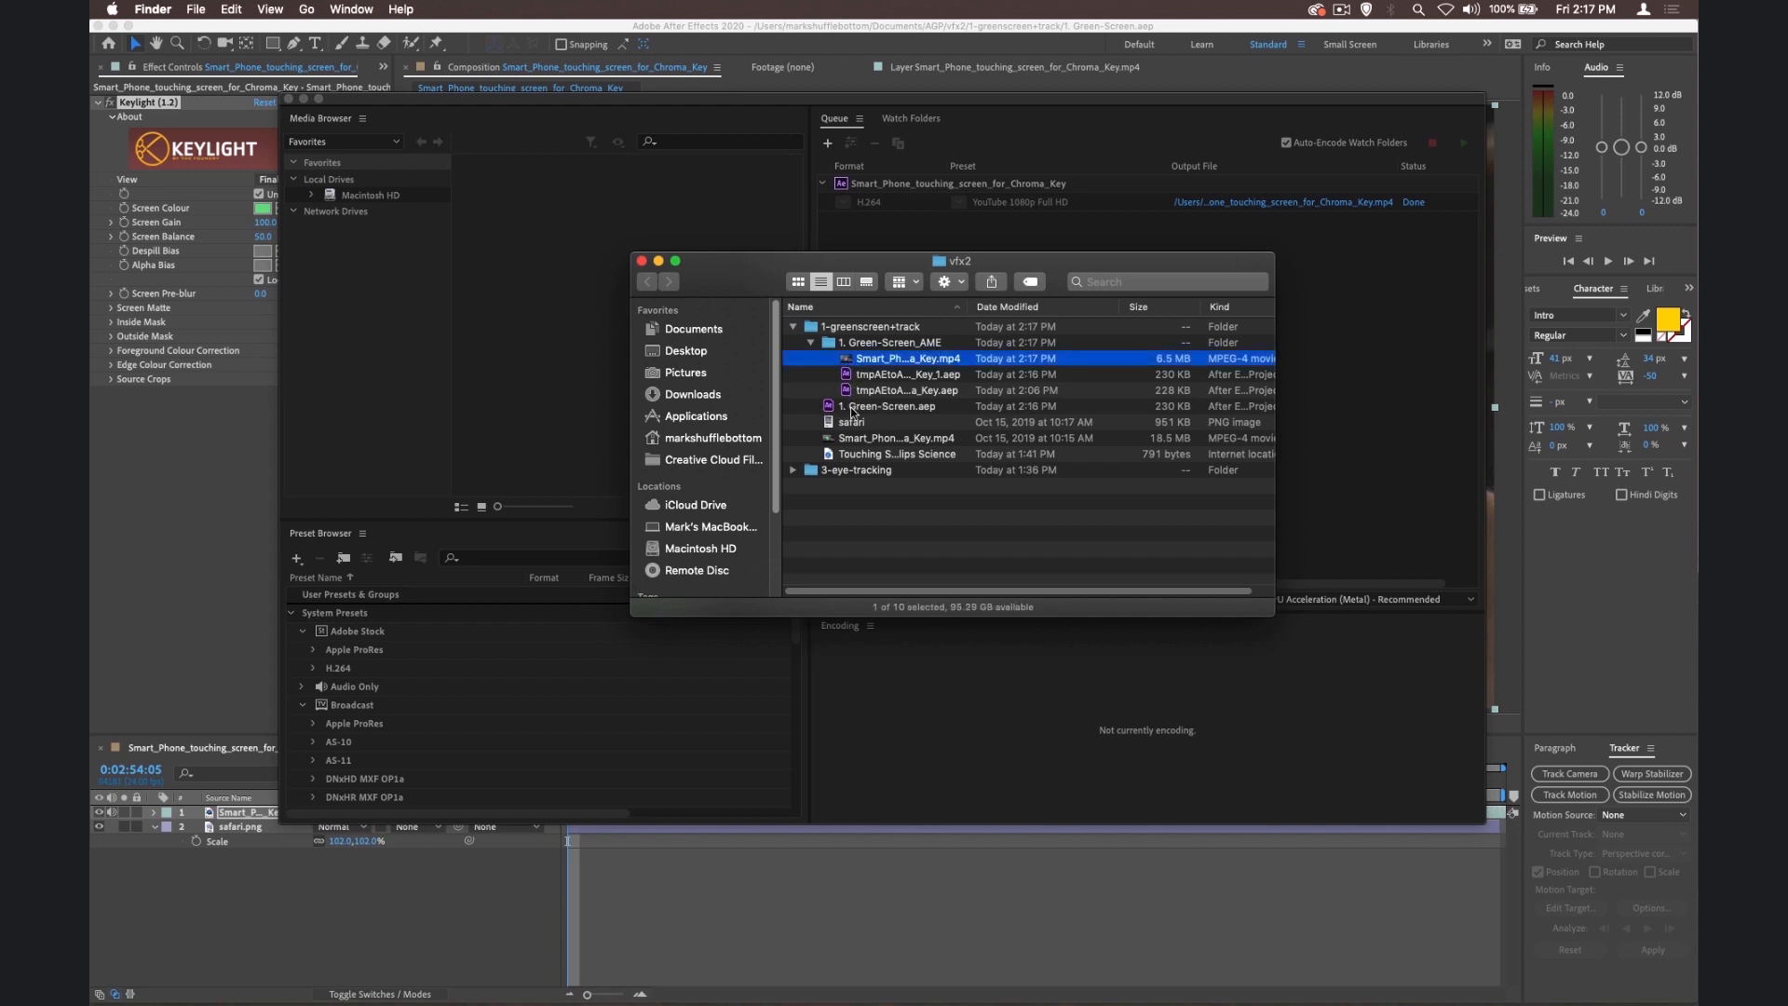
pyautogui.doubleClick(911, 358)
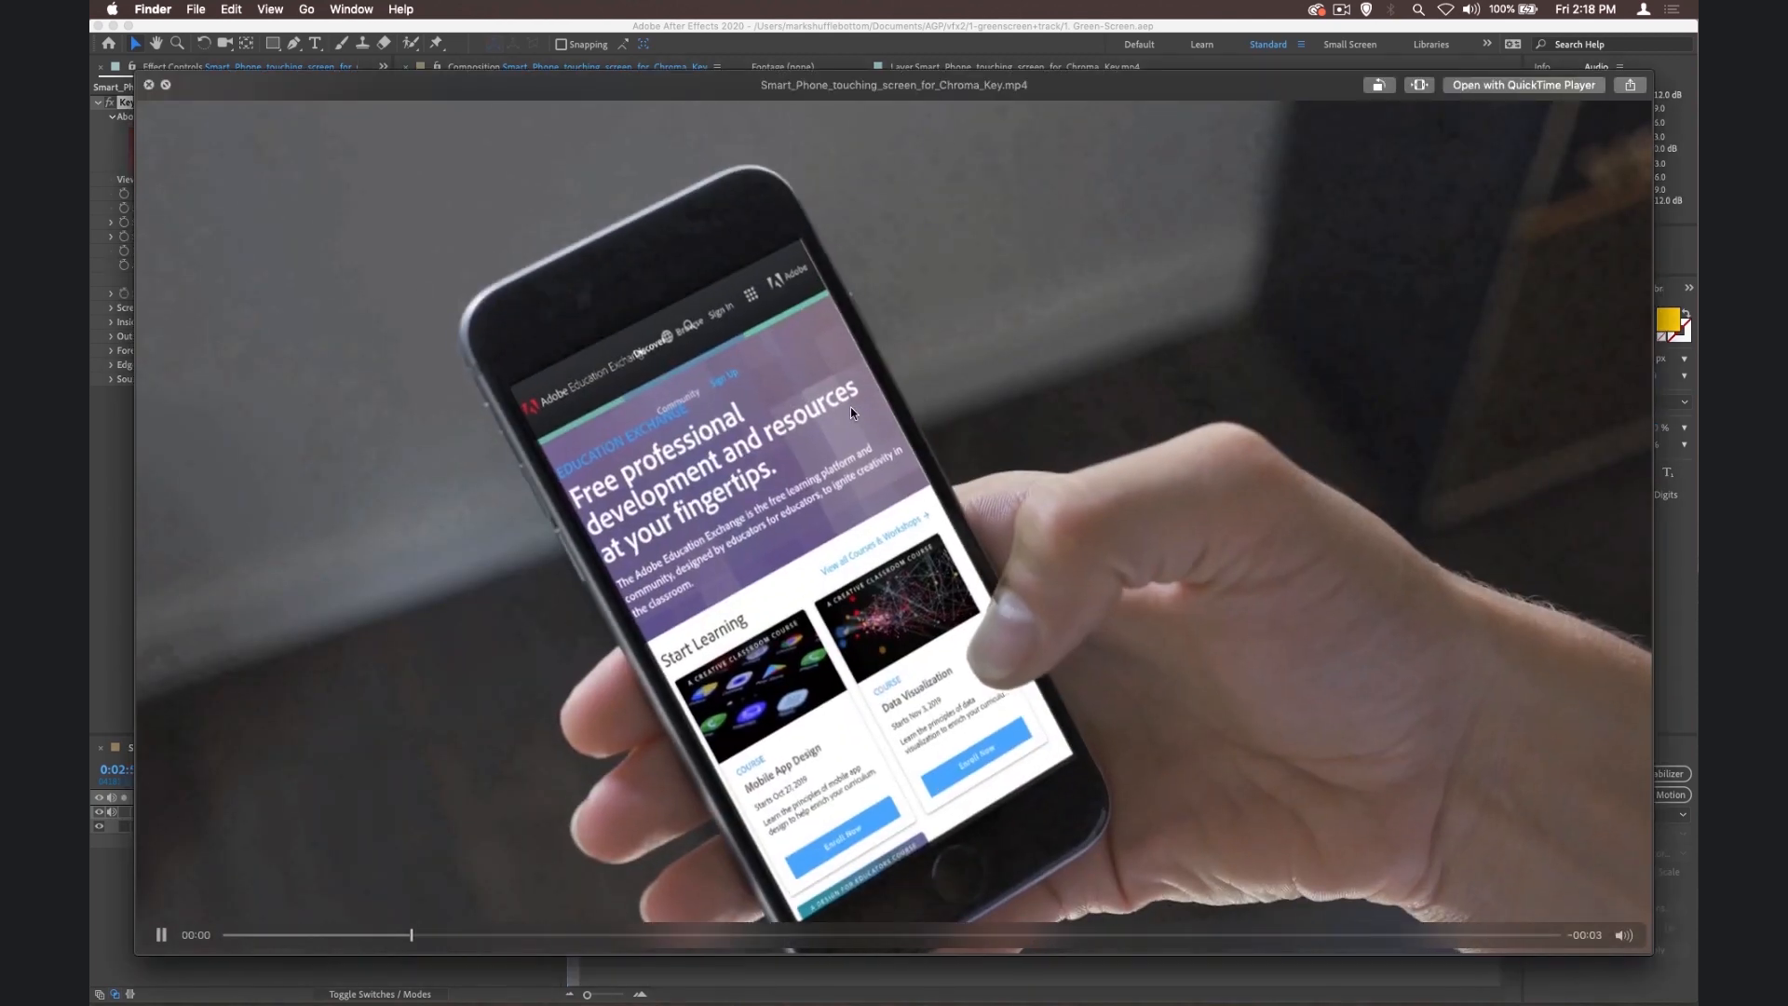